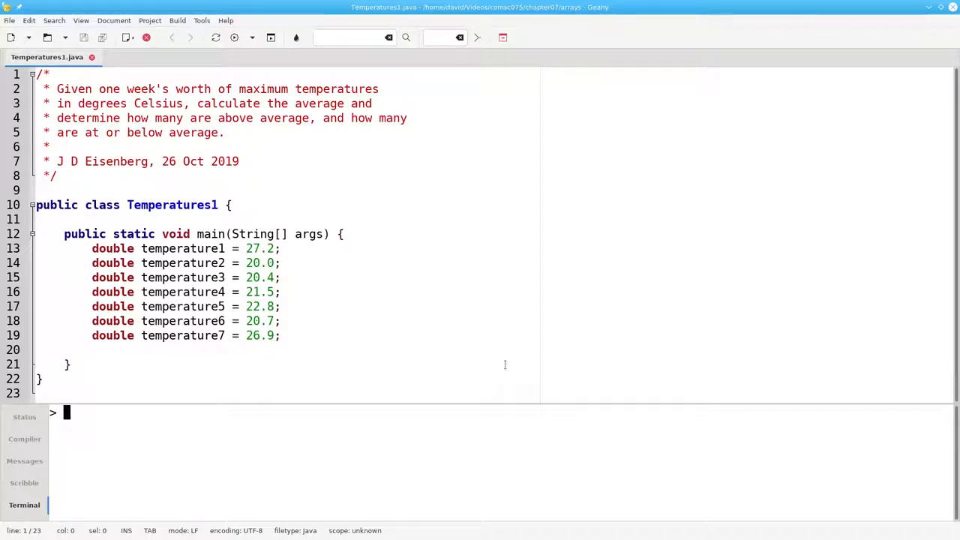
mouse_move(302, 324)
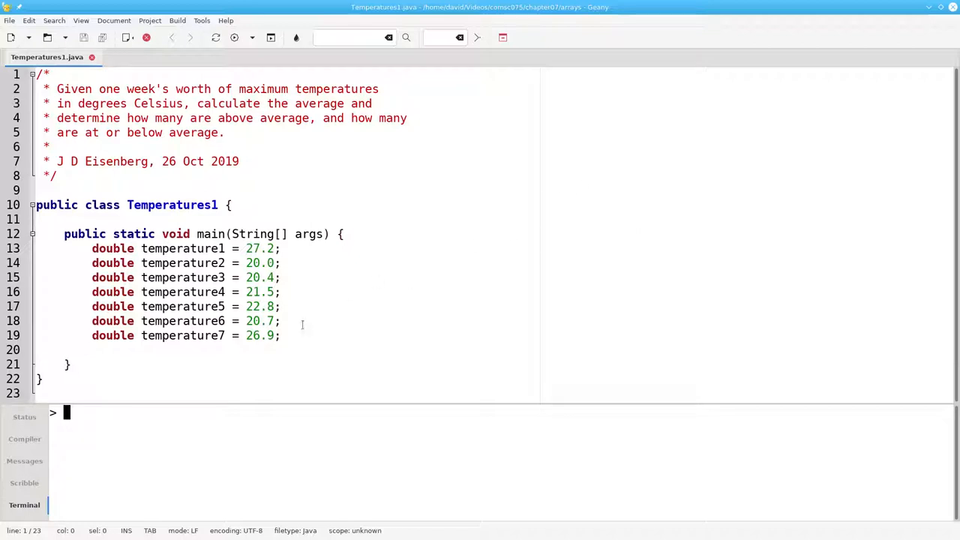
Step: Start typing a 'double' sum declaration below the seven temperature variables
type("double sum = tem")
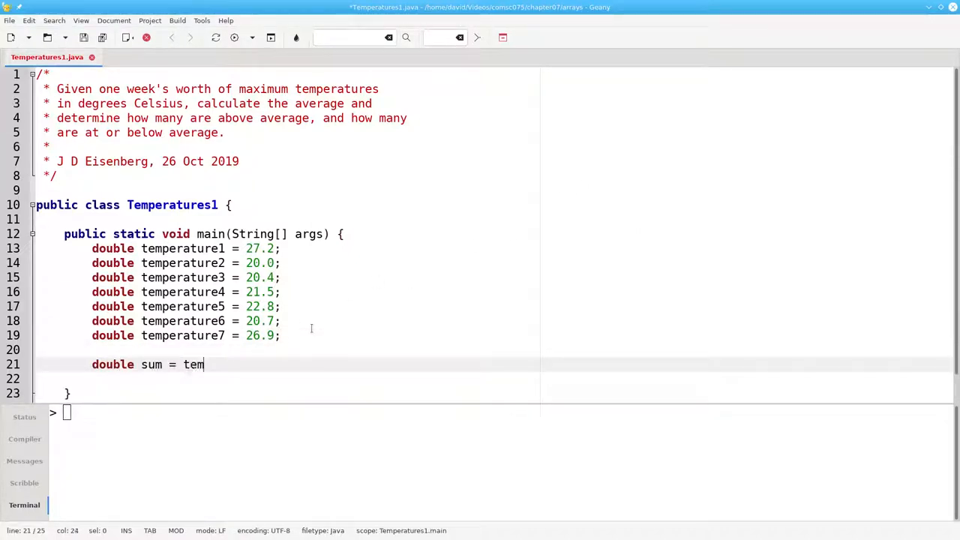
Step: Complete 'double sum = temperature1 + … + temperature7;'
type("perature")
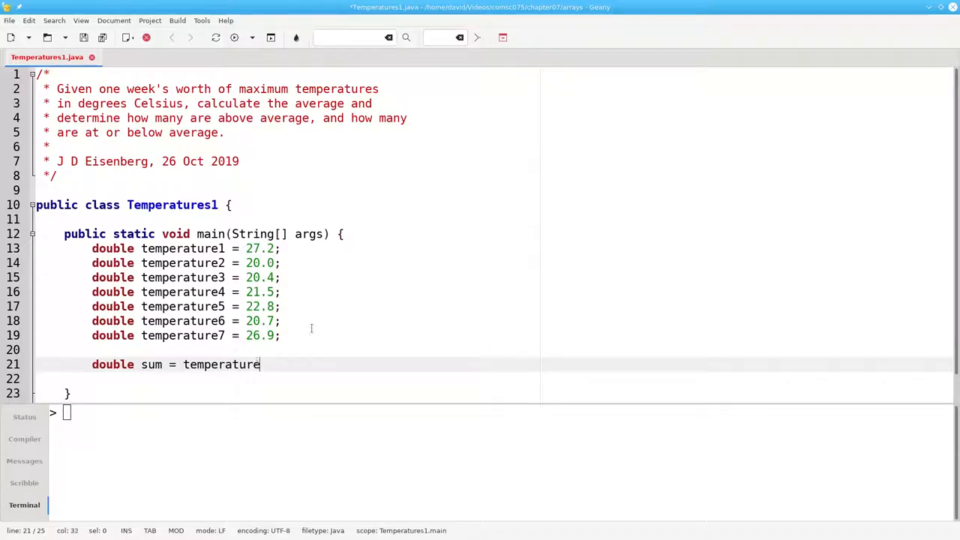
type("1 + temperature2")
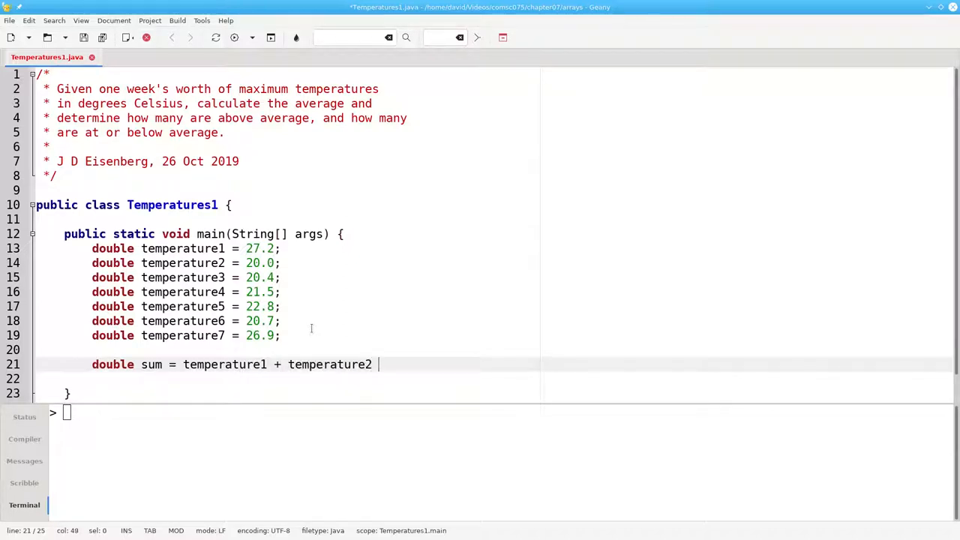
type("+ temperature3 +")
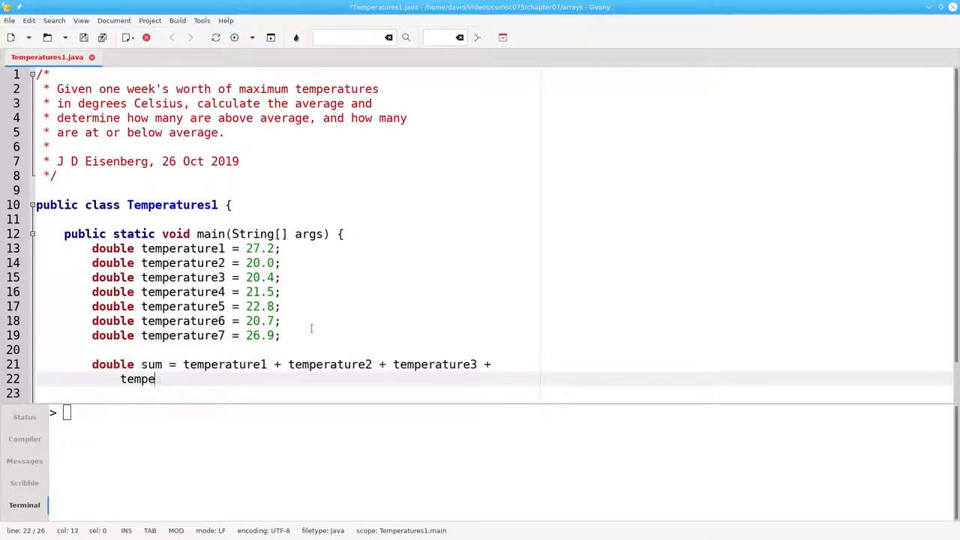
type("rature4 + temperature5 + temperat")
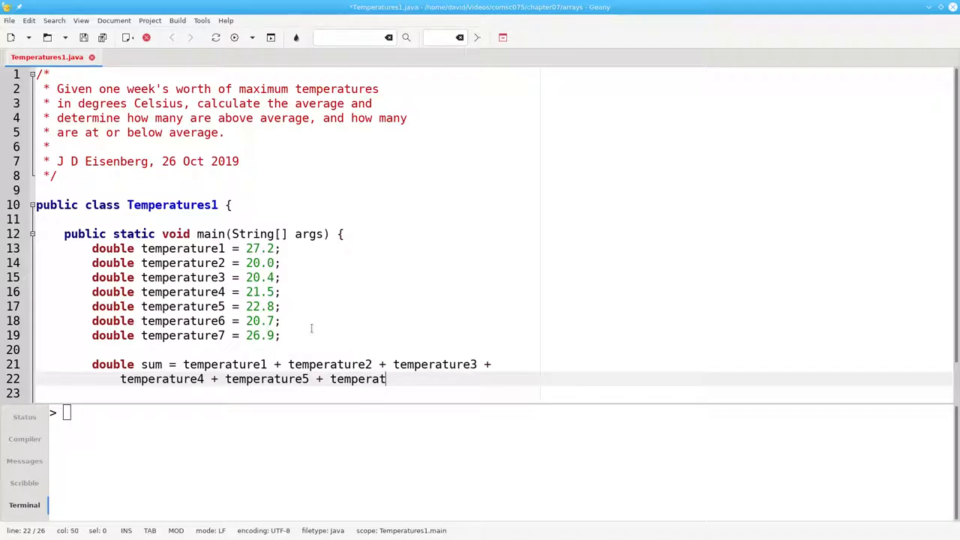
type("ure6 + temperatur")
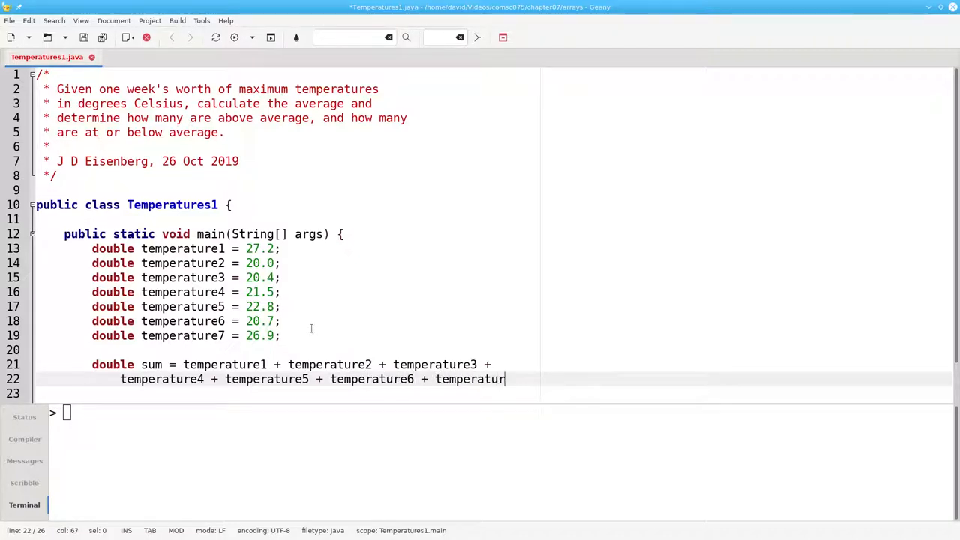
type("e7;")
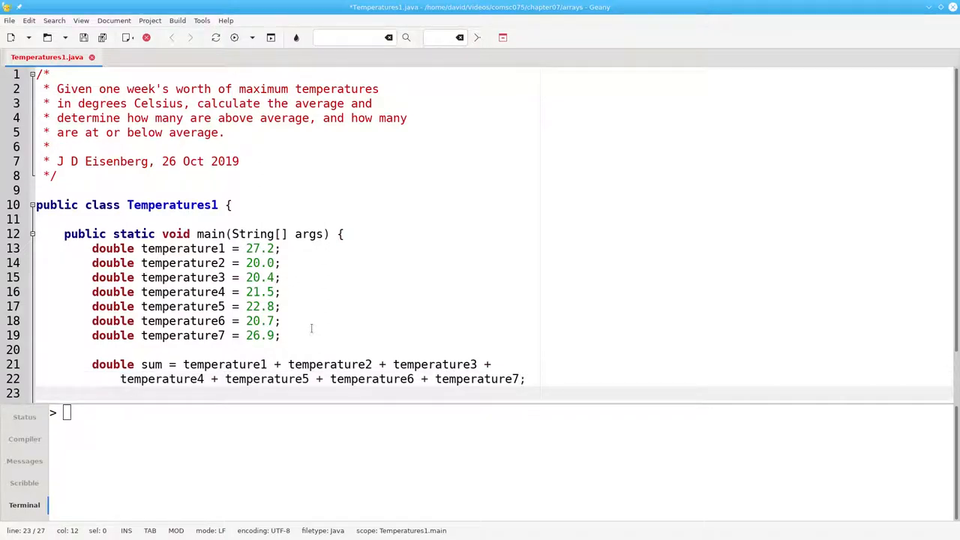
Step: Add the line 'double average = sum / 7;'
type("double aver")
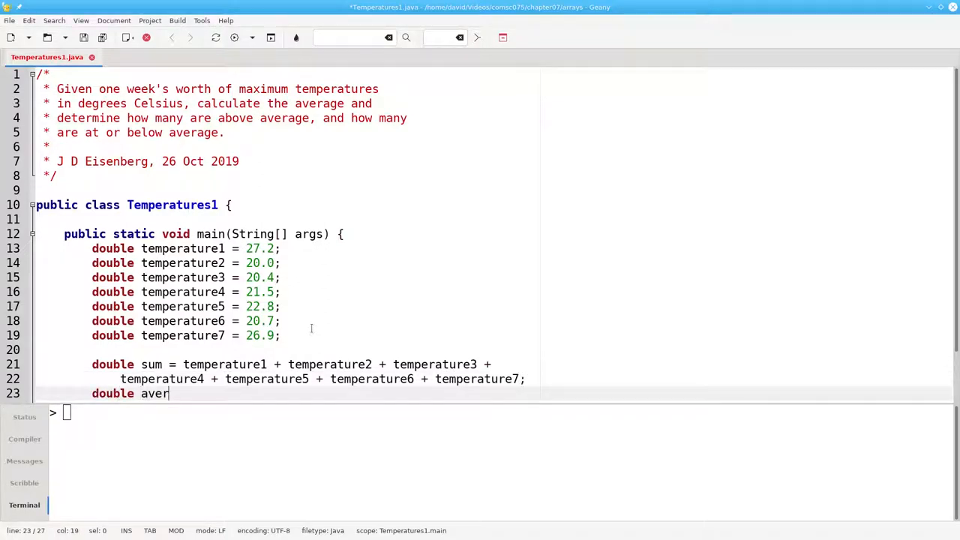
type("age = sum /")
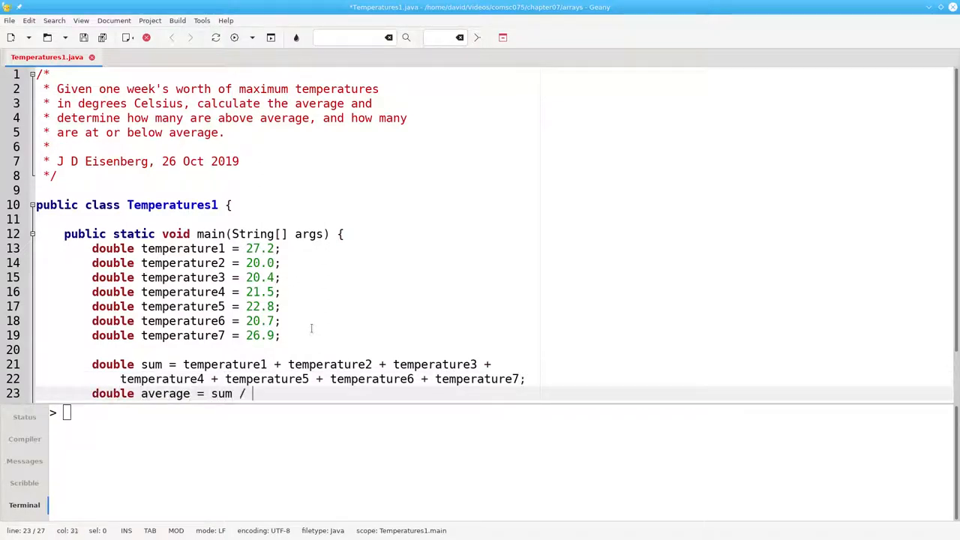
type("7;")
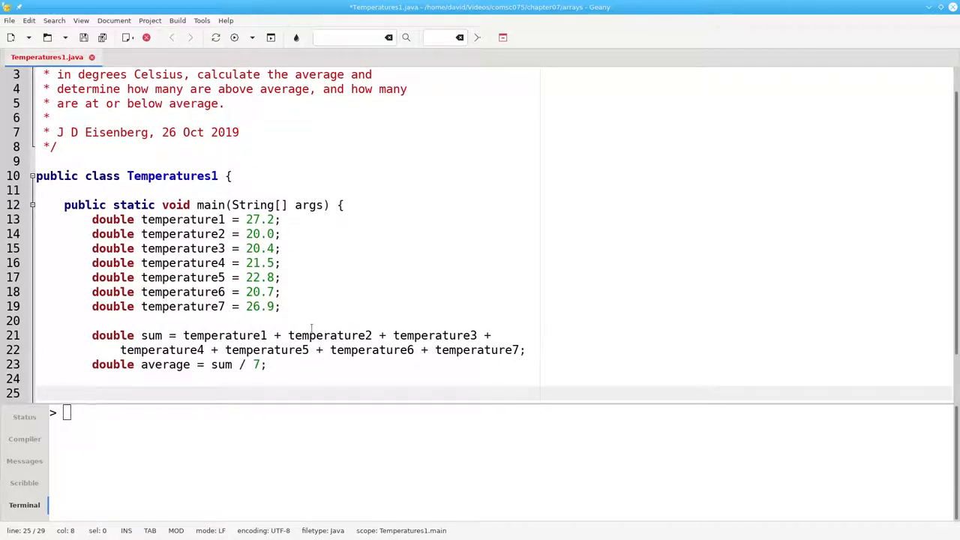
Step: Declare 'int nAbove = 0' and an if block incrementing it when temperature1 > average
type("int nA")
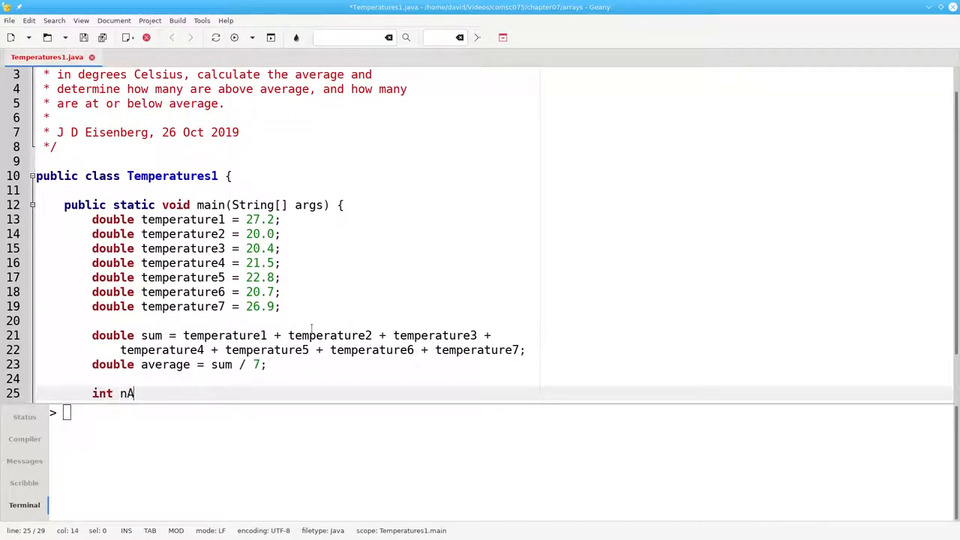
type("bove = 0;")
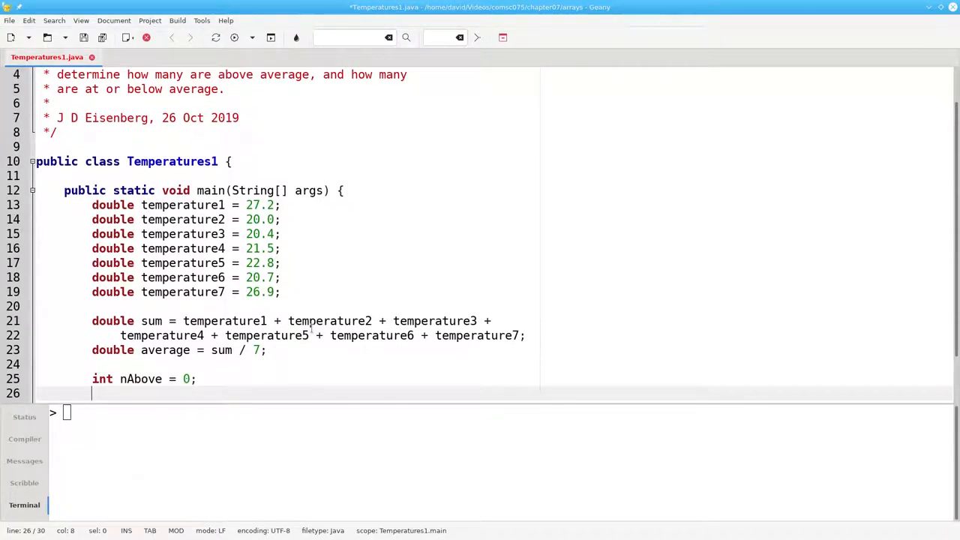
type("if (t")
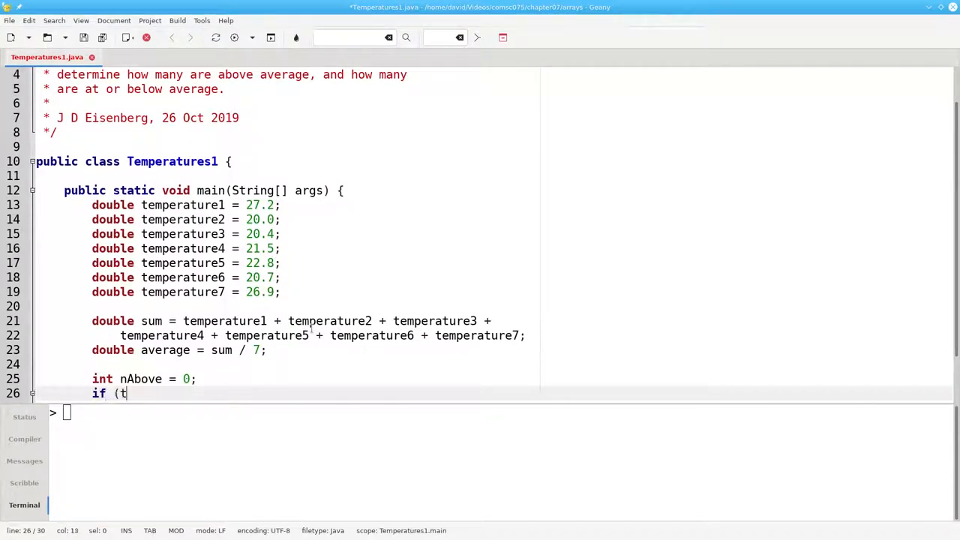
type("emperature")
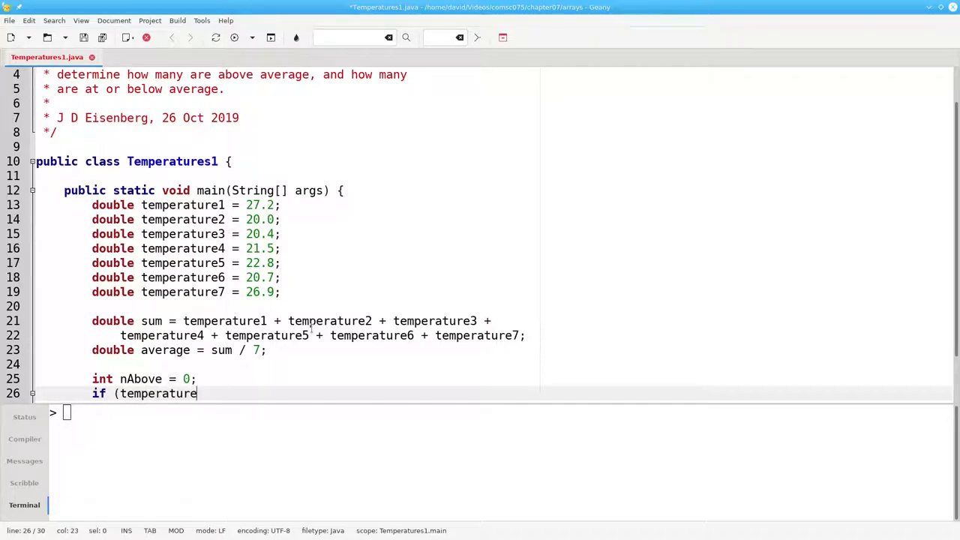
type("1 > aver")
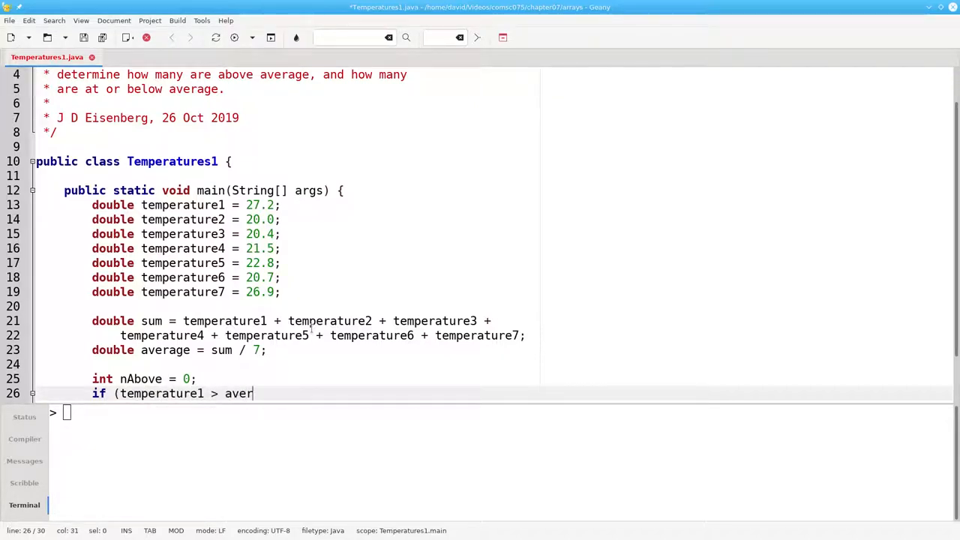
type("age) {")
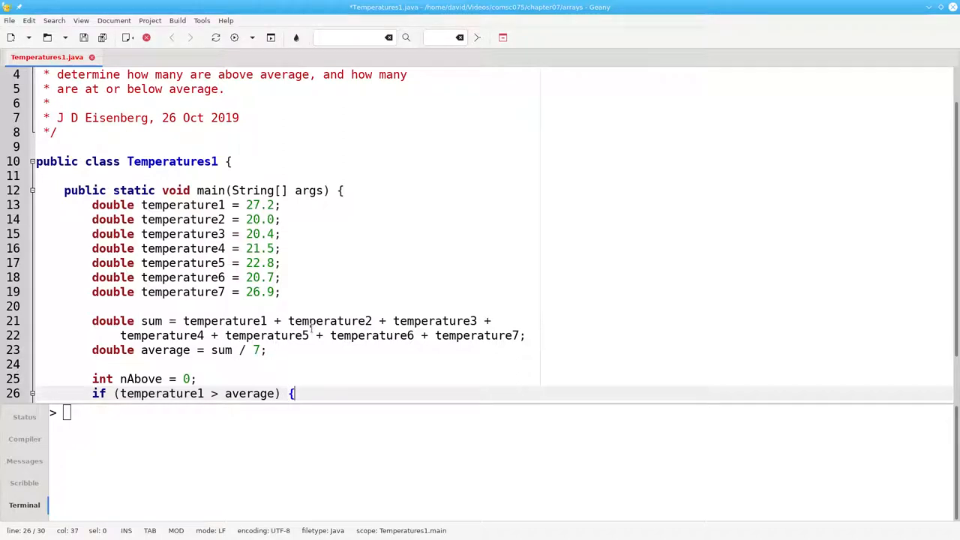
type("nAbove++;")
type("}")
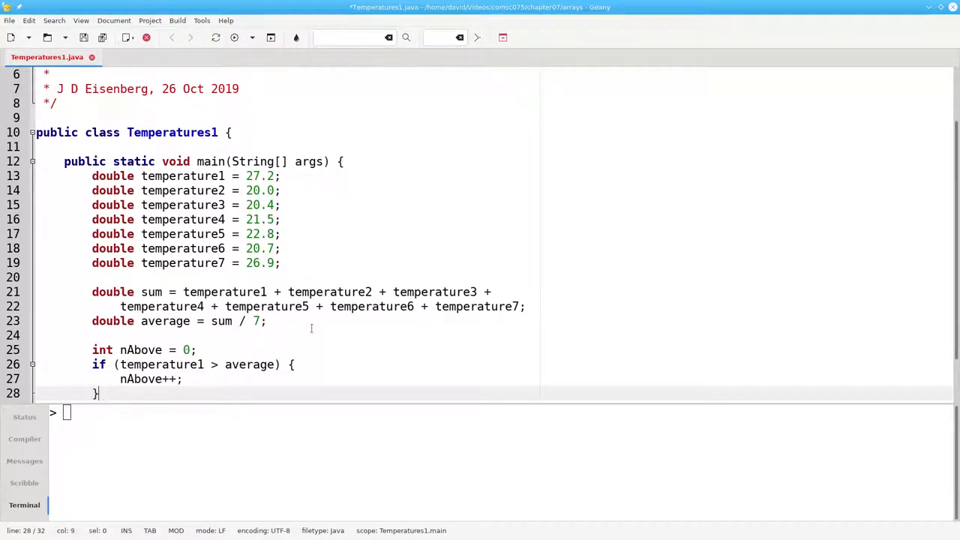
Step: Add a matching if block checking temperature2 > average
type("if (t")
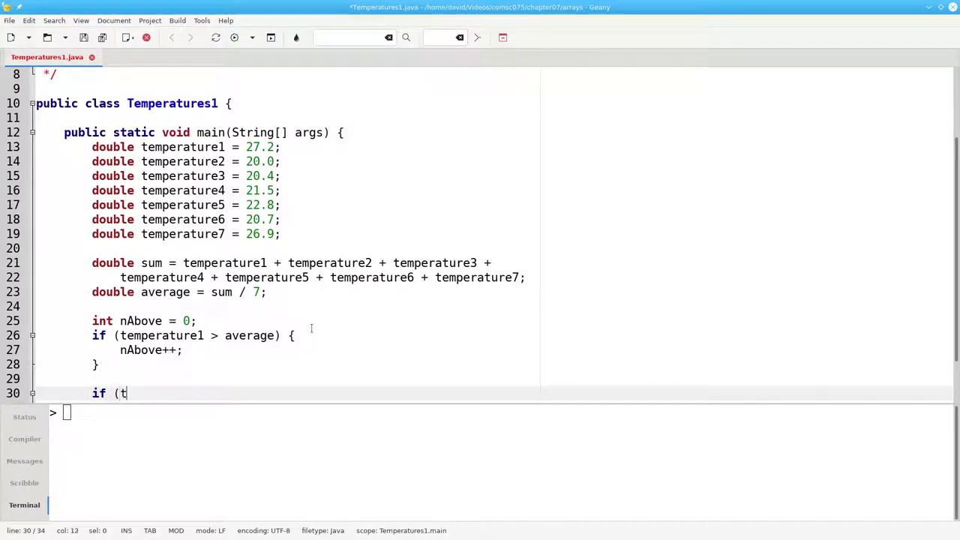
type("emperature2")
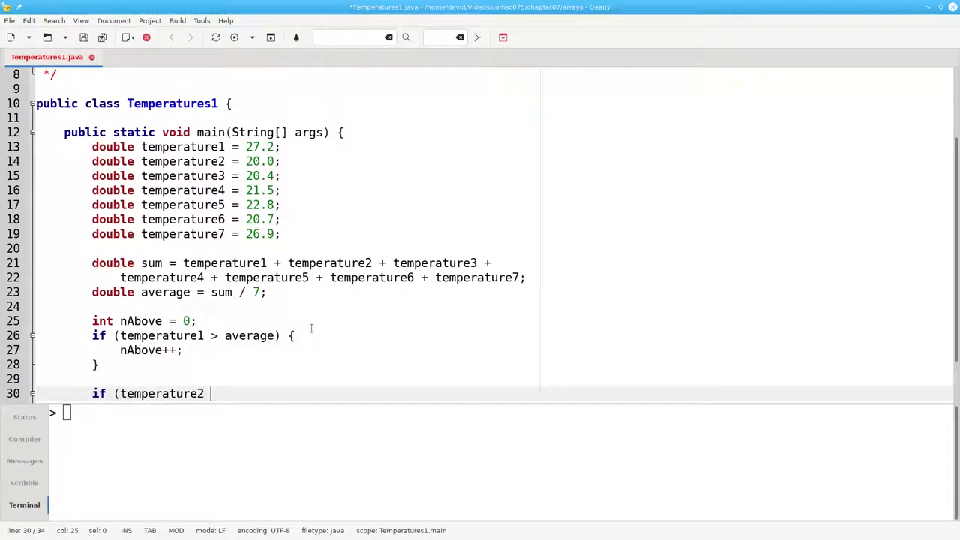
type("> average) {")
type("nAbove++;")
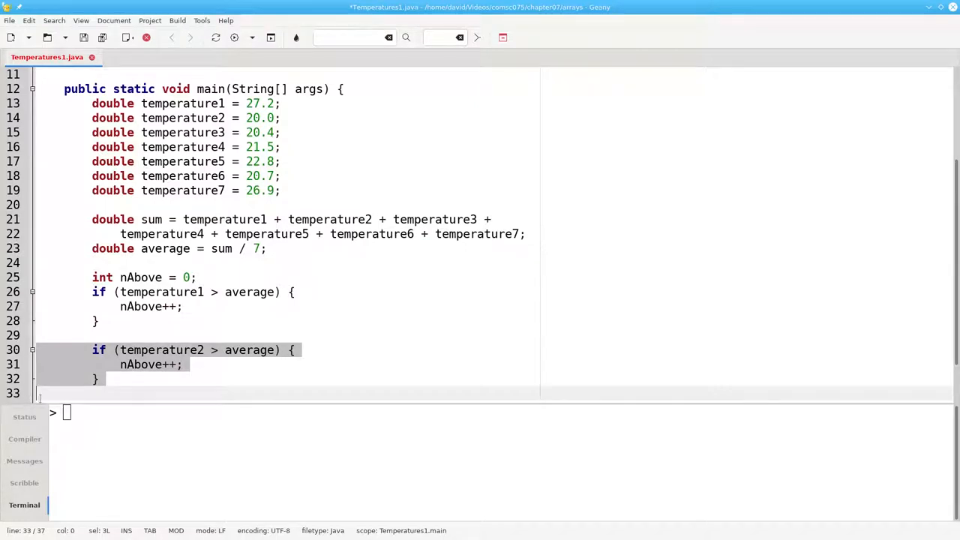
Step: Place the cursor where the copied checks for temperature3 to temperature7 go
left_click(150, 379)
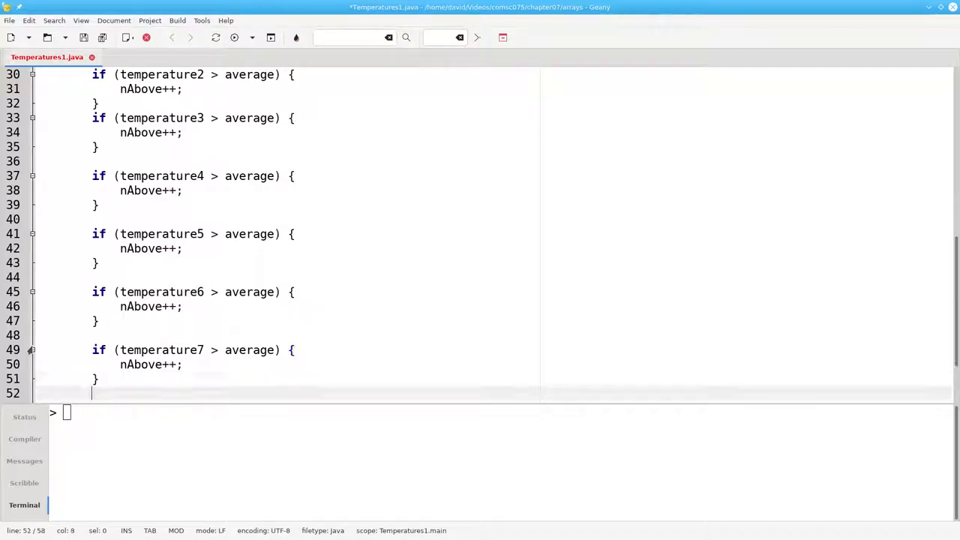
Step: Add a printf showing the 7-day average as '%.1f C'
type("S")
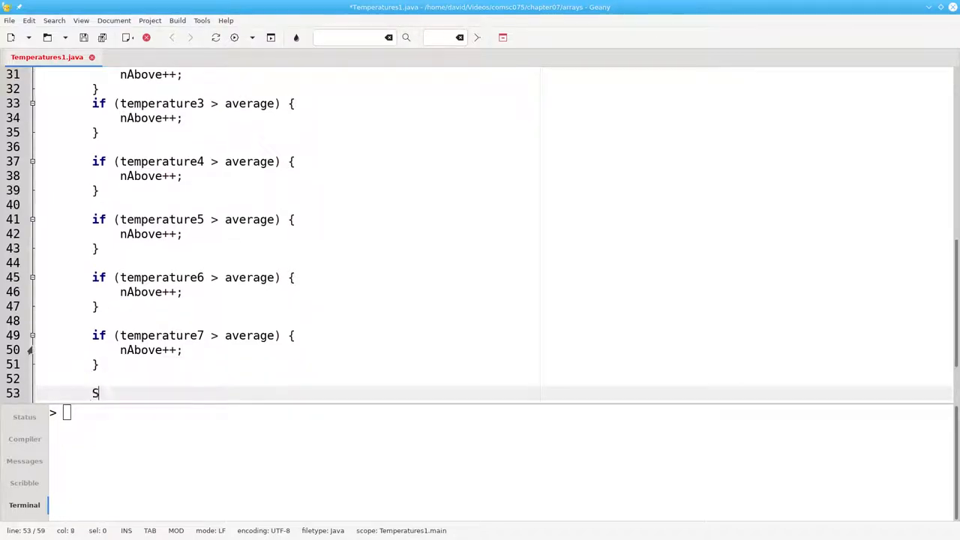
type("ystem.out.prin")
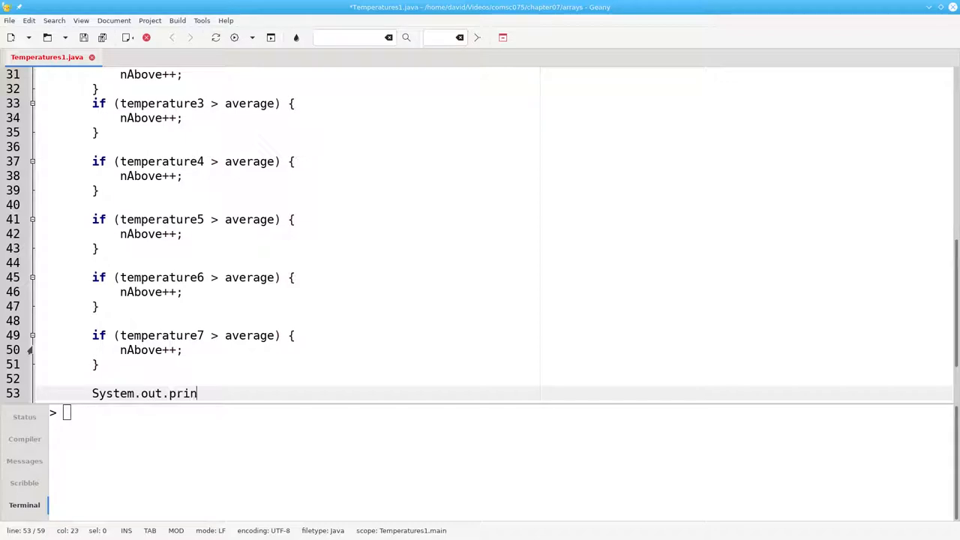
type("tf(\"Average temperature for %")
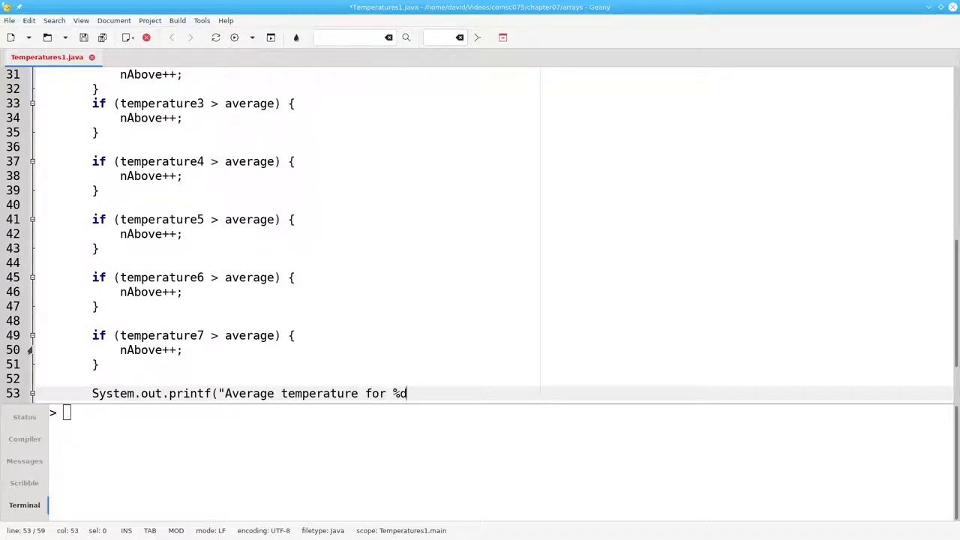
type("days :")
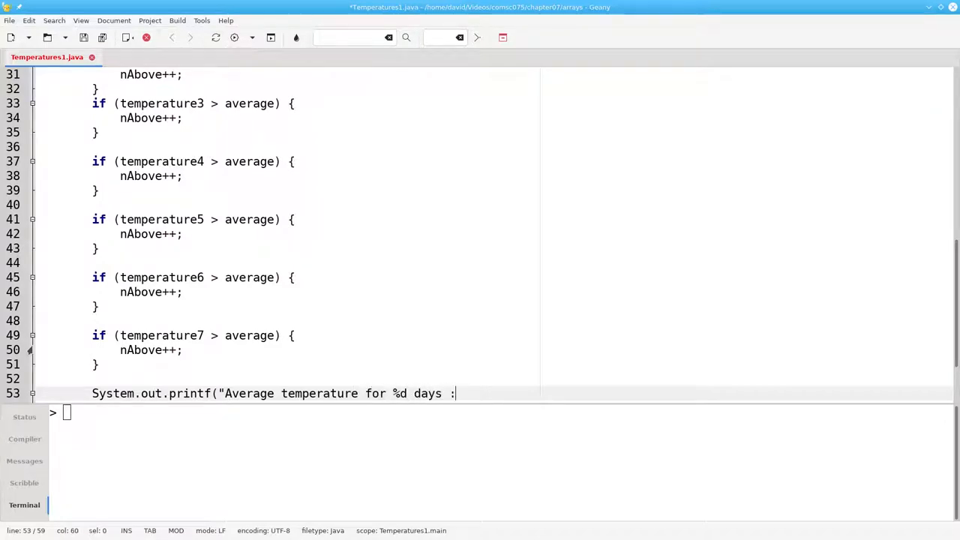
key("BackSpace")
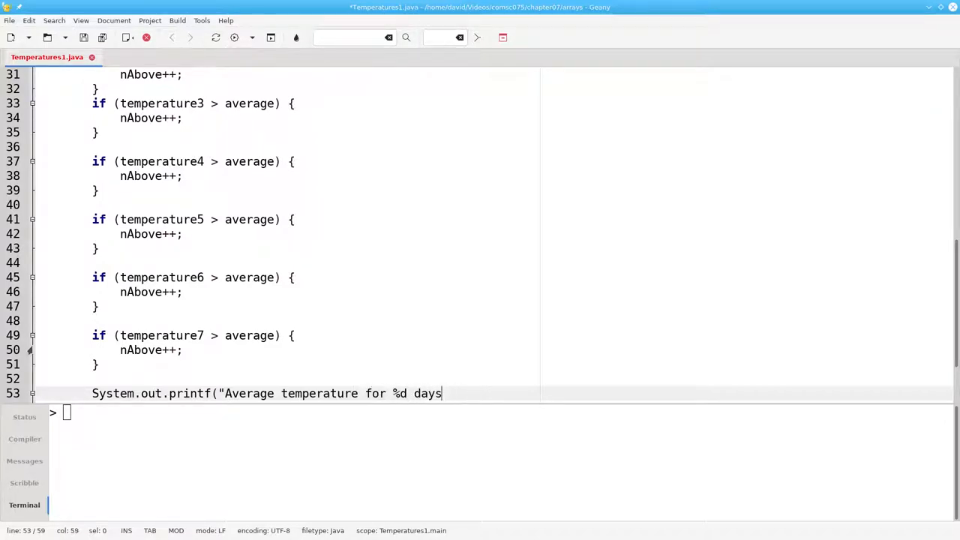
type(": %.1f")
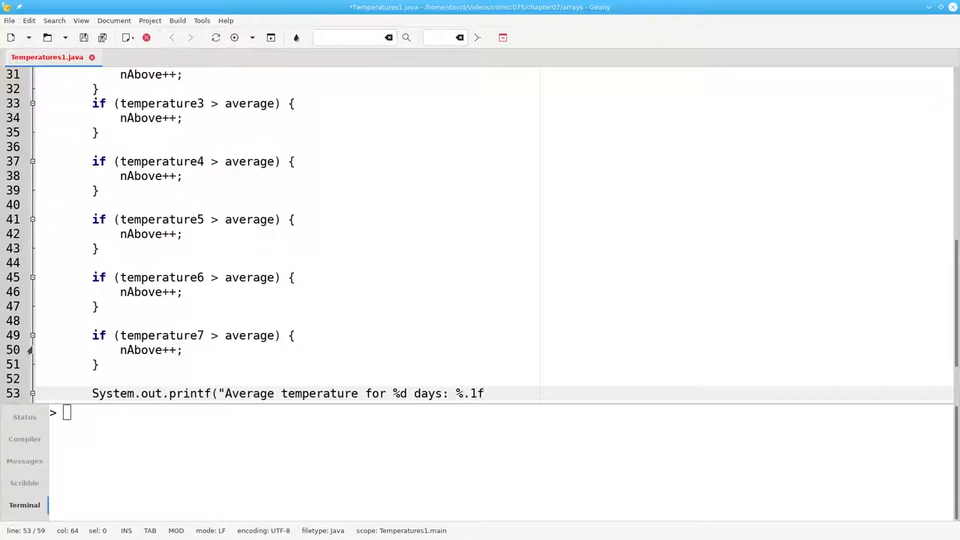
type("C\\n\"")
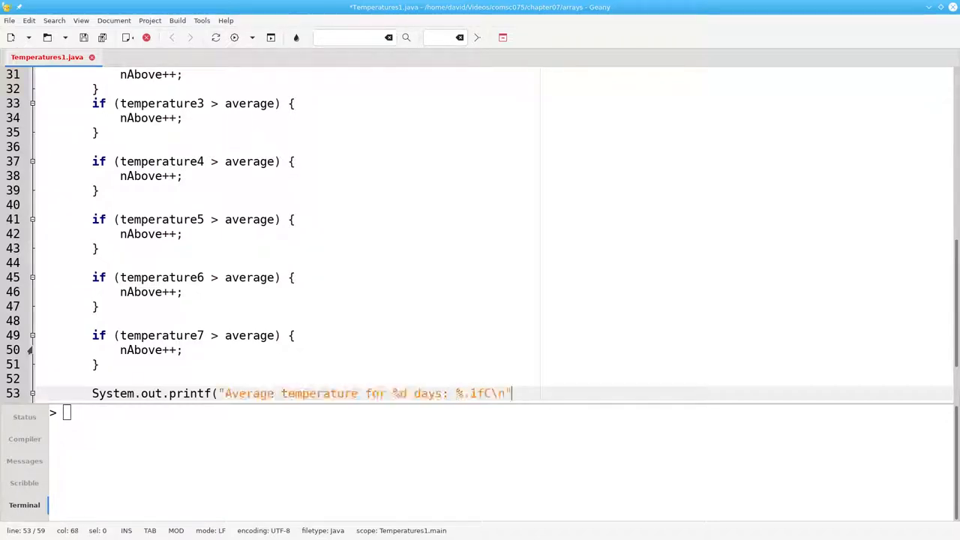
type(",")
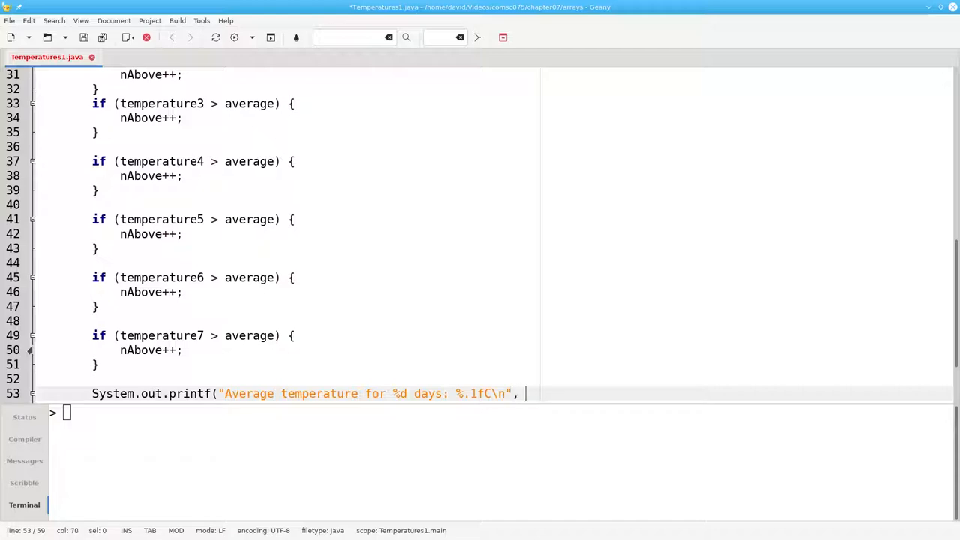
type("7, average);")
type("Sy")
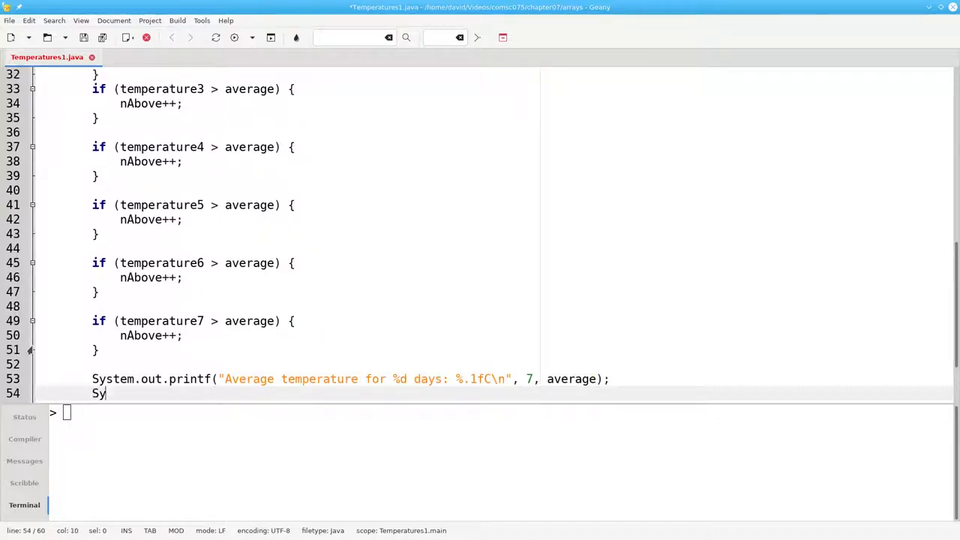
Step: Add a printf reporting the number of days above average using nAbove
type("stem.out.")
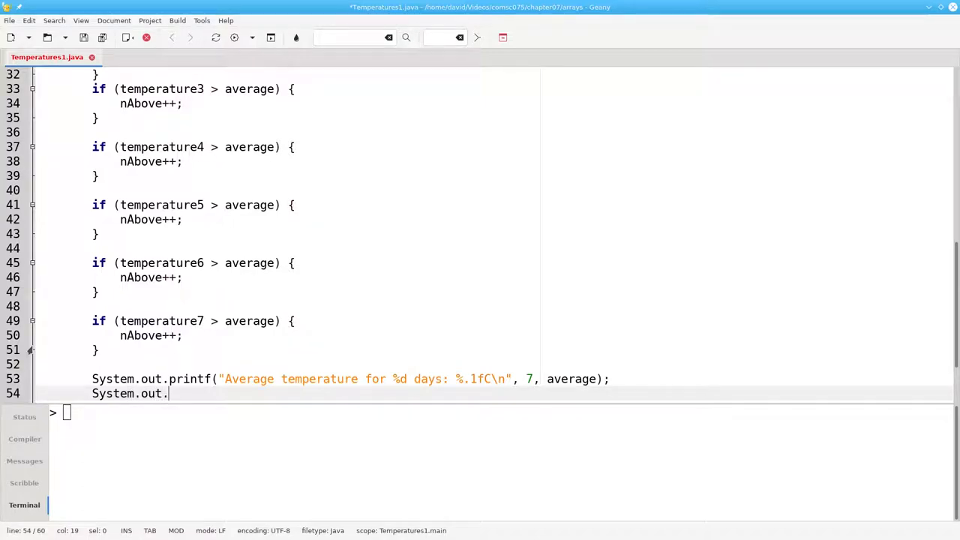
type("printf(\"")
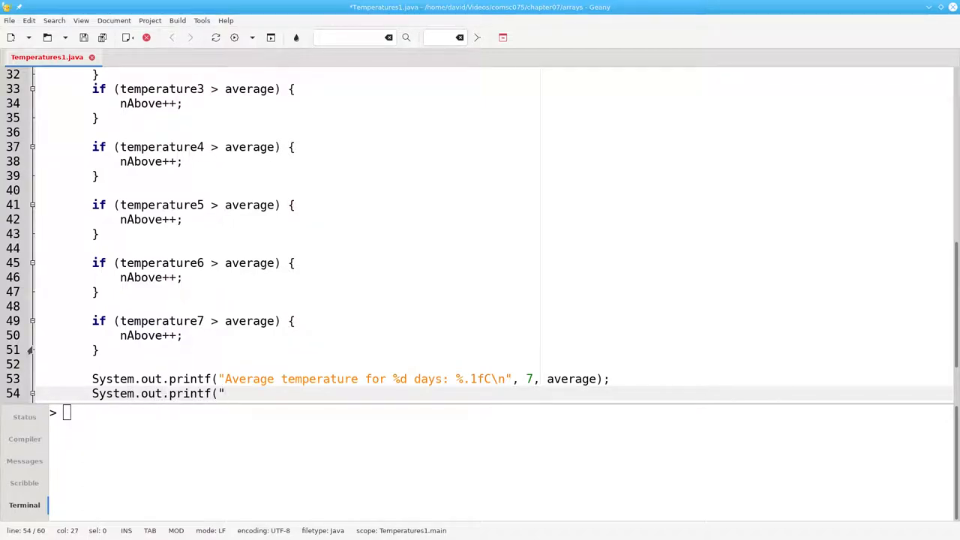
type("# days above average")
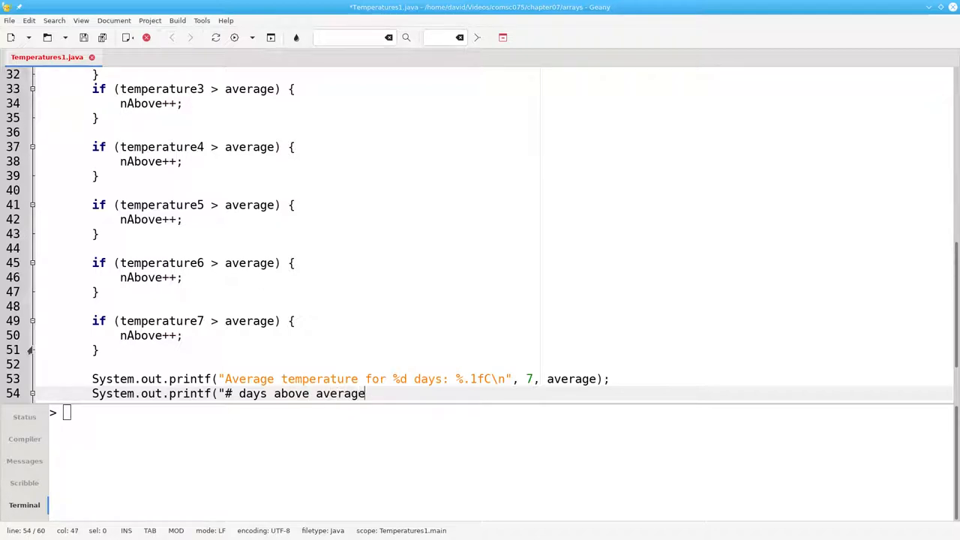
type(": %d\\n\",")
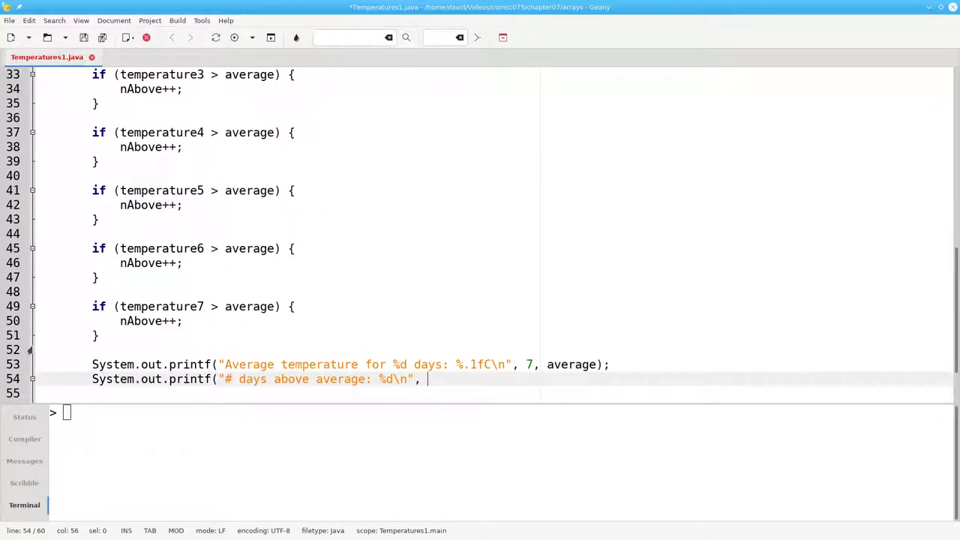
type("nAbove)")
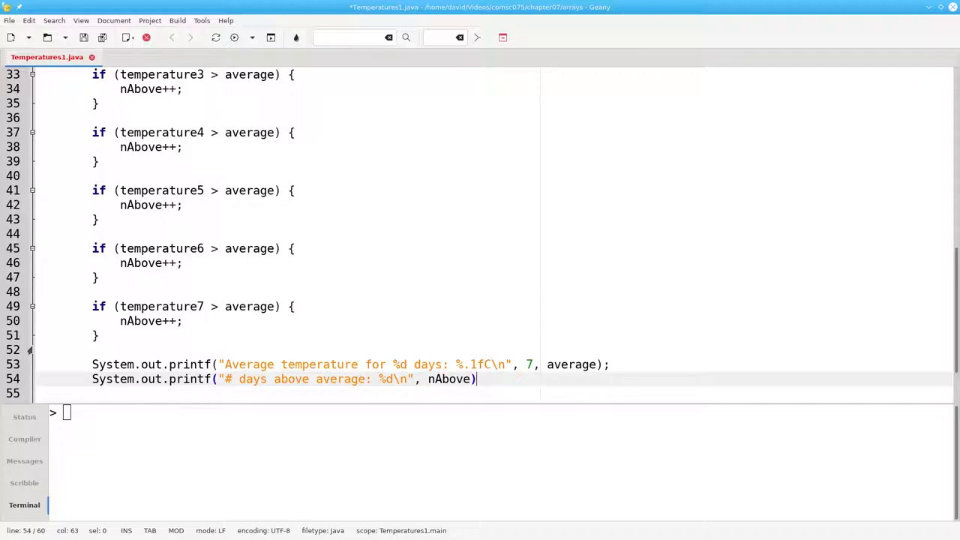
Step: Add a printf reporting days at or below average as 7 - nAbove
type("System.out.pr")
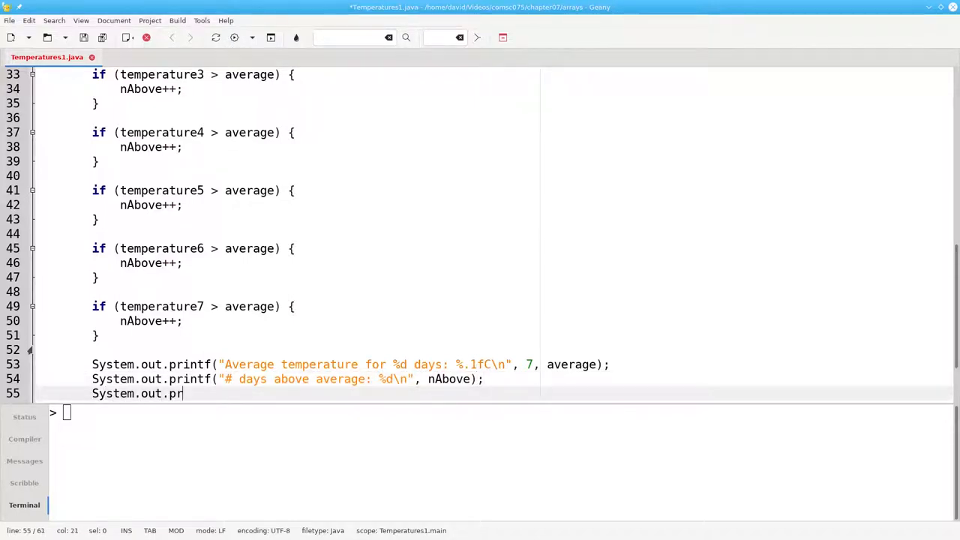
type("intf(\"# da")
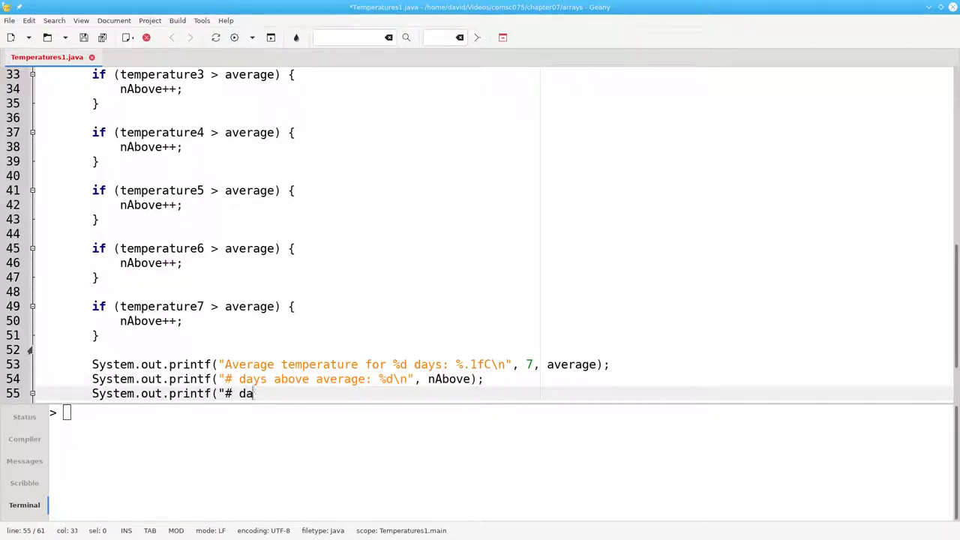
type("ys at or below av")
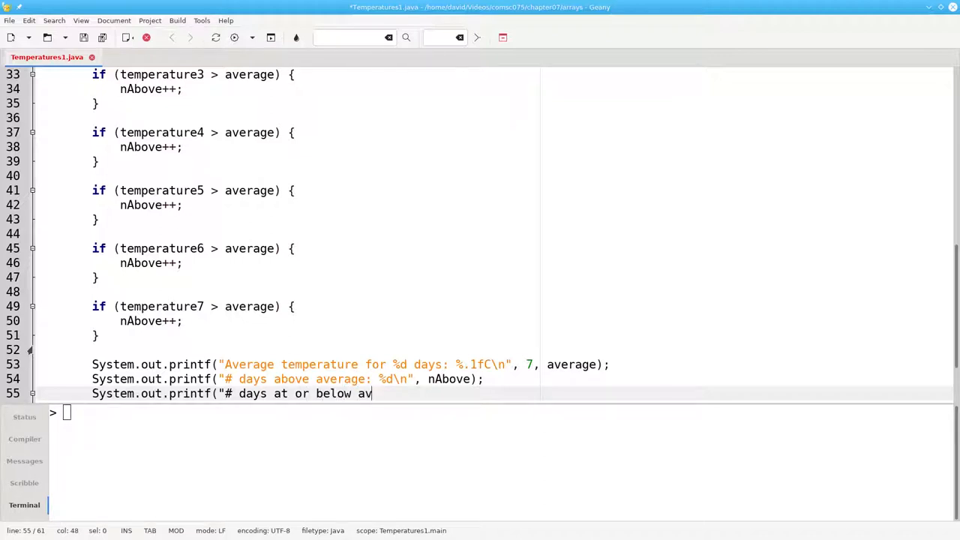
type("erage: %d\\n\", 7")
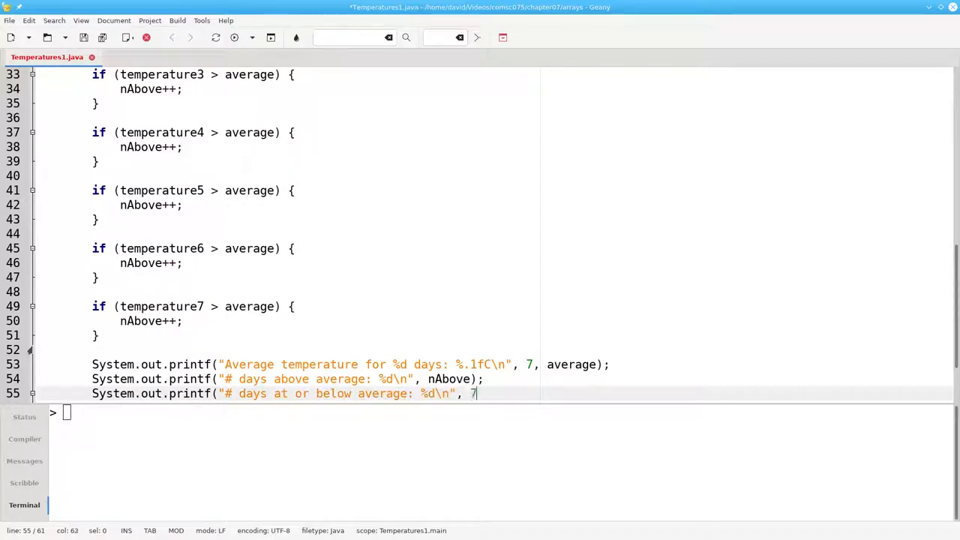
type("- nAbove")
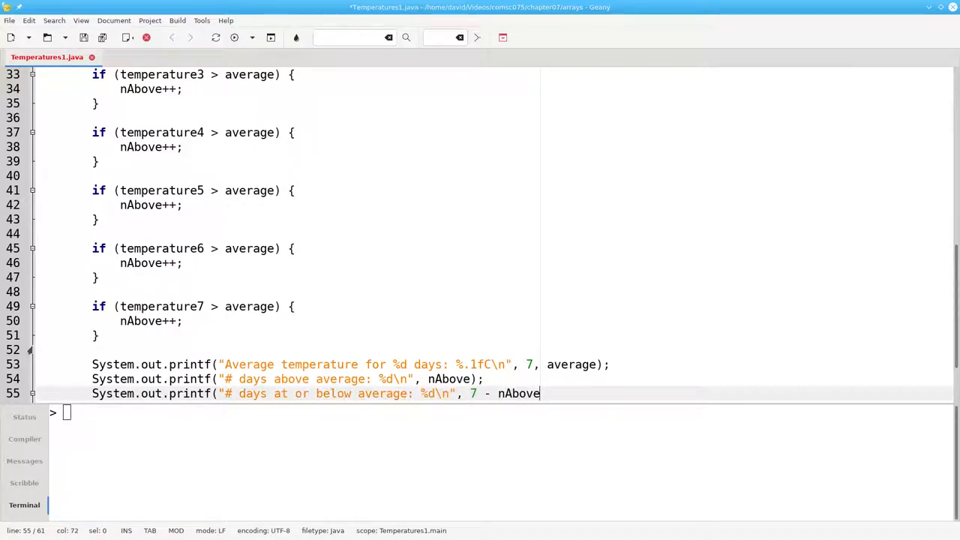
type(");")
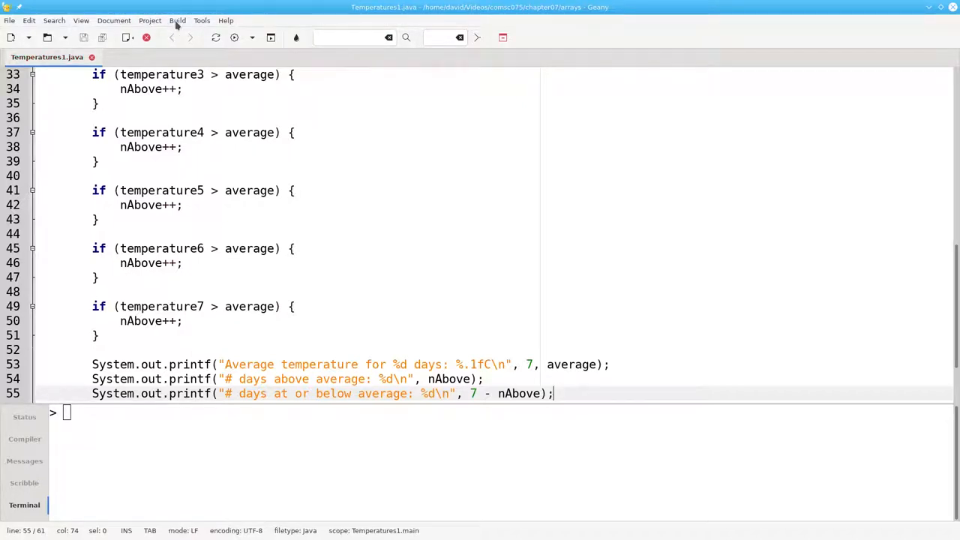
Step: Compile and execute Temperatures1.java, showing a 22.8C average, 3 above, 4 at or below
left_click(177, 20)
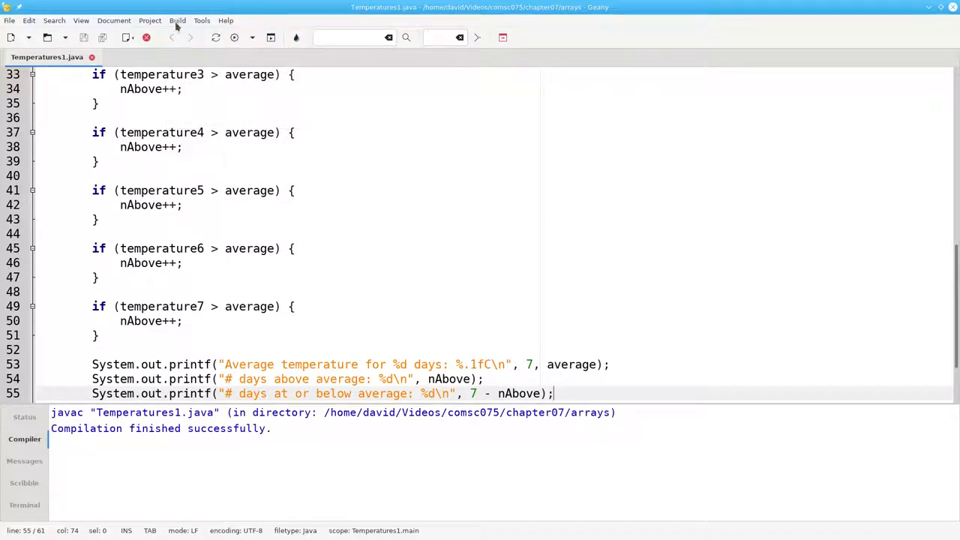
left_click(178, 20)
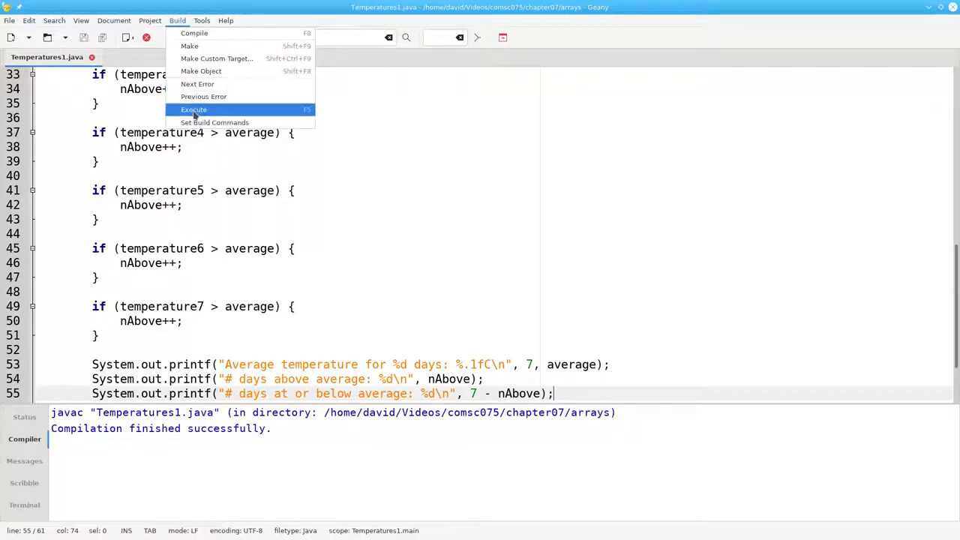
left_click(193, 110)
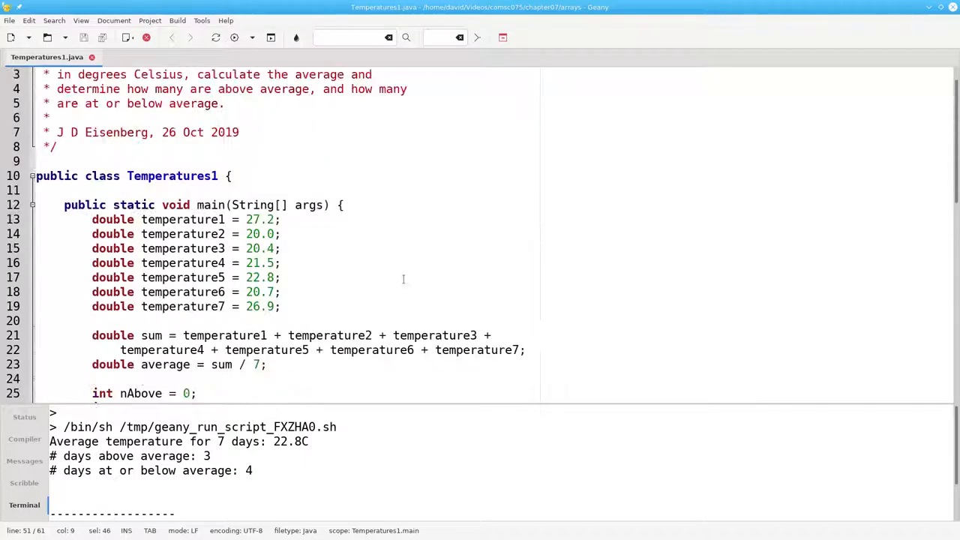
Step: Select the sum, average, counting and printf code below the temperature declarations for removal
double_click(181, 336)
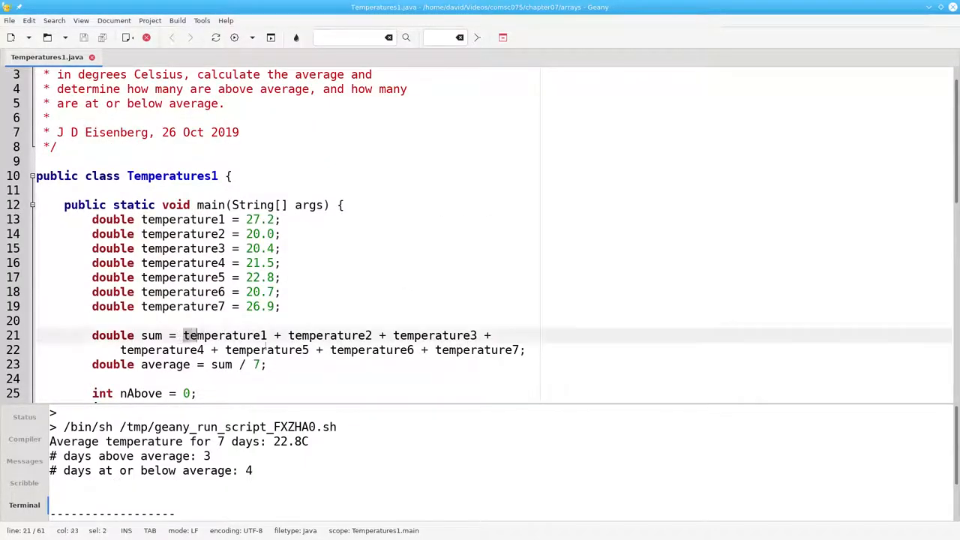
left_click_drag(183, 335, 526, 349)
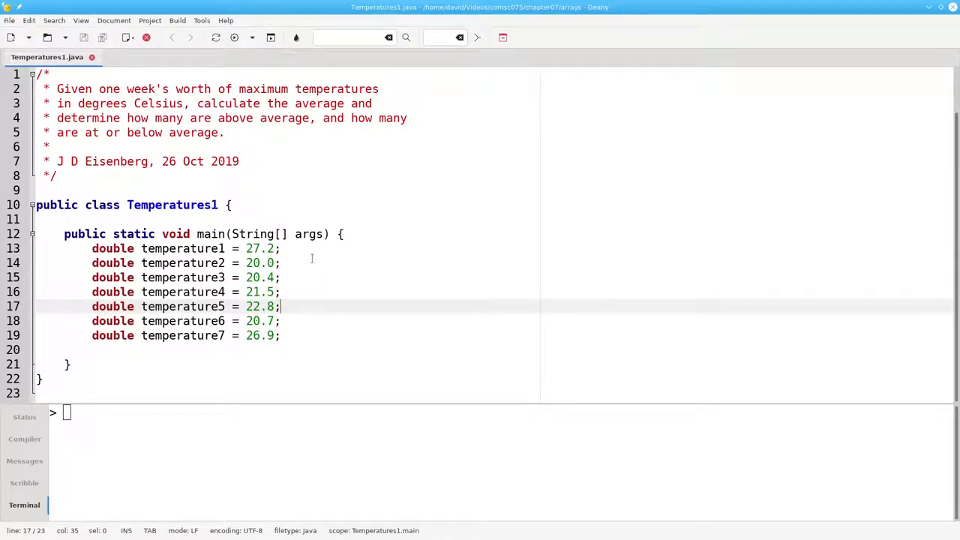
Step: Add 'double[] temperatures = new double[7];' on a new line above the declarations
key("Return")
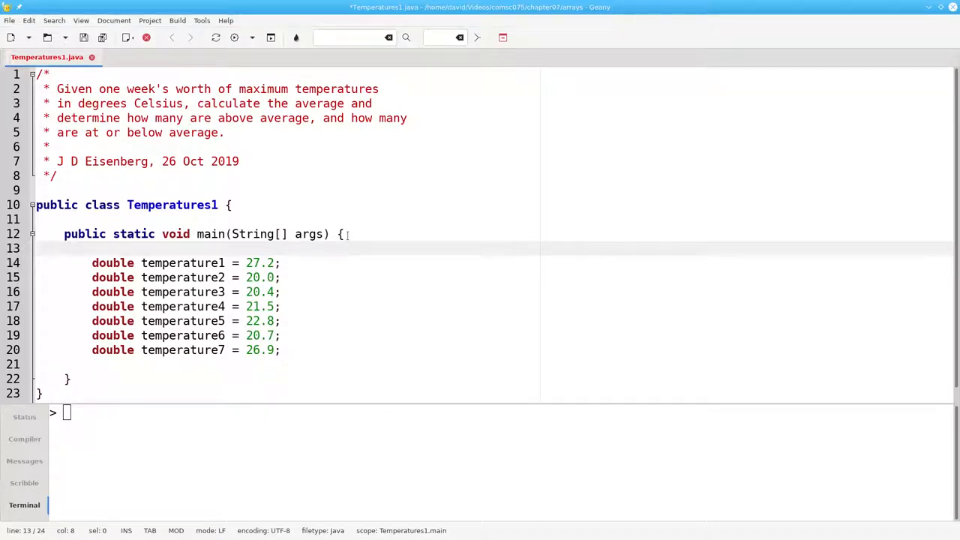
type("double")
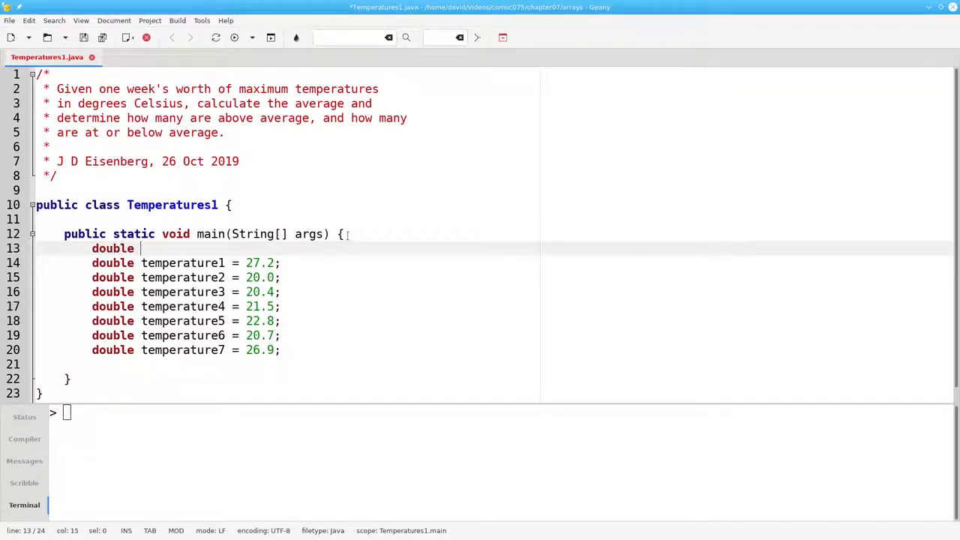
type("[] tempe")
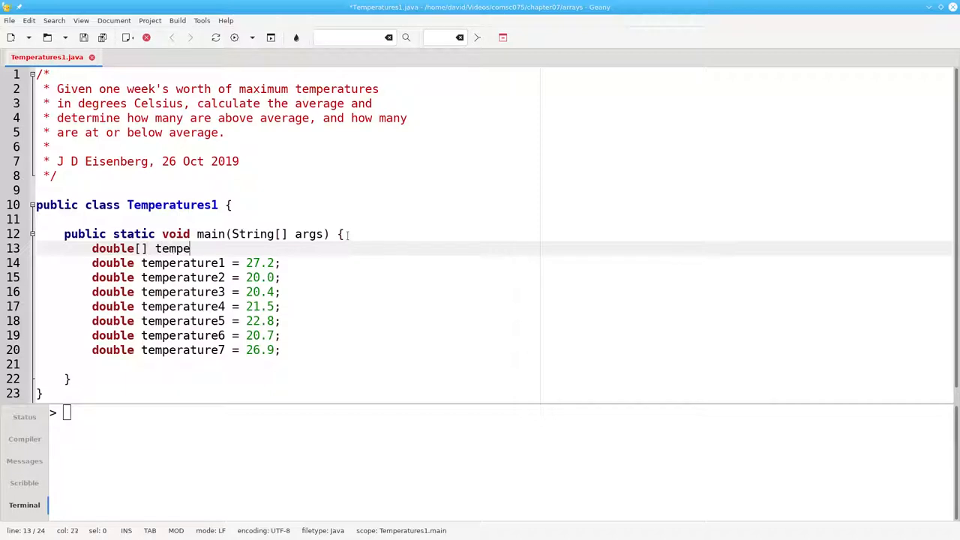
type("ratures =")
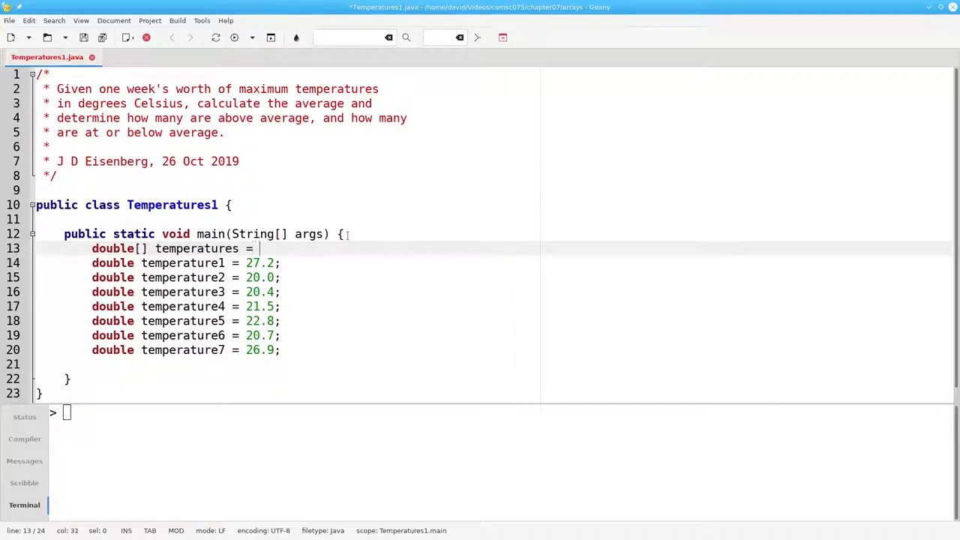
type("new double")
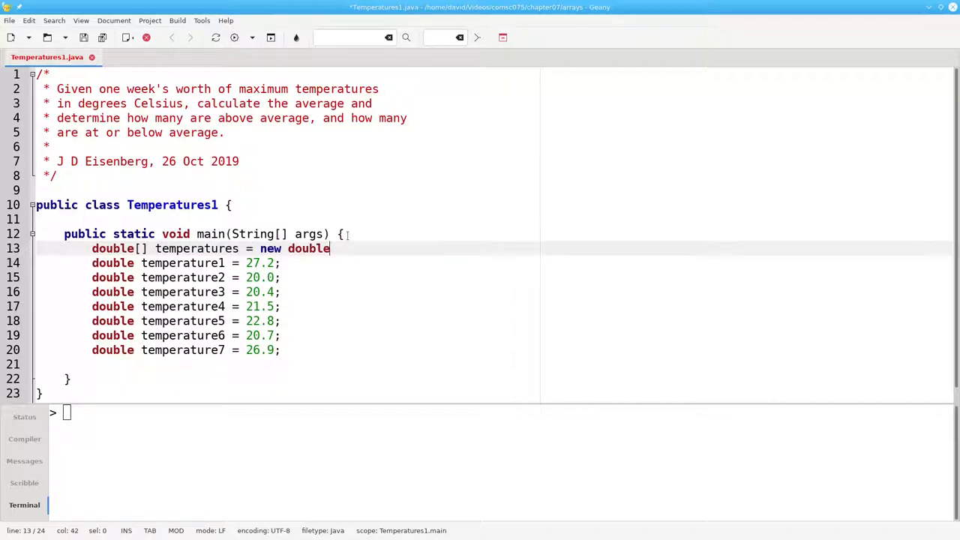
type("[7];")
left_click(188, 262)
type("s[")
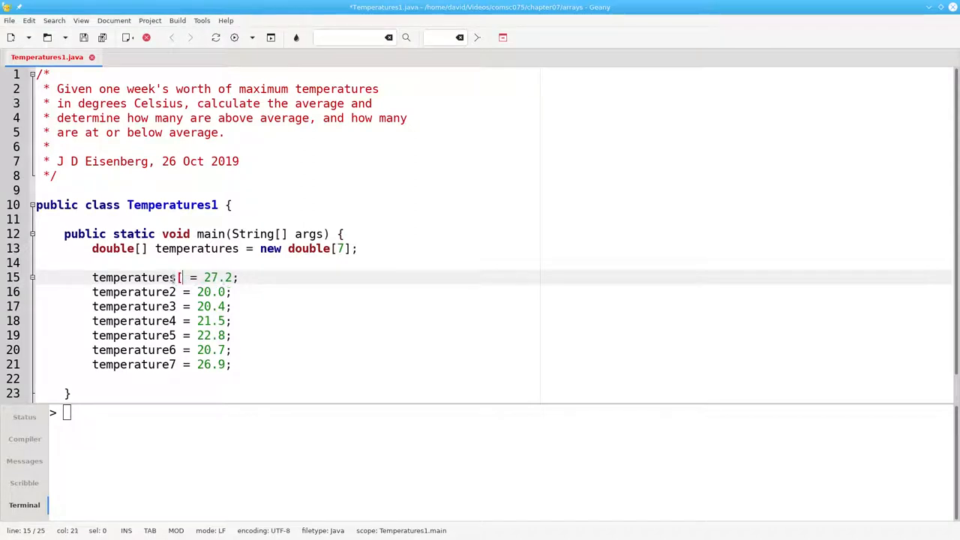
Step: Change temperature1 through temperature7 into temperatures[0] through temperatures[6]
type("0]")
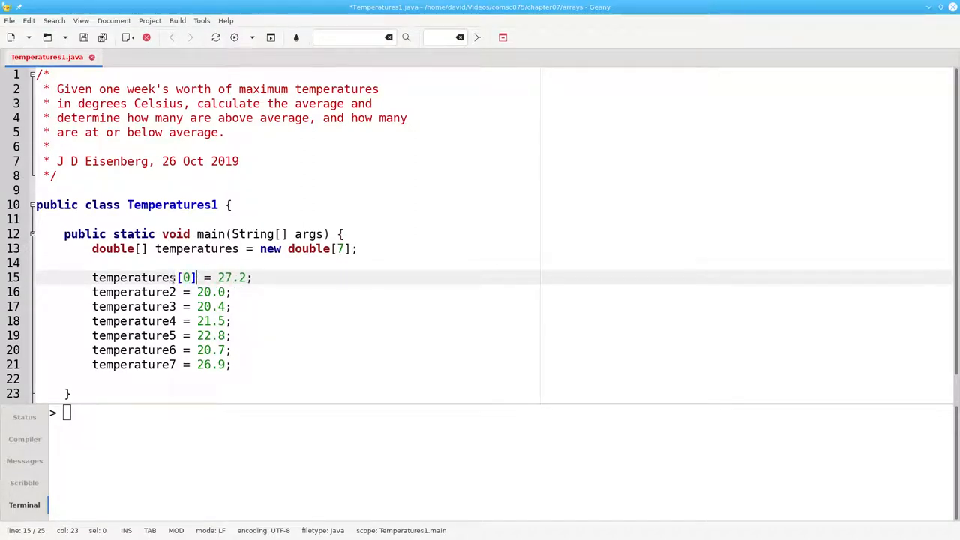
left_click(172, 292)
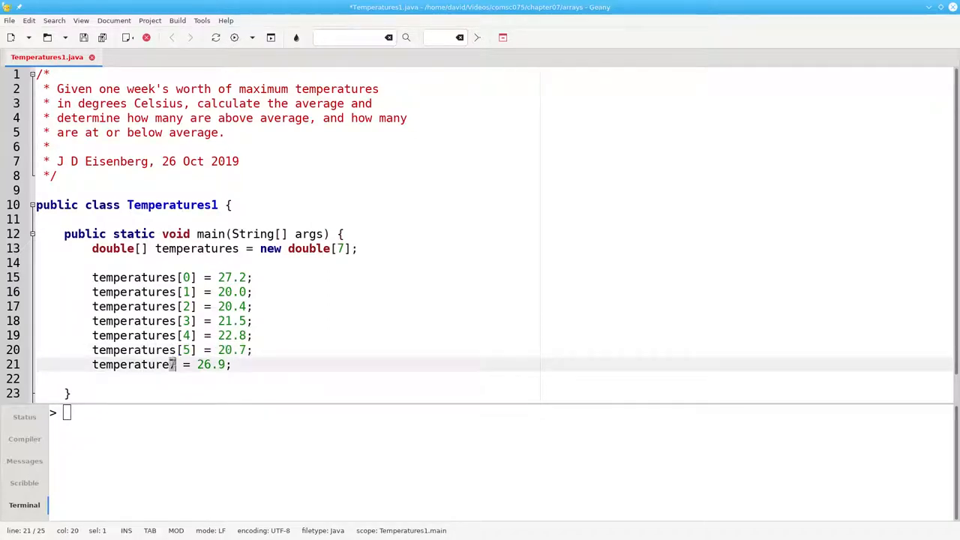
type("[6]")
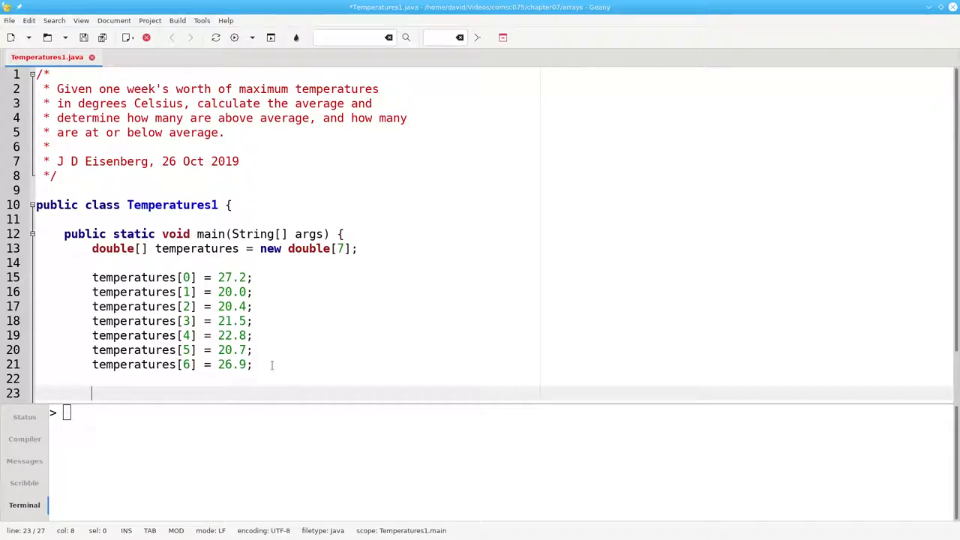
Step: Declare index and sum as 0, then add 'sum = sum + temperatures[index]; index++;'
type("int index")
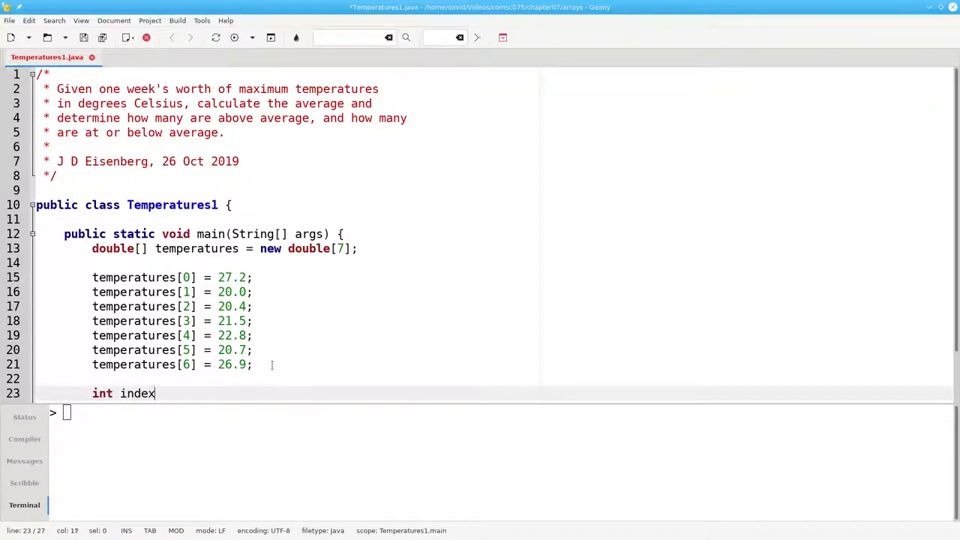
type("= 0;")
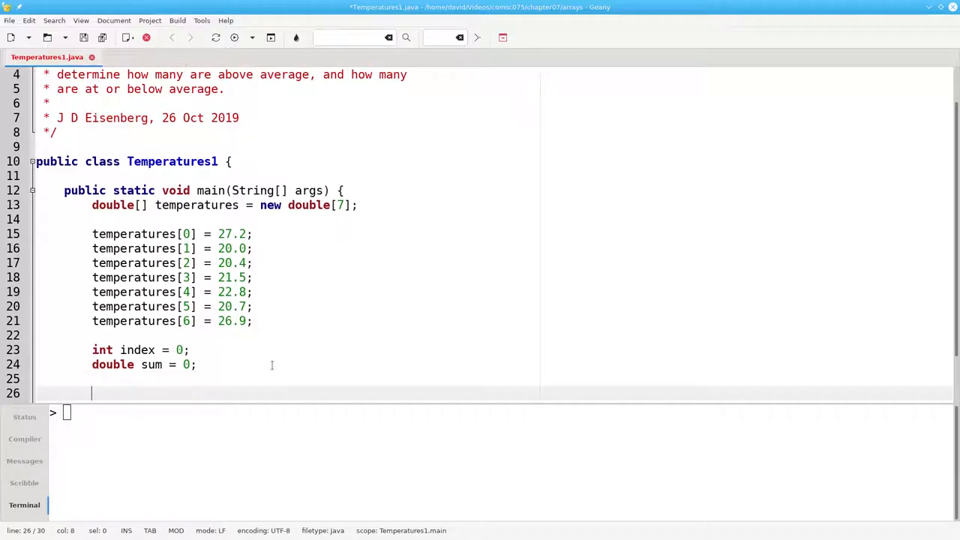
type("sum =sum + tem")
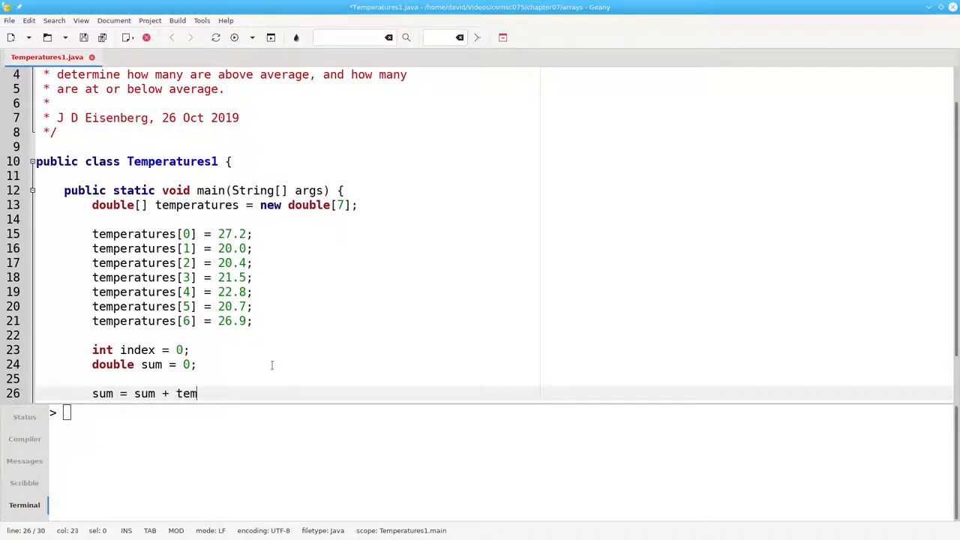
type("peratures[inde")
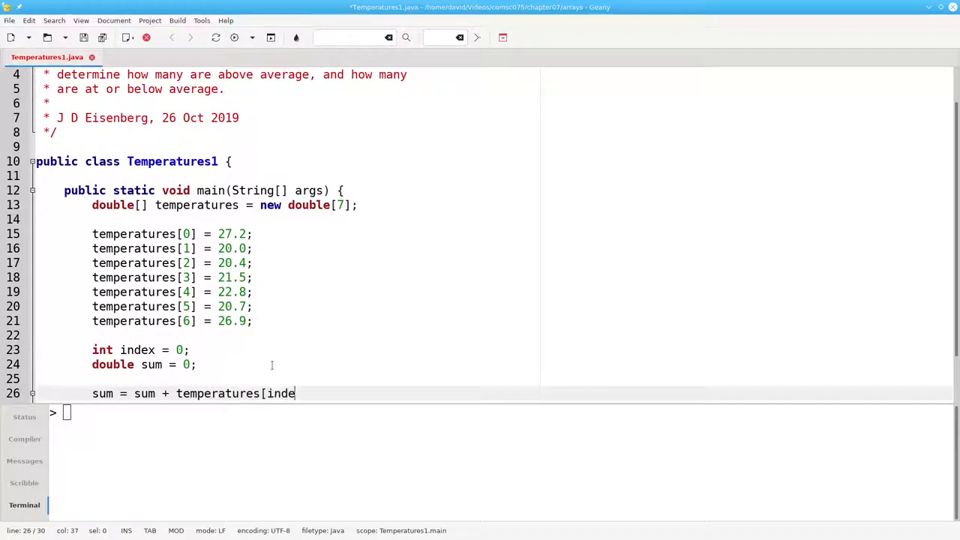
type("x];")
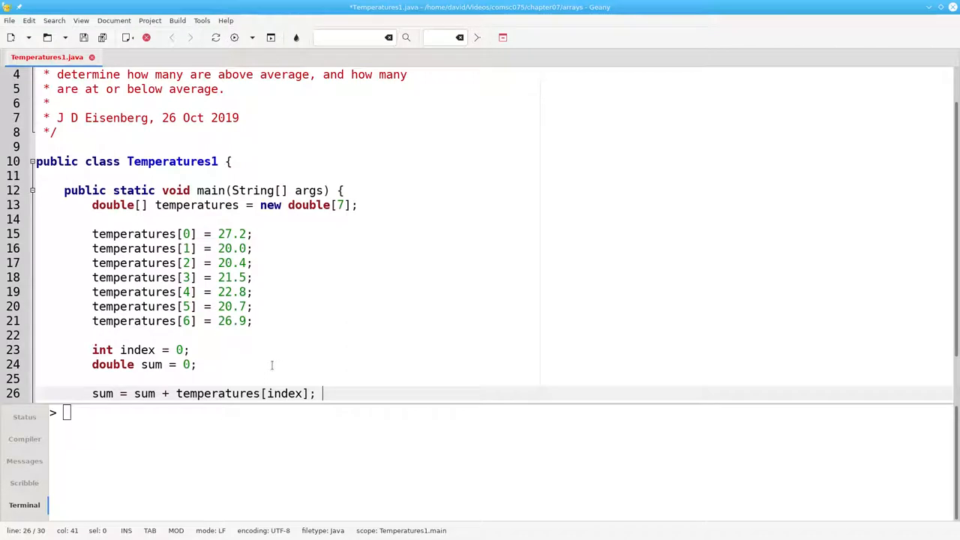
type("index++")
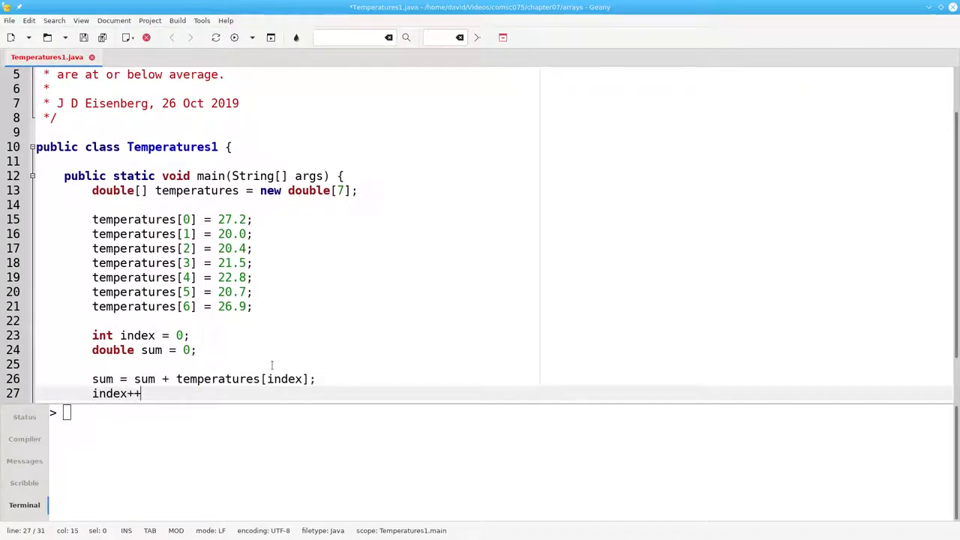
type(";")
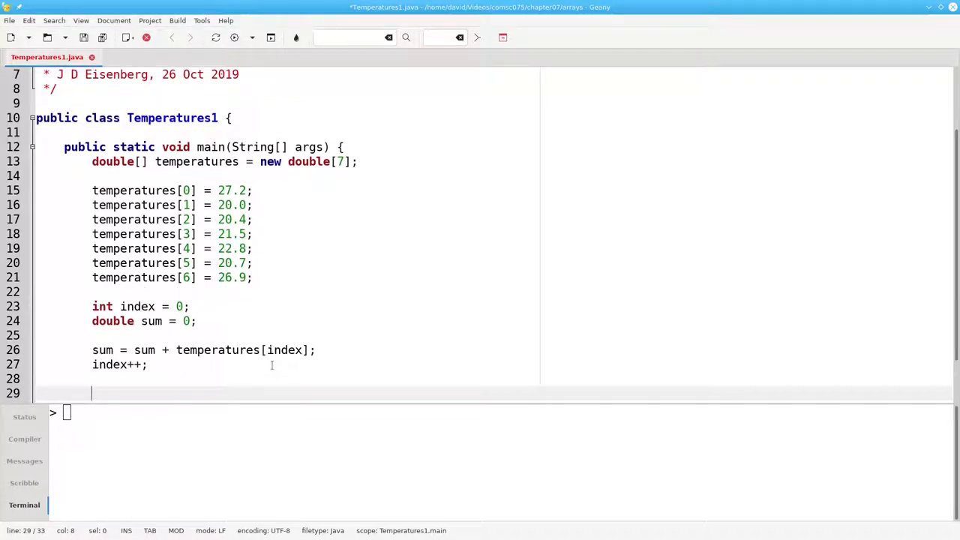
Step: Add a second 'sum = sum + temperatures[index];' followed by 'index++;'
type("sum = sum +")
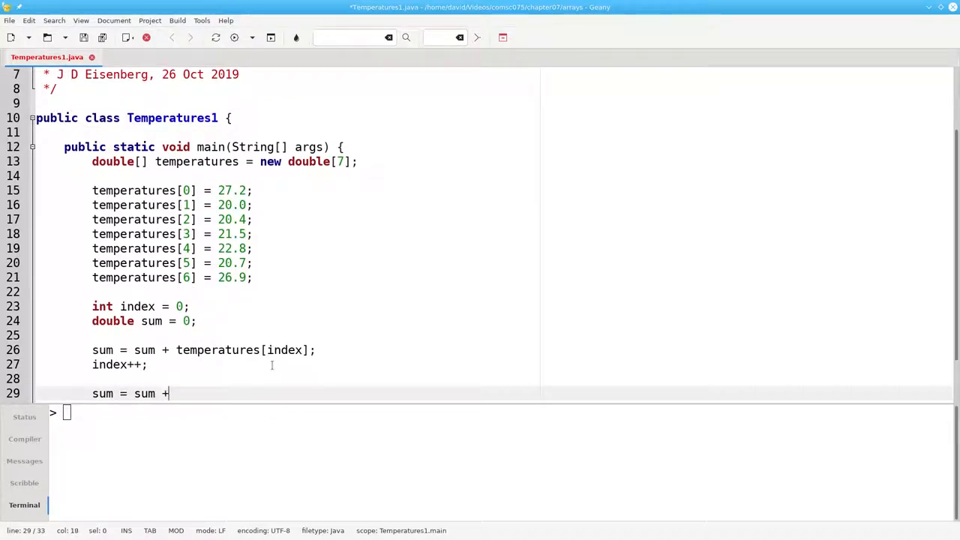
type("temperatures[")
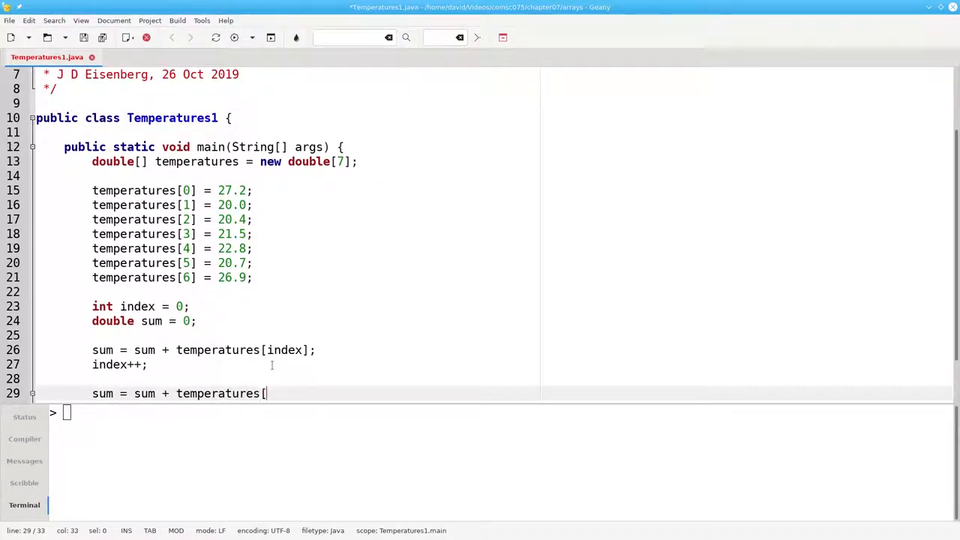
type("index];")
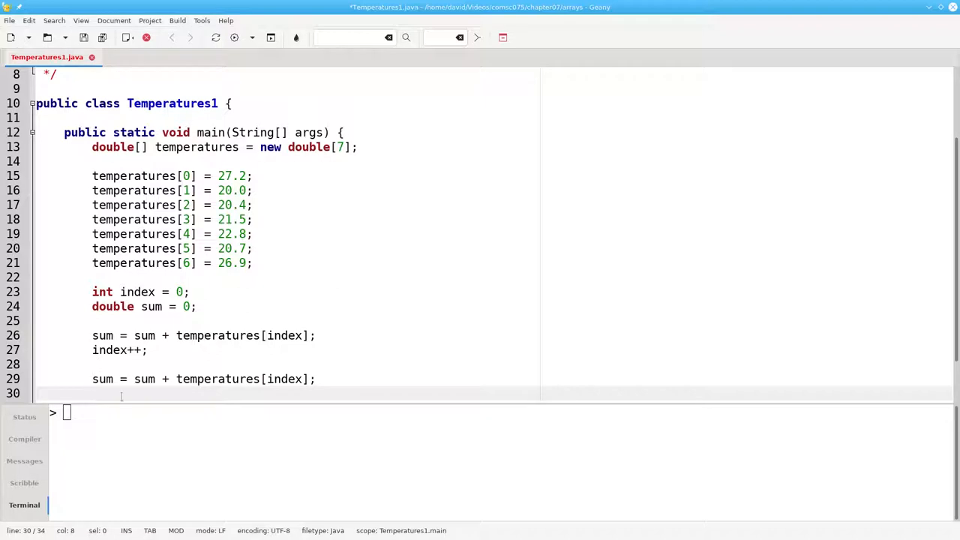
double_click(145, 378)
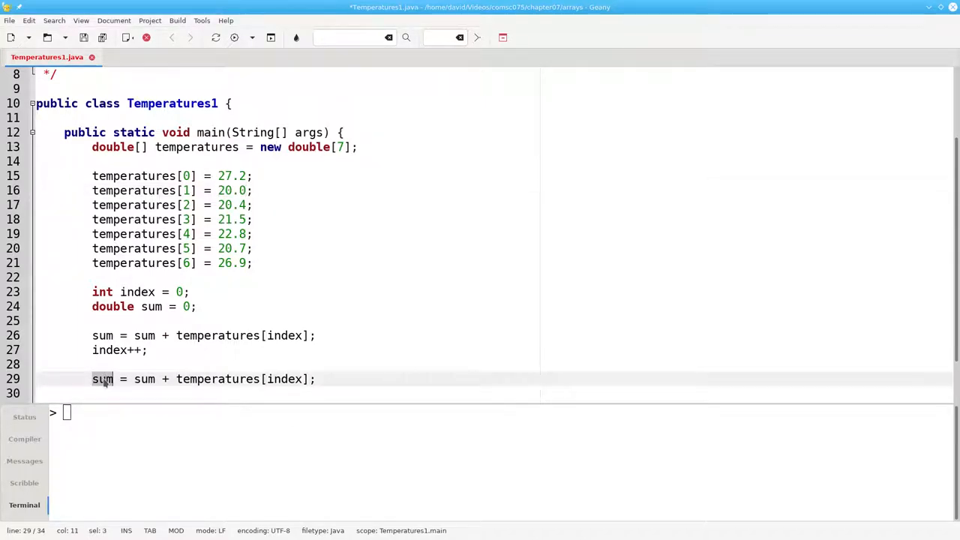
left_click(318, 379)
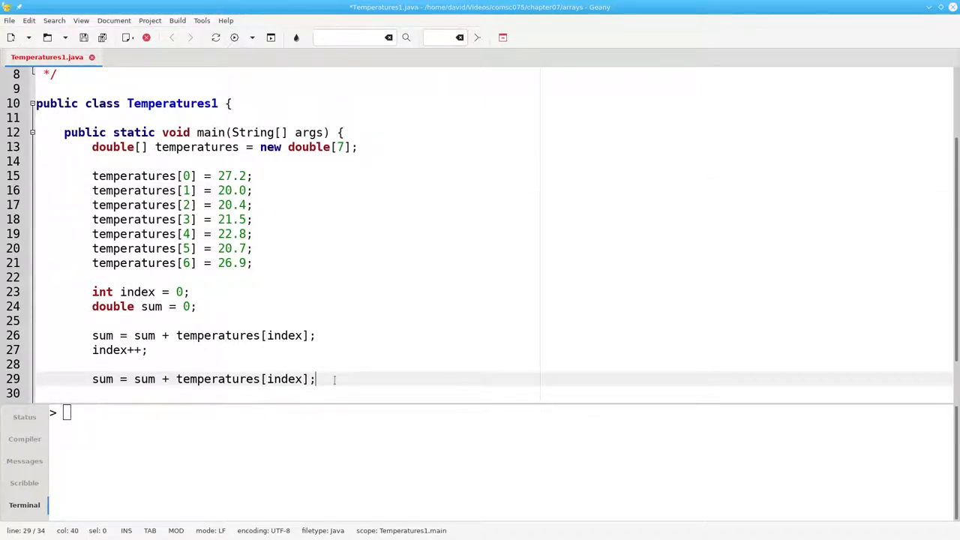
type("index")
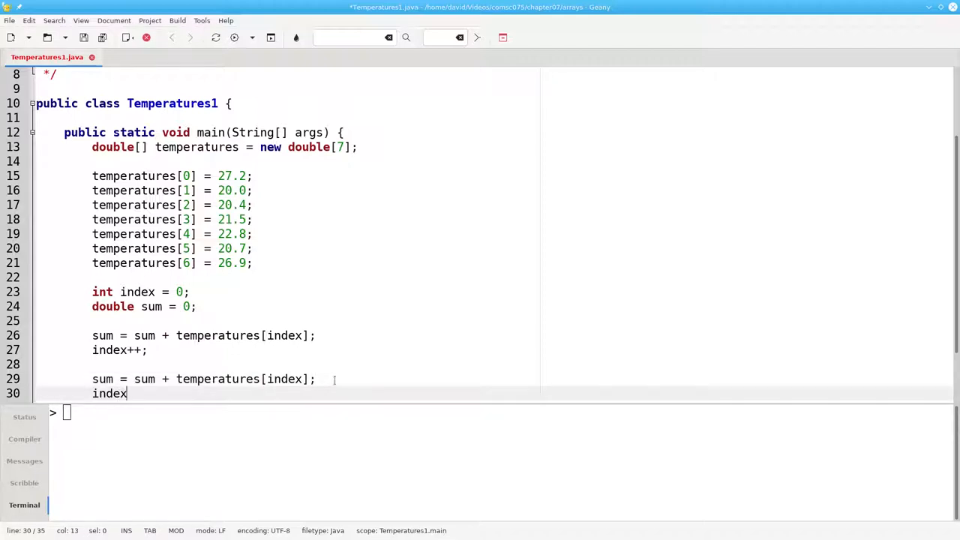
type("++;")
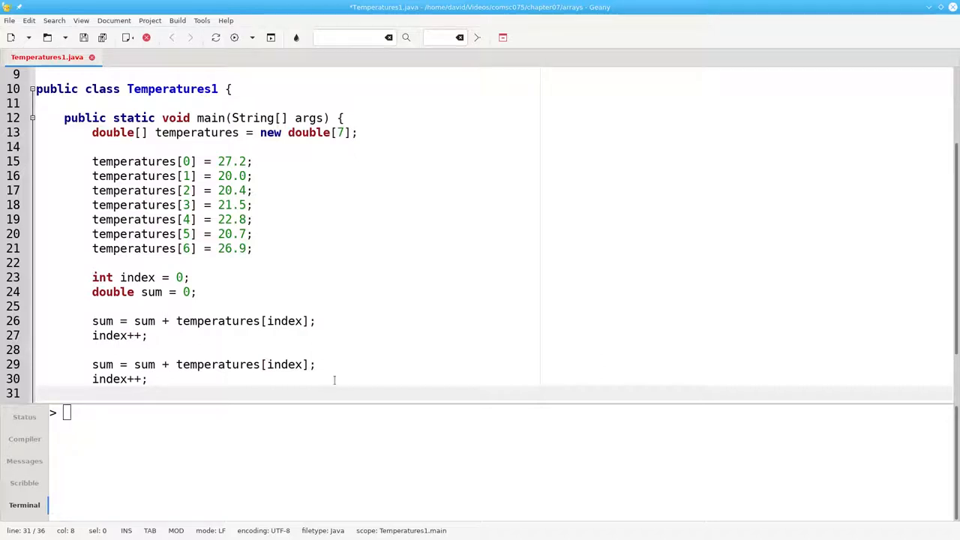
Step: Replace the repeated sum statements with a for loop over index 0–6, then add 'double average = sum / 7;'
left_click(91, 393)
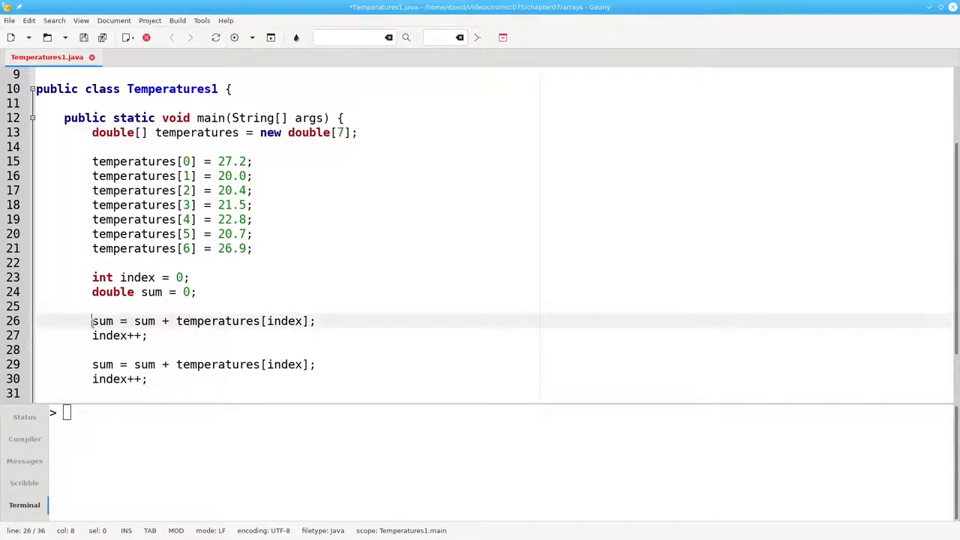
type("for (ind")
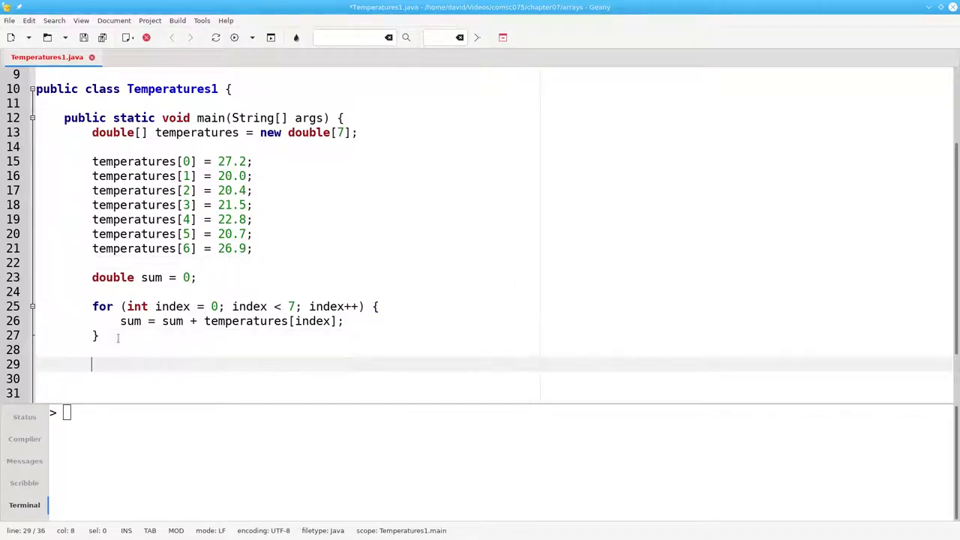
type("double avera")
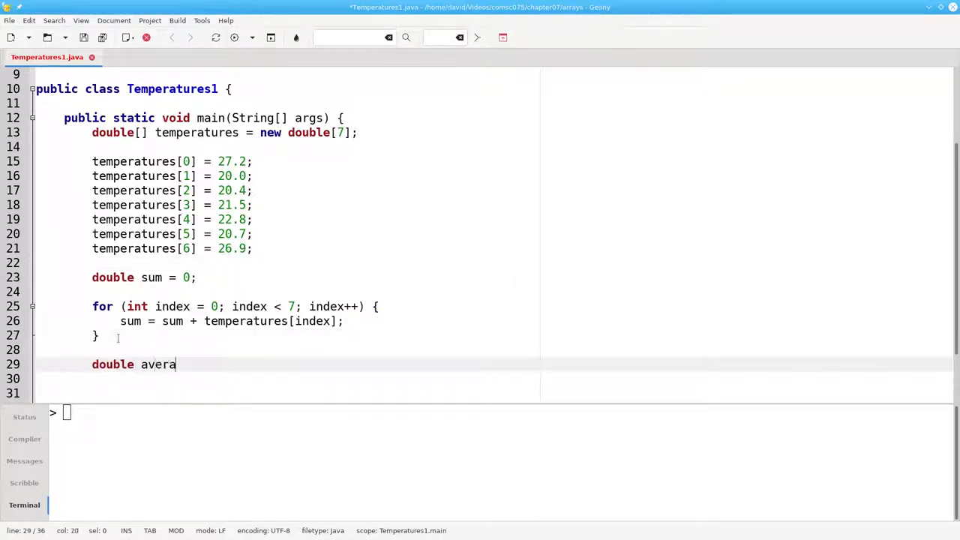
type("ge = sum / 7.")
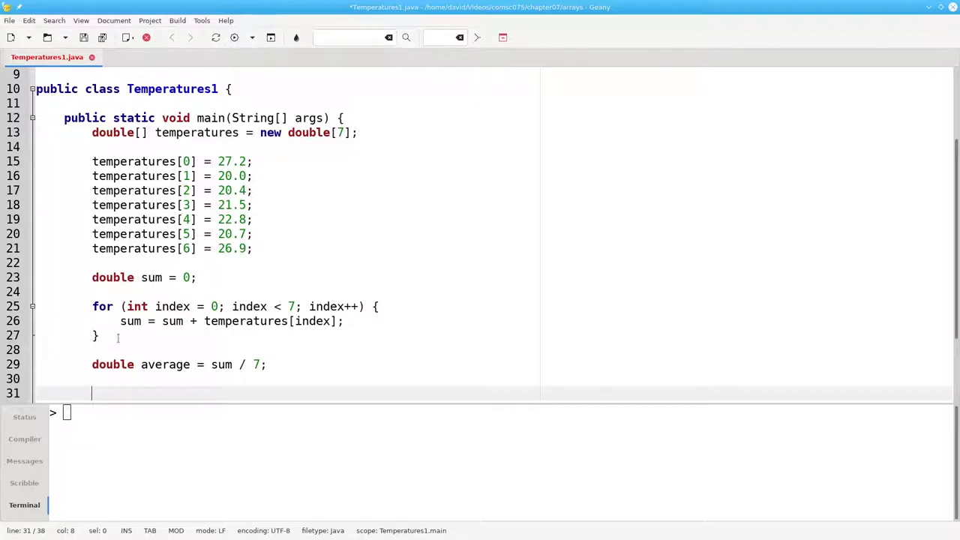
Step: Replace the hard-coded 7 with temperatures.length in the loop bound and the average divisor
double_click(340, 132)
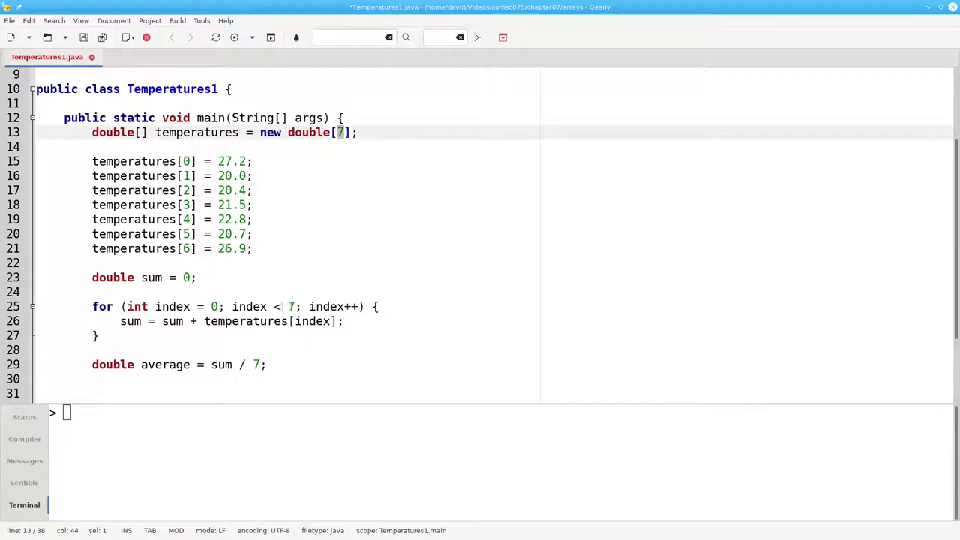
left_click(255, 363)
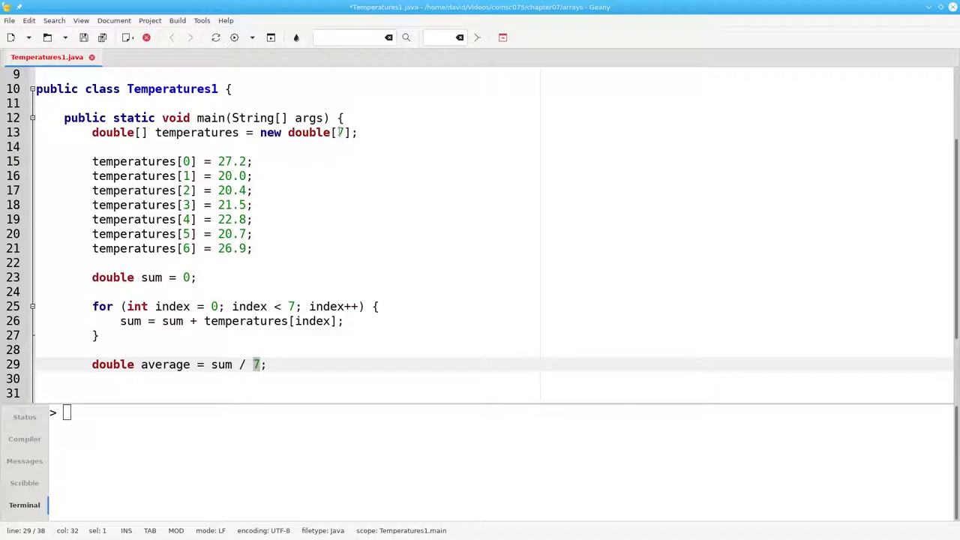
left_click(338, 132)
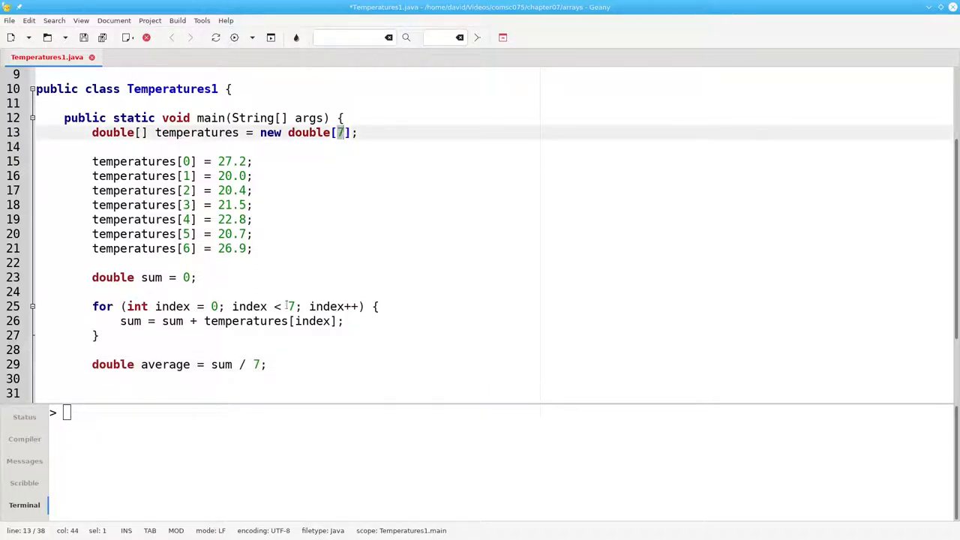
left_click(291, 306)
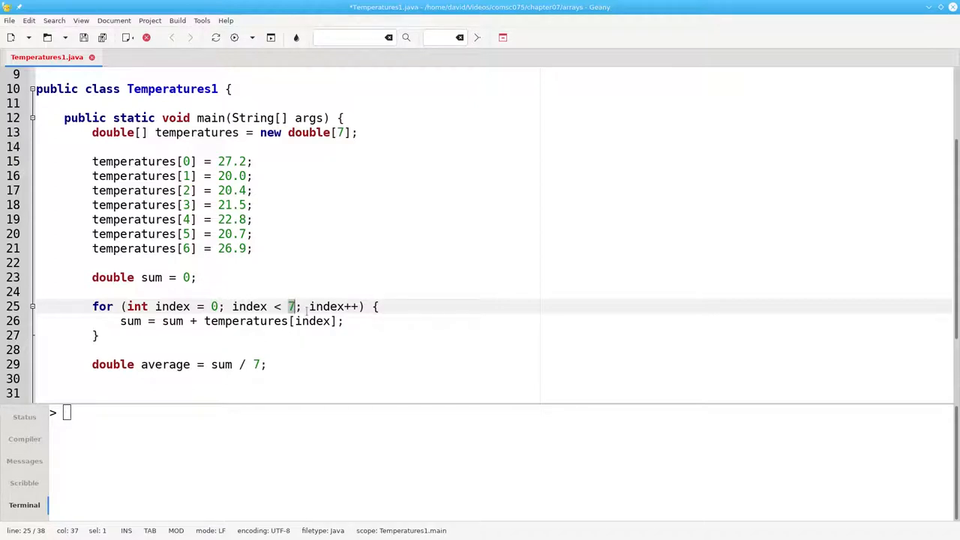
type("temperatures.l")
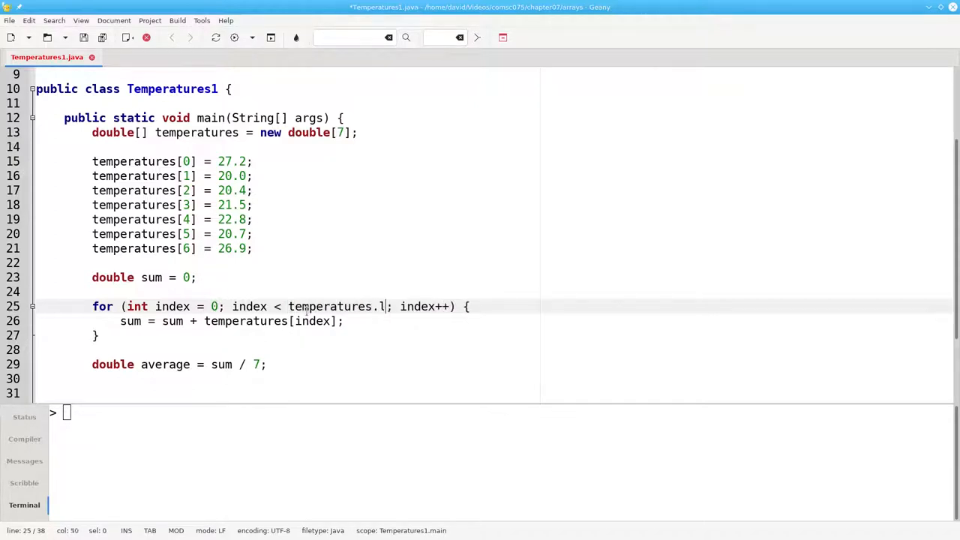
type("ength")
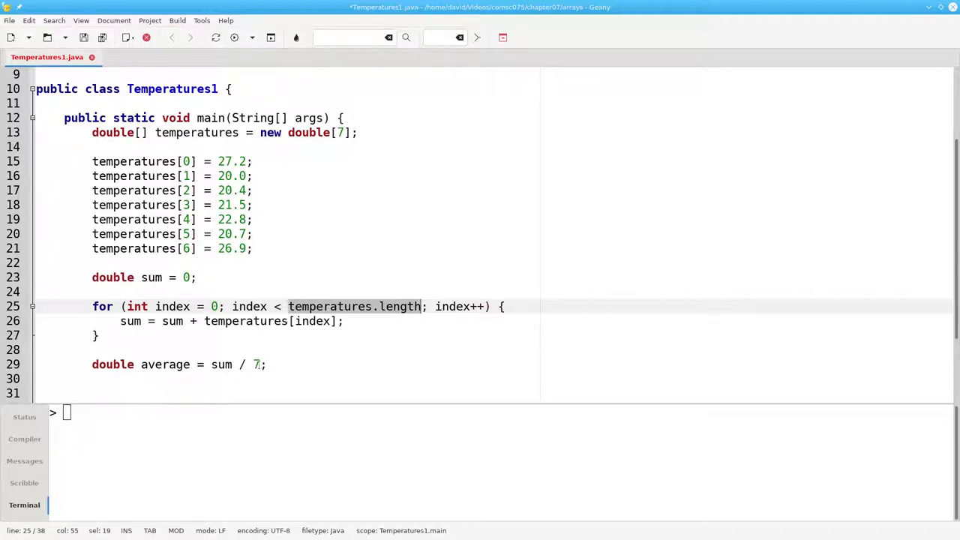
type("temperatures.leng")
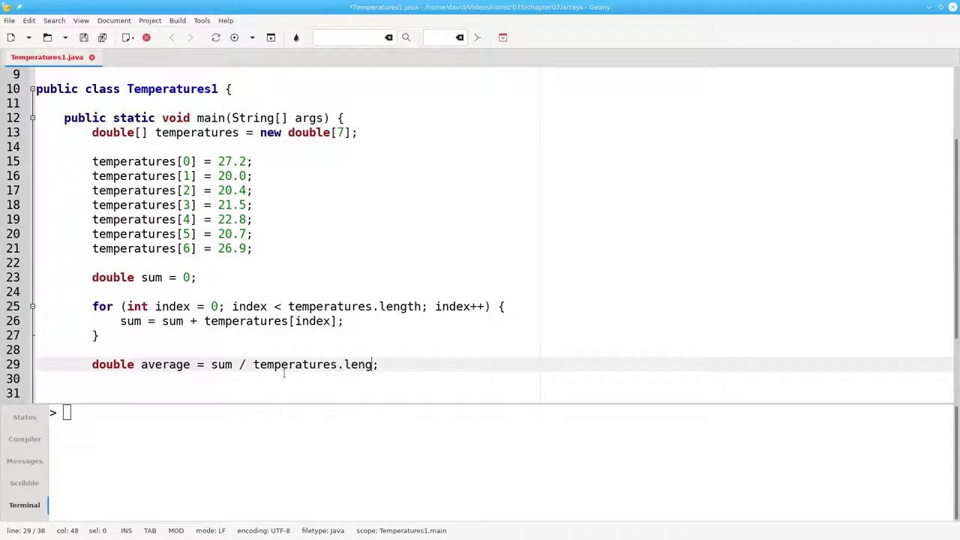
type("th")
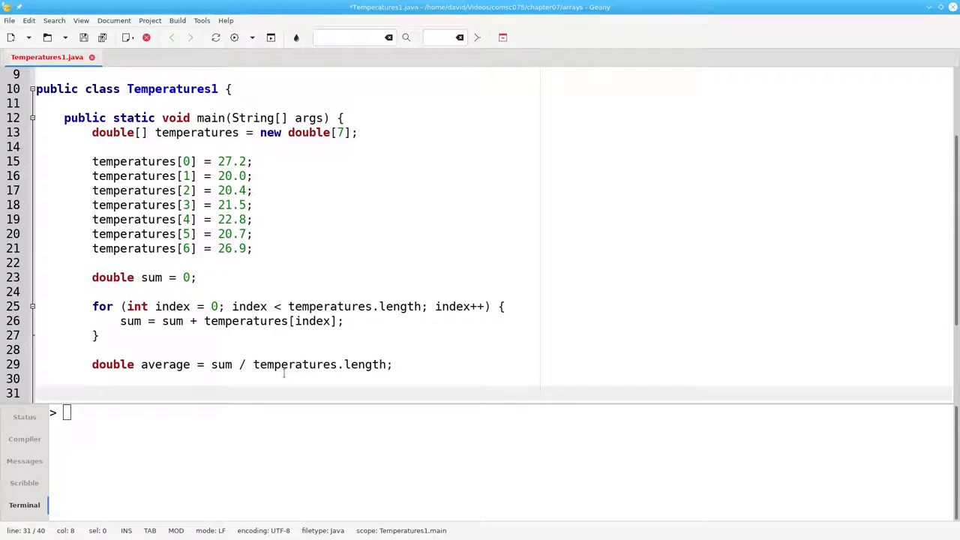
Step: Add 'int nAbove = 0;' and a loop that increments nAbove when a temperature exceeds average
type("int nAbove = 0;")
type("for (")
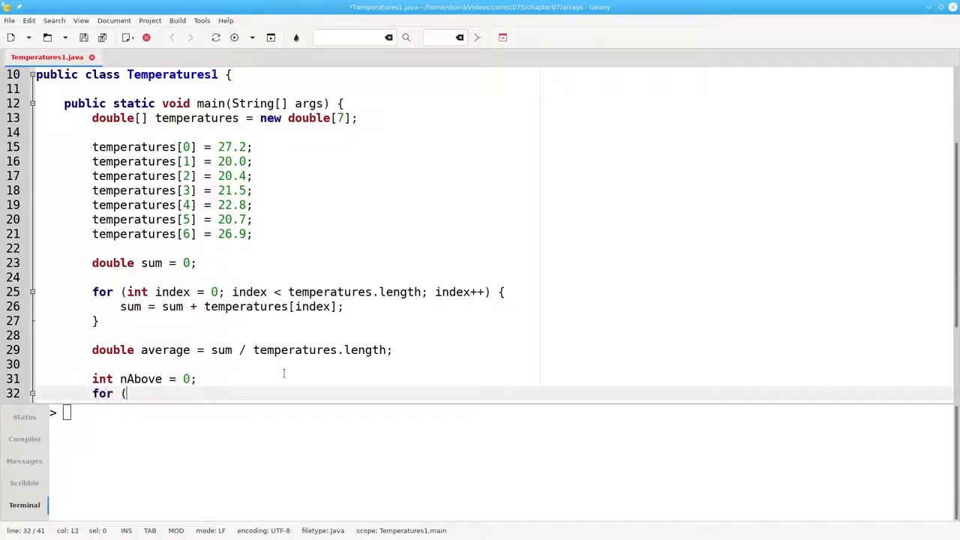
type("int index = 0; i")
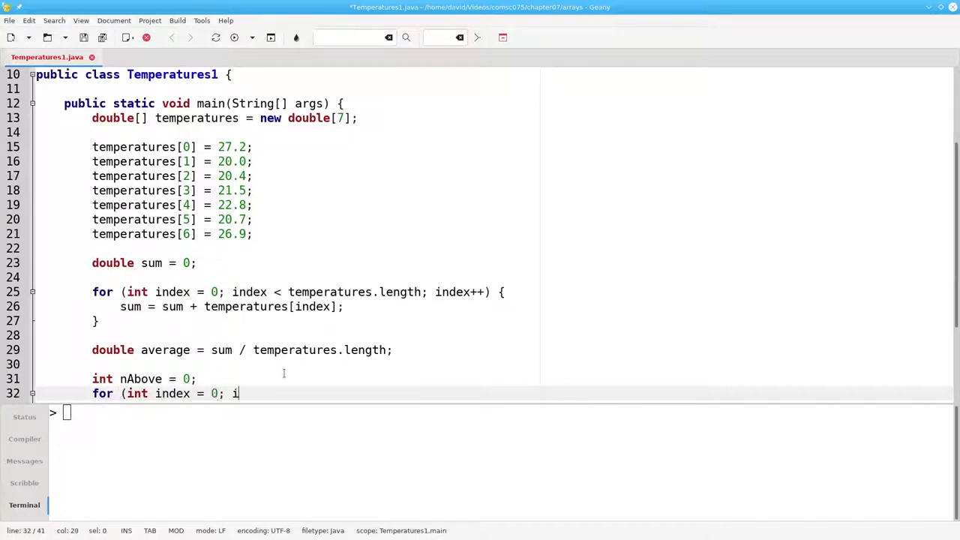
type("ndex < temp")
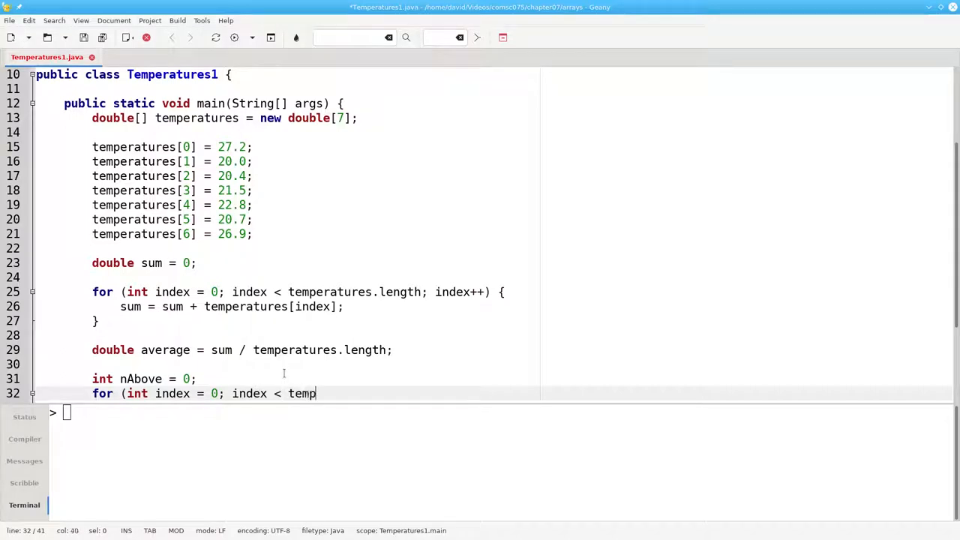
type("eratures.le")
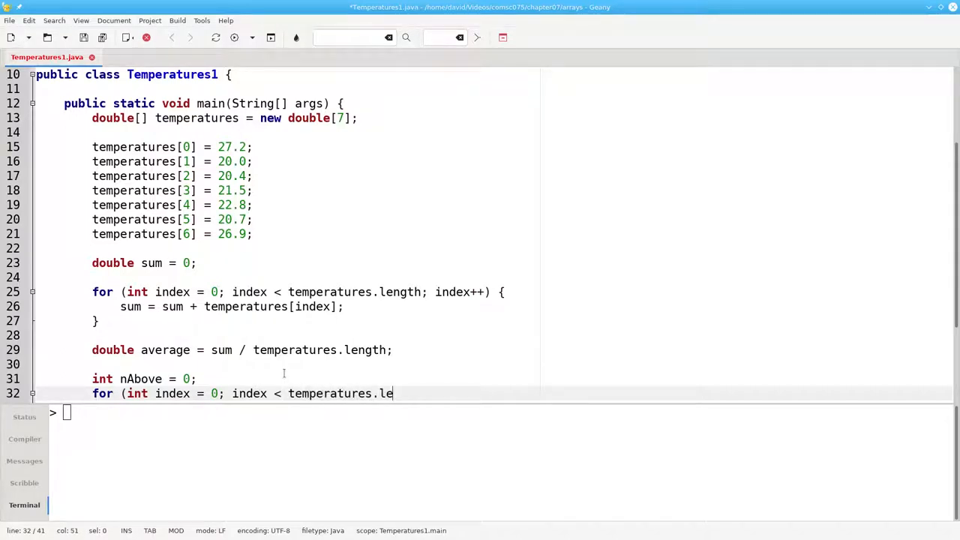
type("ngth; index++) {")
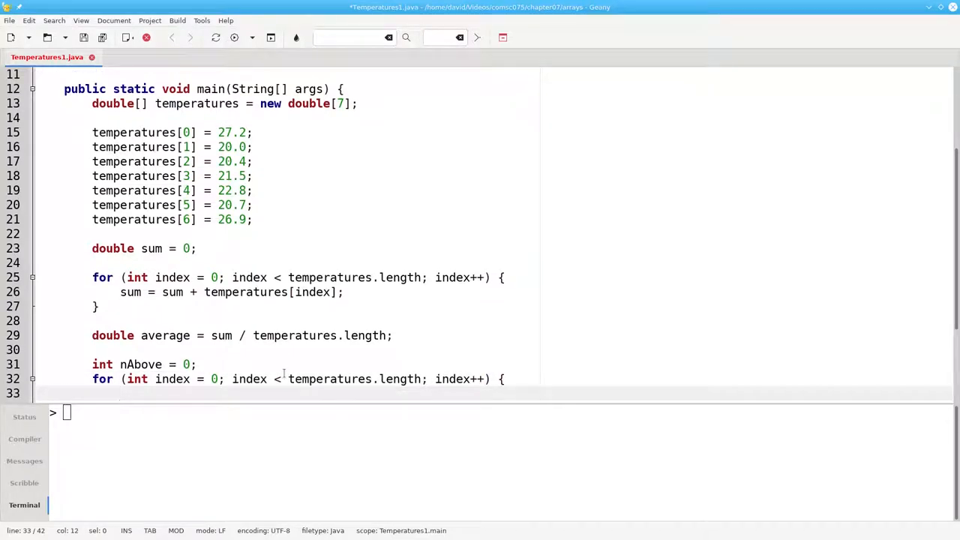
type("if (temperatures[index")
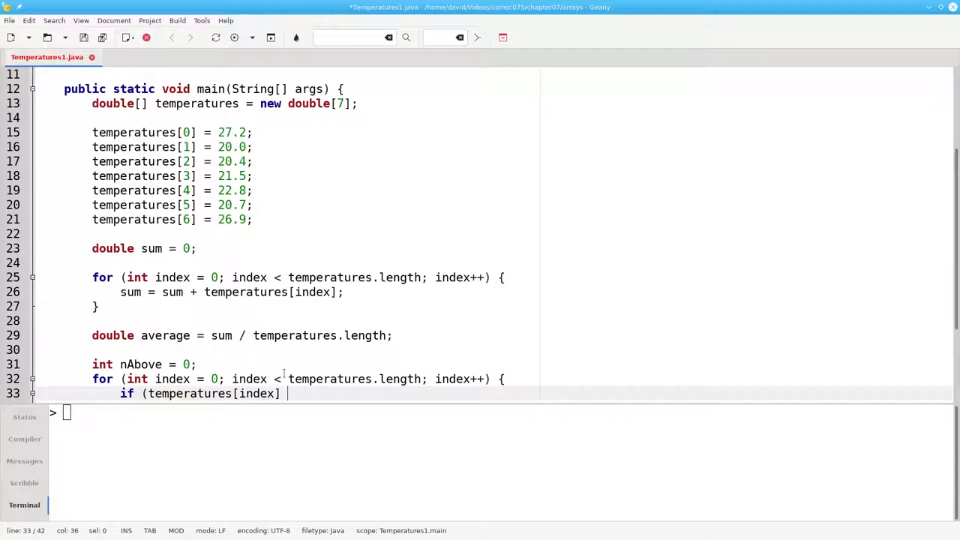
type("> average) {")
type("nAbove++;")
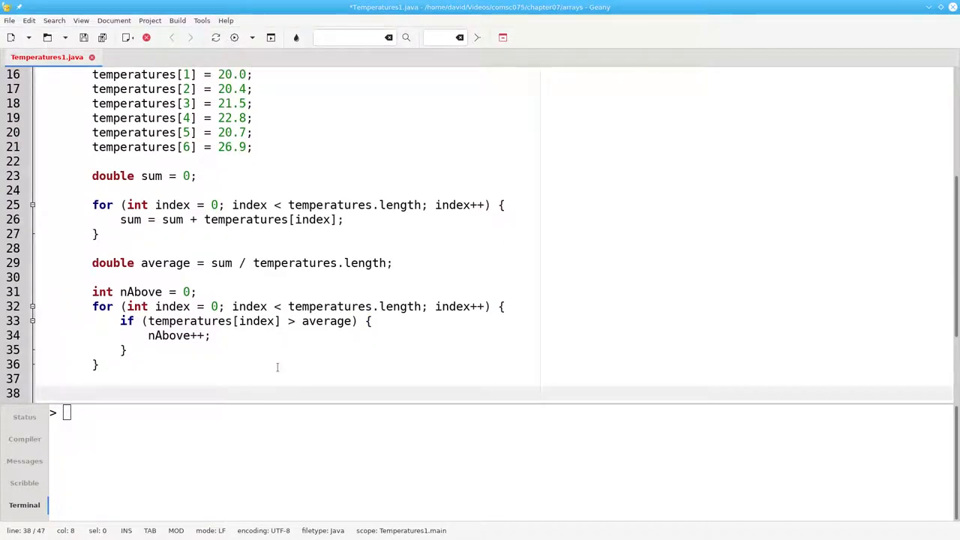
type("System.out.print")
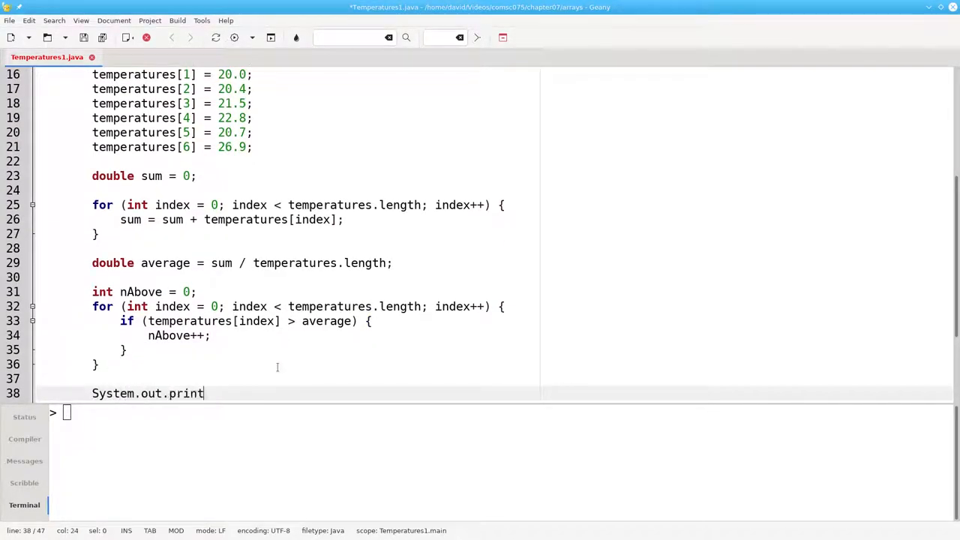
Step: Print 'Average temperature for %d days: %.1fC' using temperatures.length and the average
type("f(\"Average t")
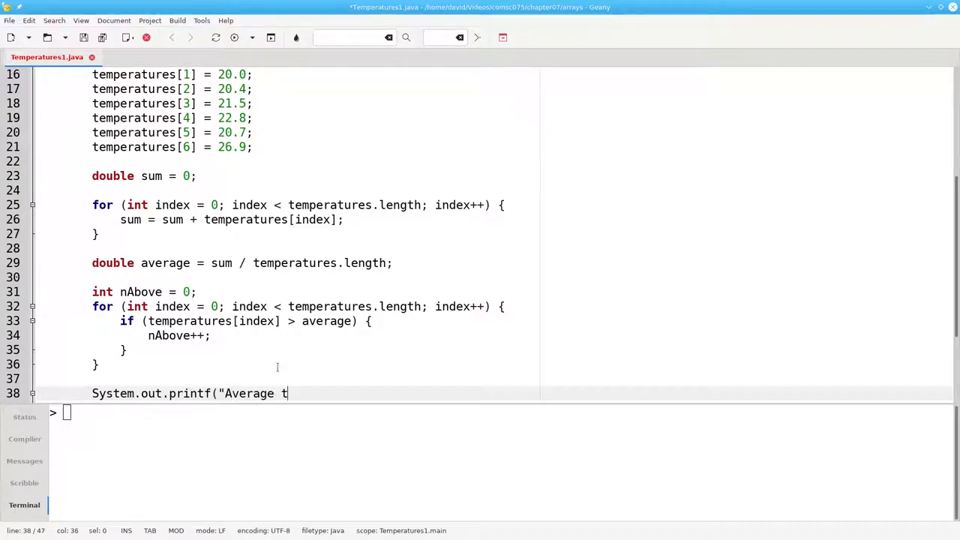
type("emperature for %")
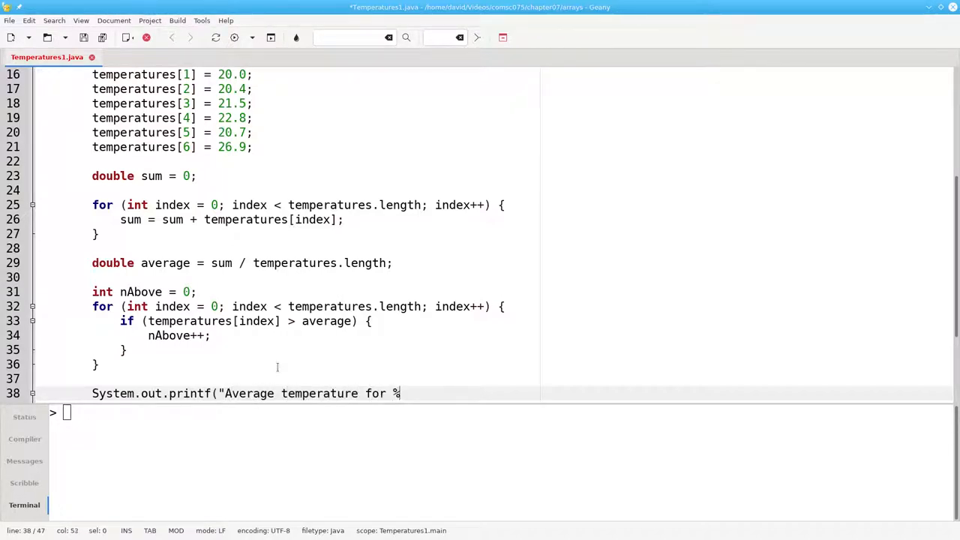
type("d days:")
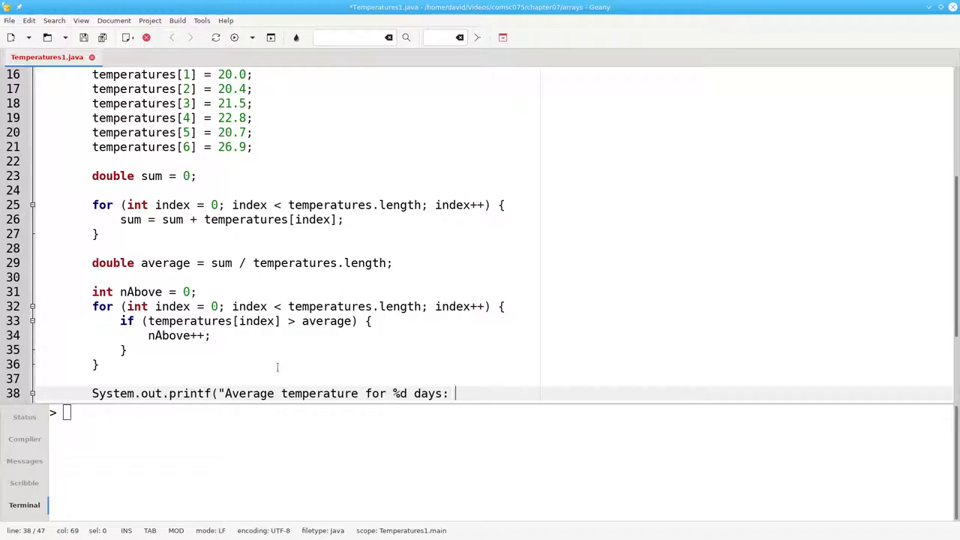
type("%.1fC")
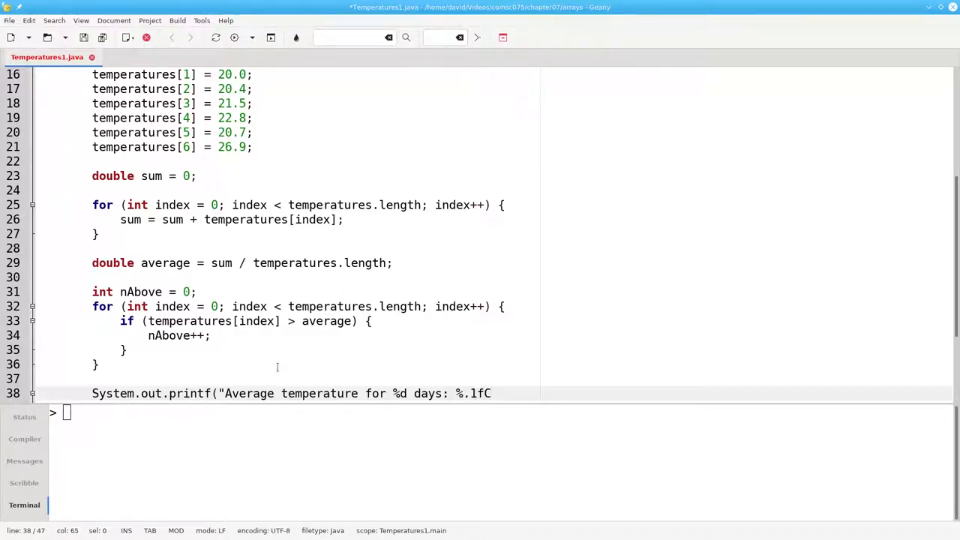
type("\\n\",")
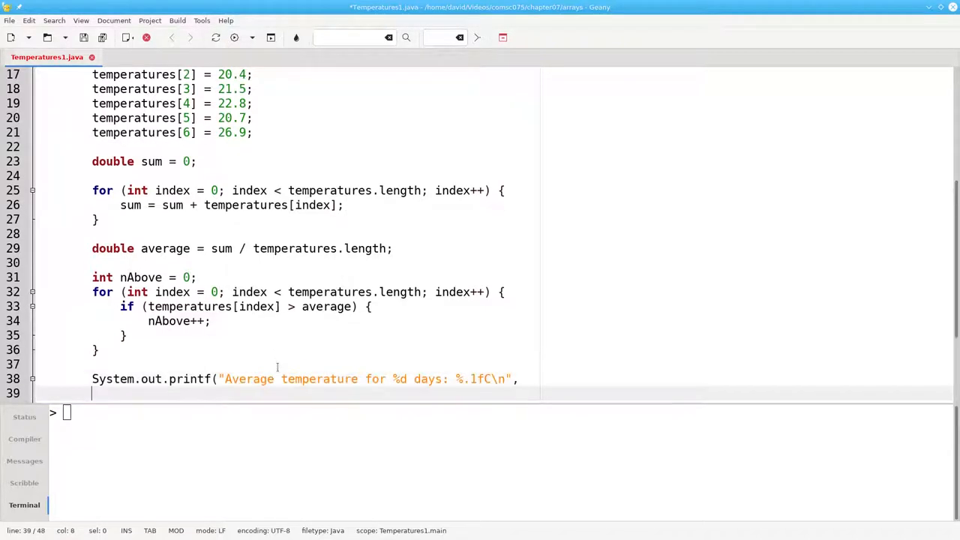
type("tempe")
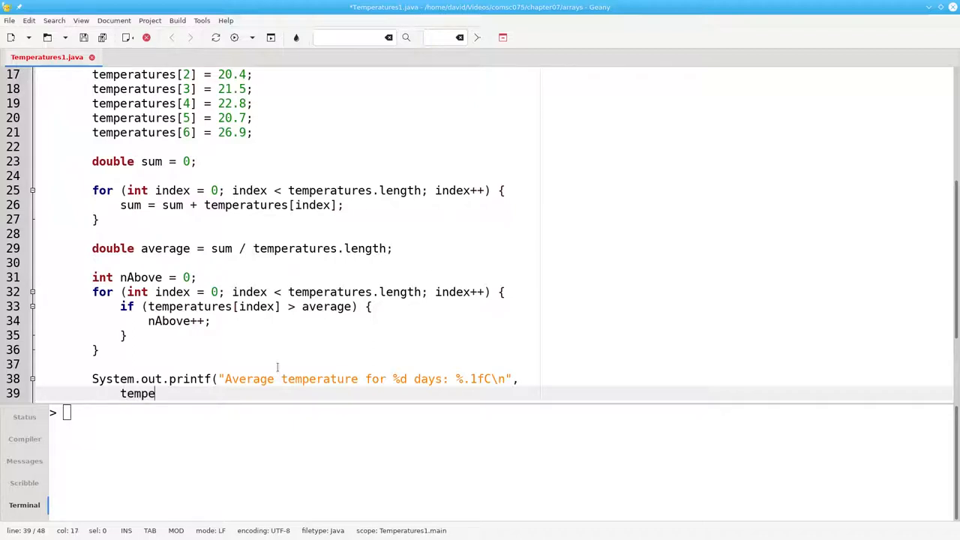
type("ratures.length, average);")
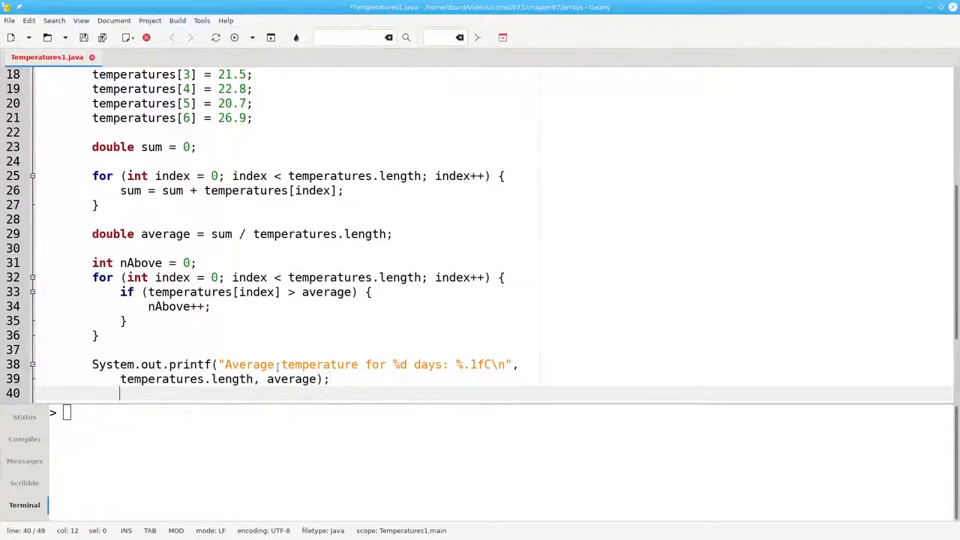
Step: Print '# days above average: %d' with nAbove
type("System.out.p")
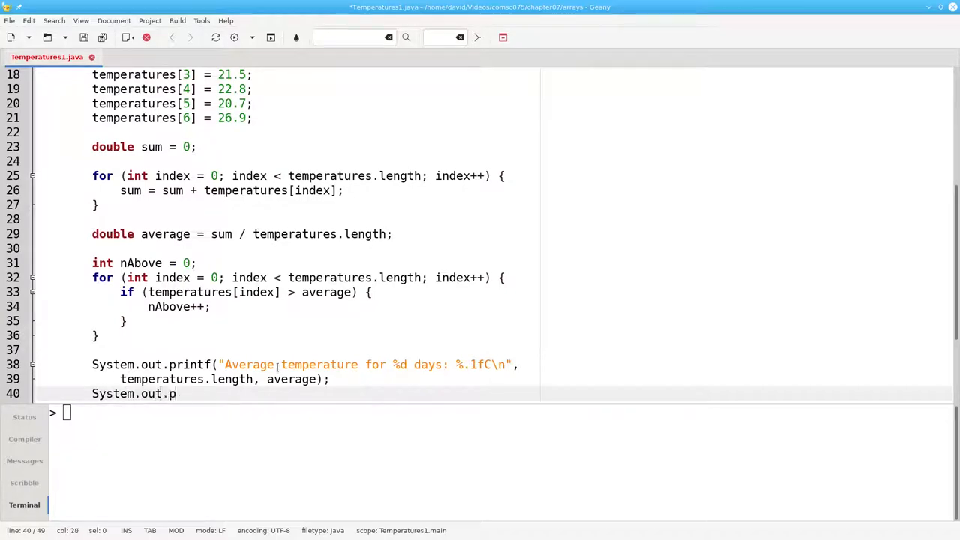
type("rintf(\"#")
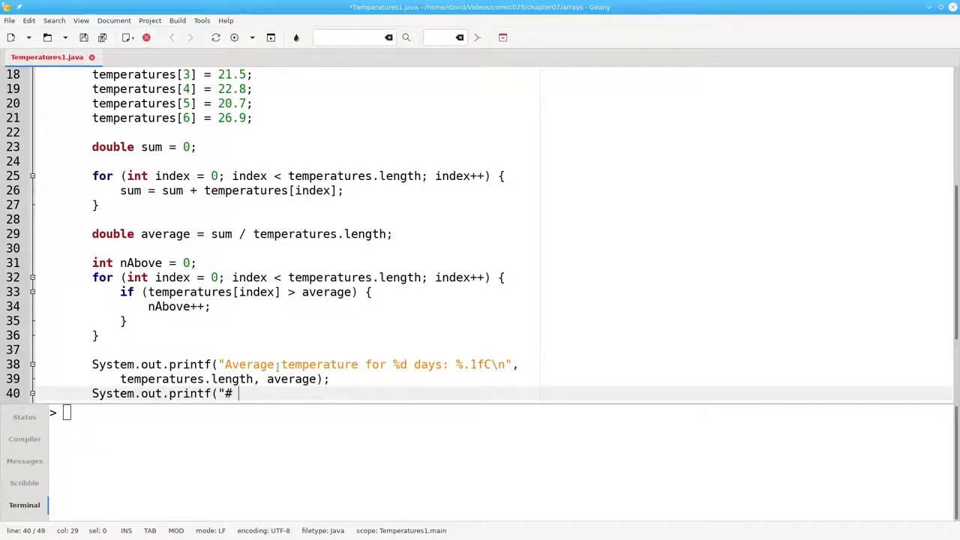
type("days abov")
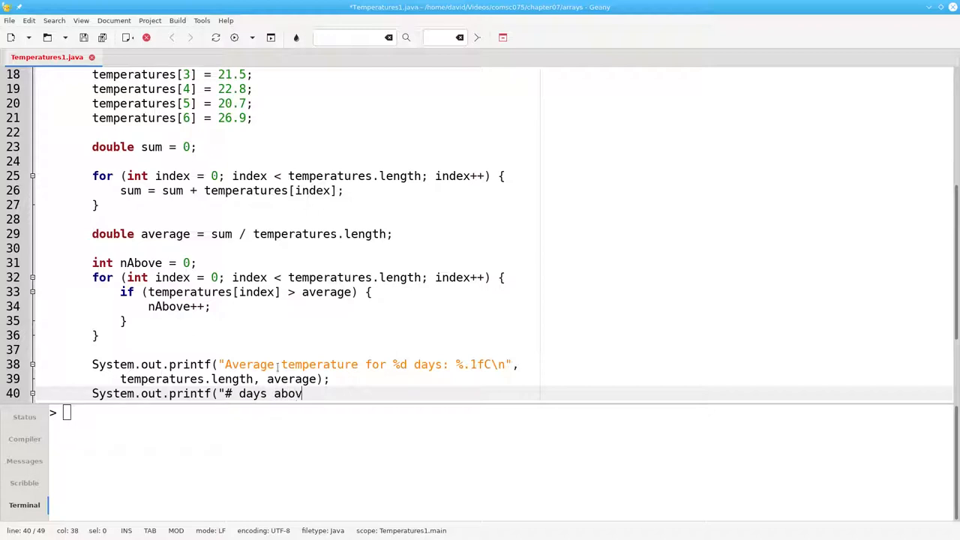
type("e ave")
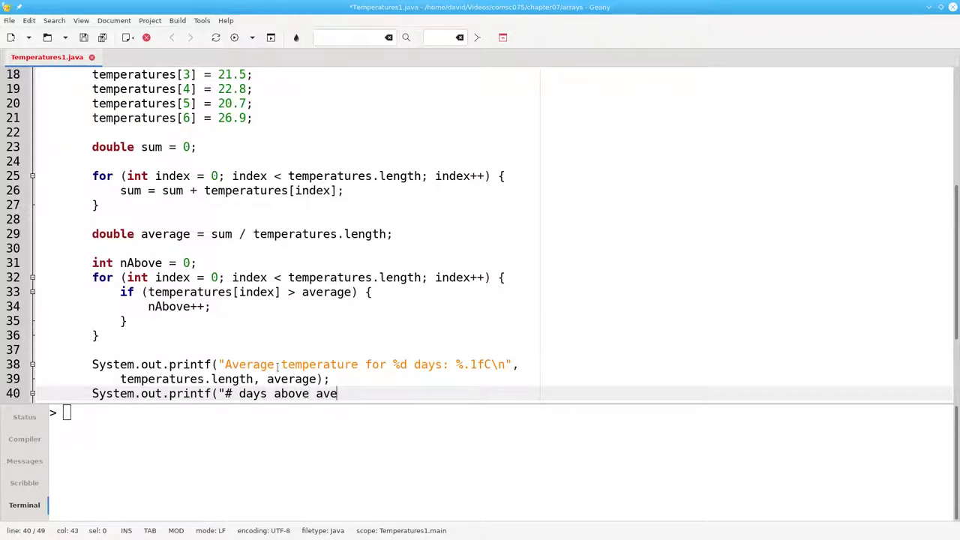
type("rage: %d\\n")
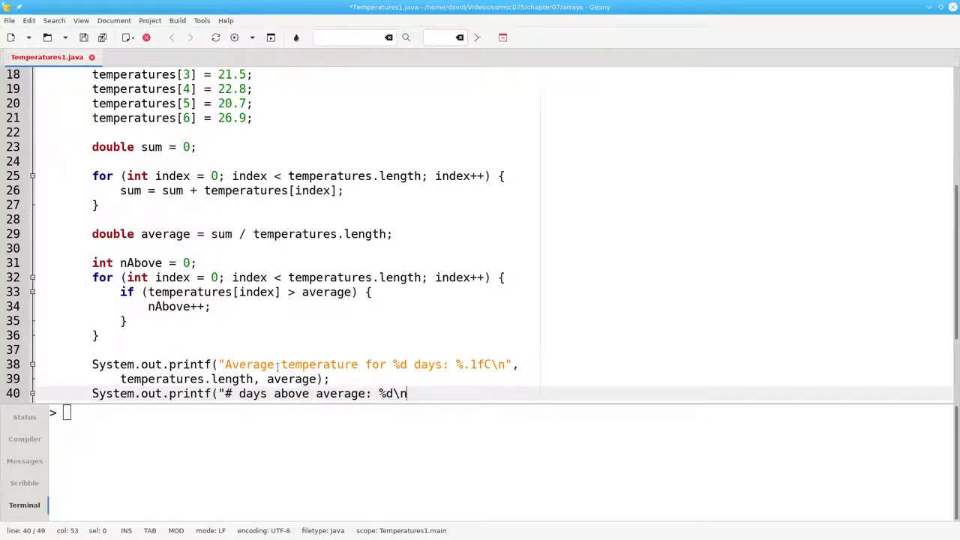
type(", n")
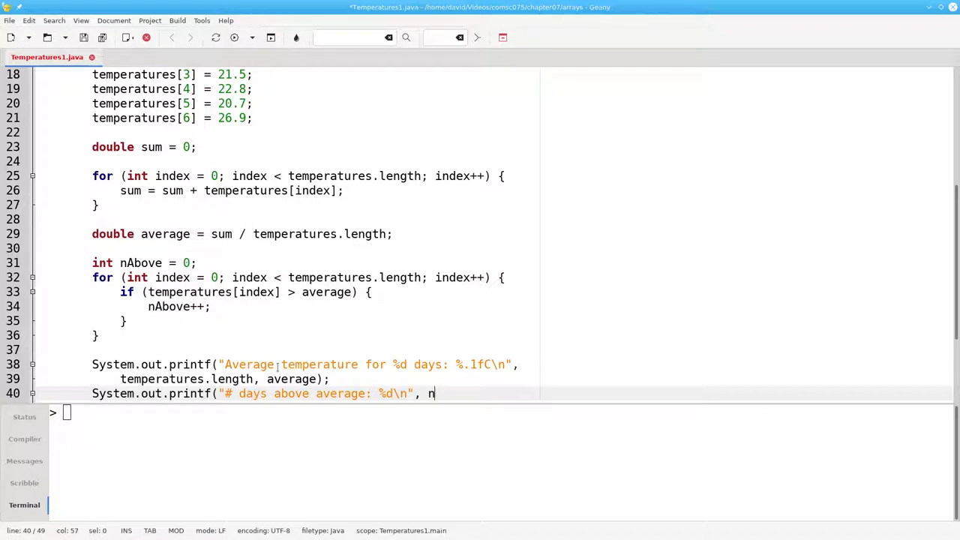
type("Above);")
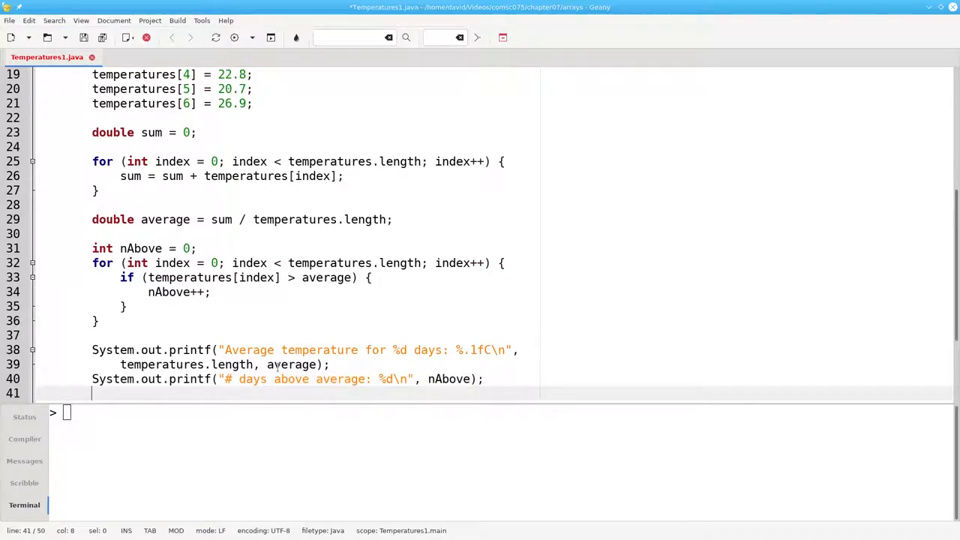
Step: Print '# days at or below average: %d' as temperatures.length - nAbove
type("System.out.print")
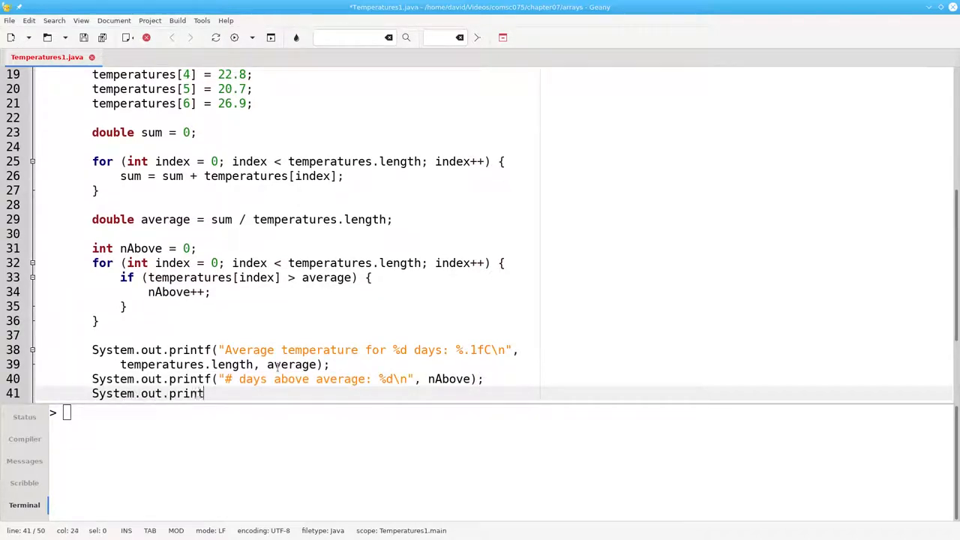
type("f(\"# days at")
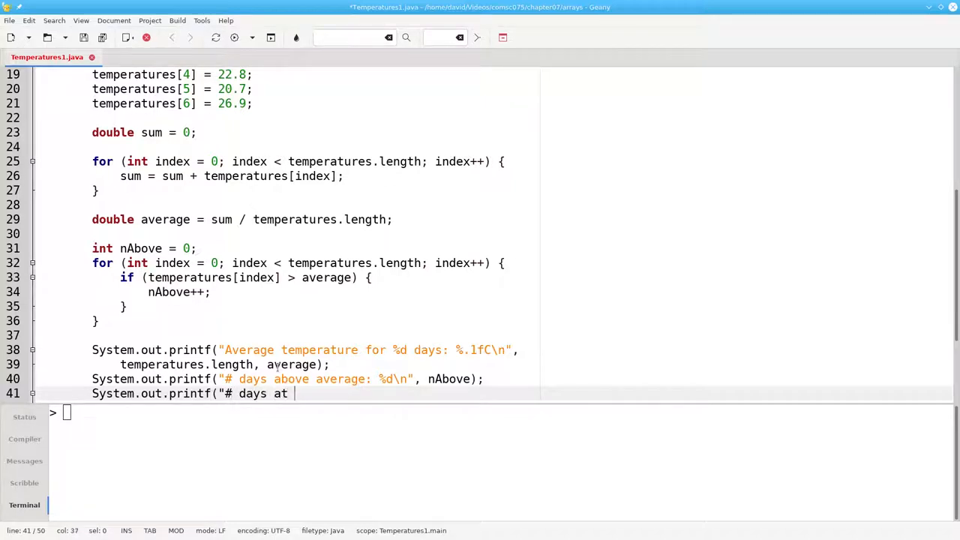
type("or below average")
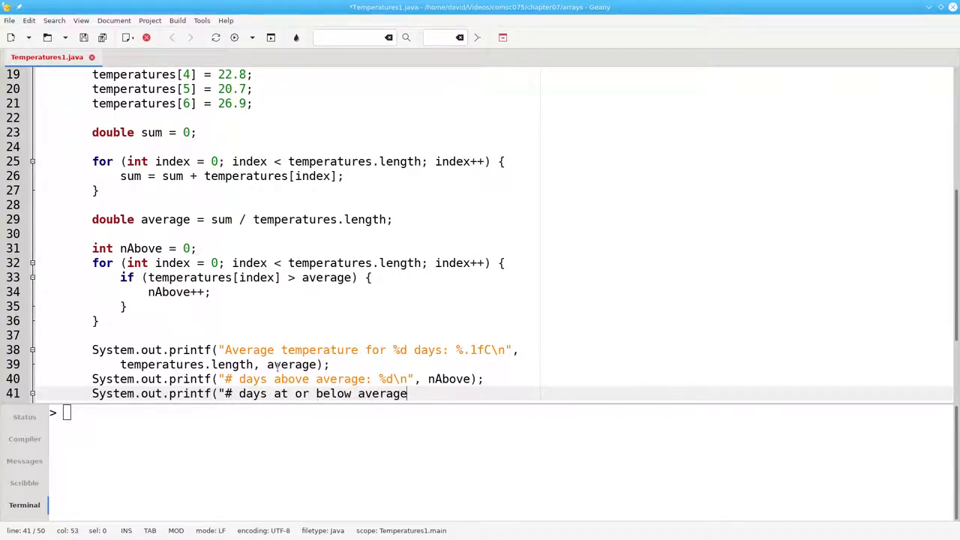
type(": %d\\n\",")
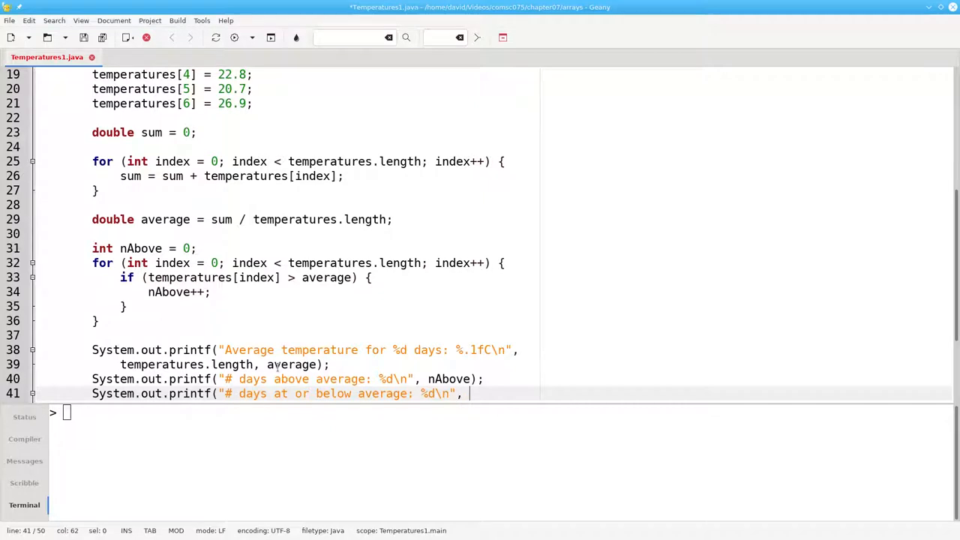
type("temperatures.")
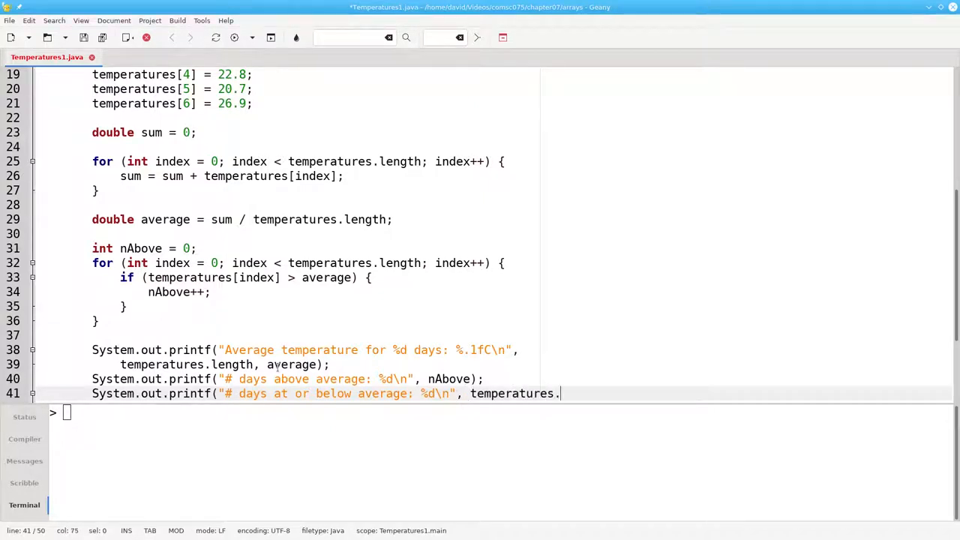
type("- nA")
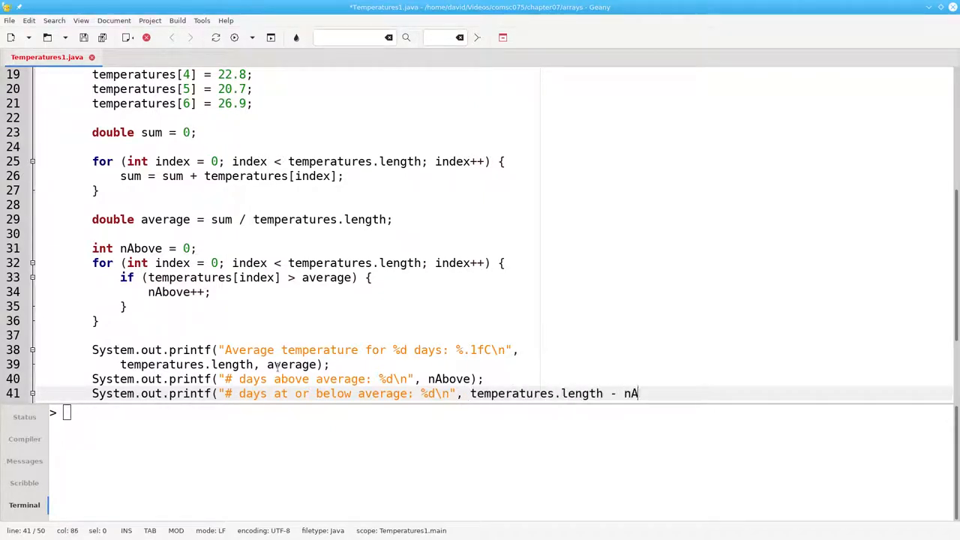
type("bove);")
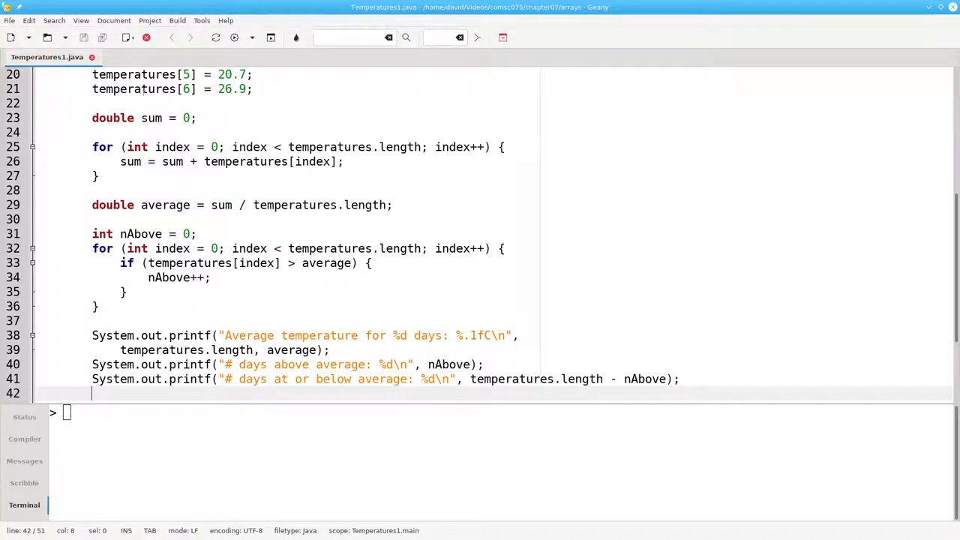
Step: Compile and execute Temperatures1.java, showing 3 days above average and 4 at or below
left_click(177, 20)
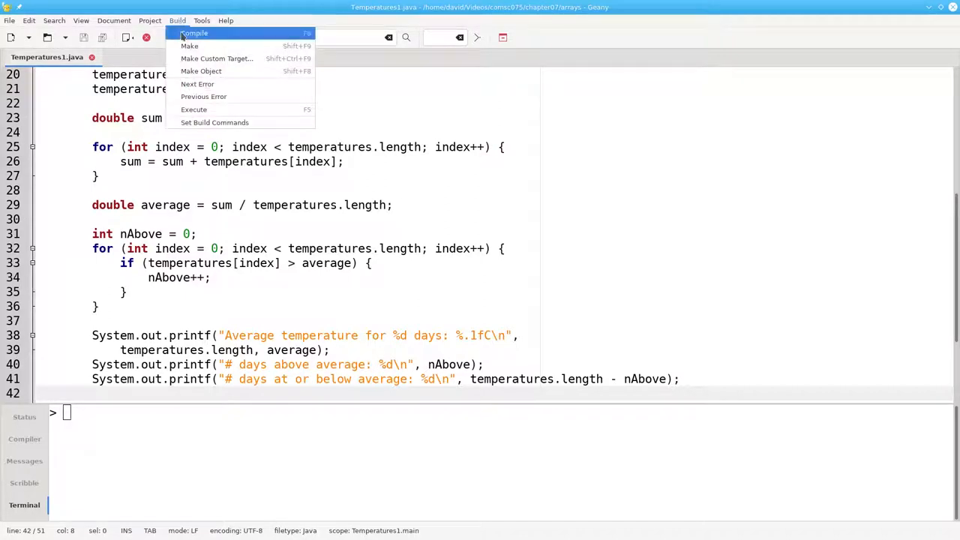
left_click(195, 33)
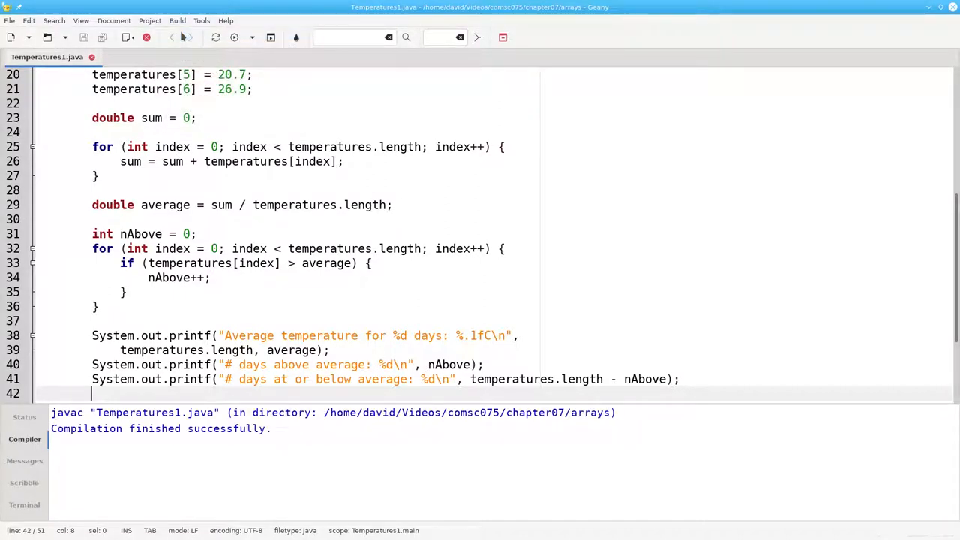
left_click(177, 20)
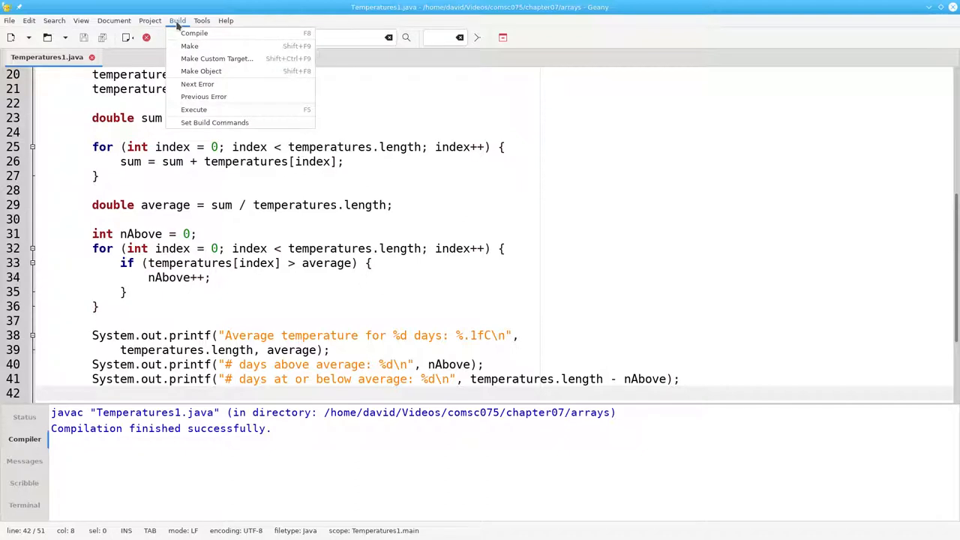
left_click(194, 109)
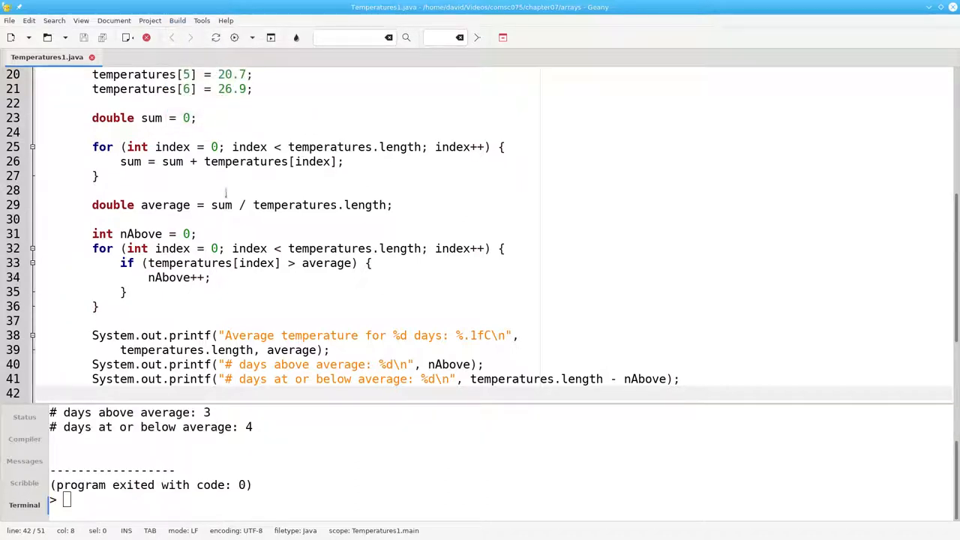
left_click(234, 38)
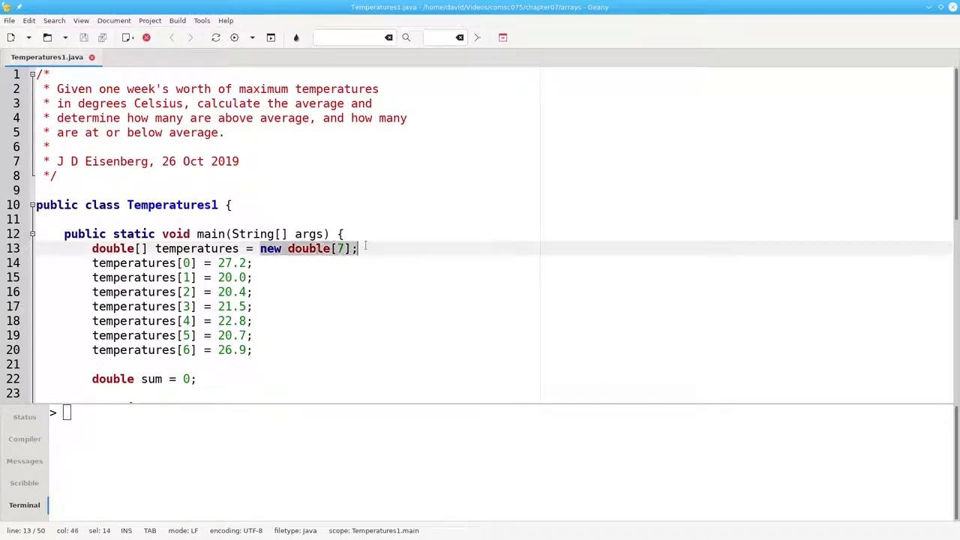
Step: Initialize the temperatures array with fourteen brace-listed values, 27.2 through 29.3
type("{")
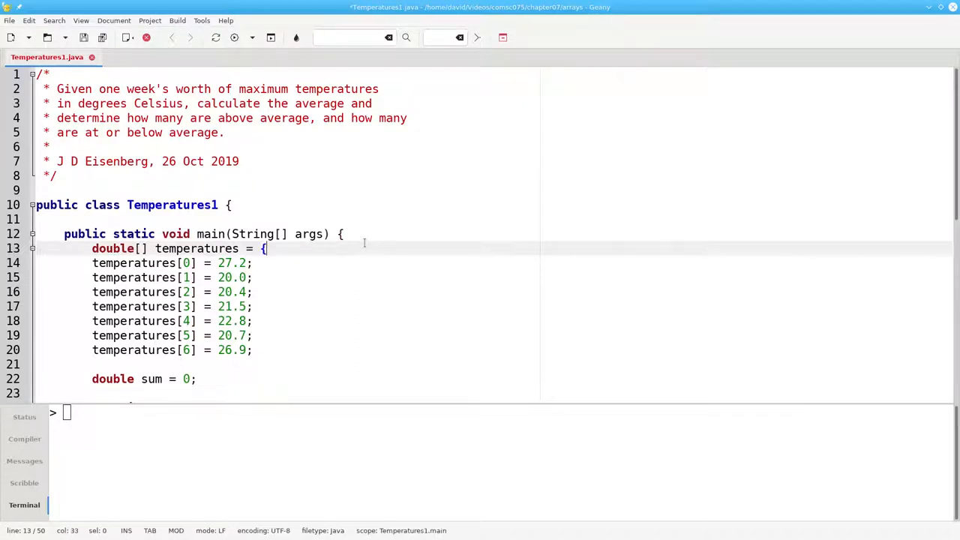
type("27.2")
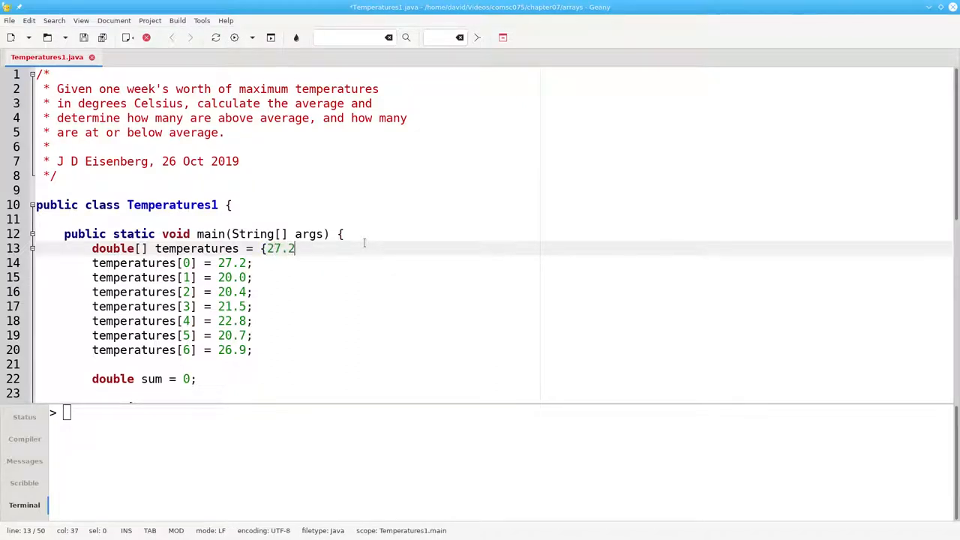
type(", 20")
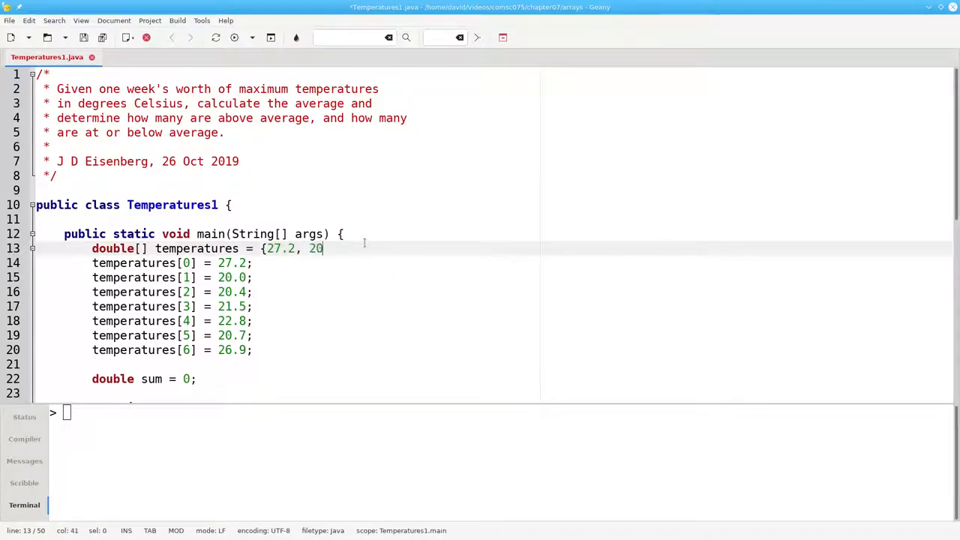
type(".0, 20.4, 21.5,")
type("22.8, 20.7, 26.9")
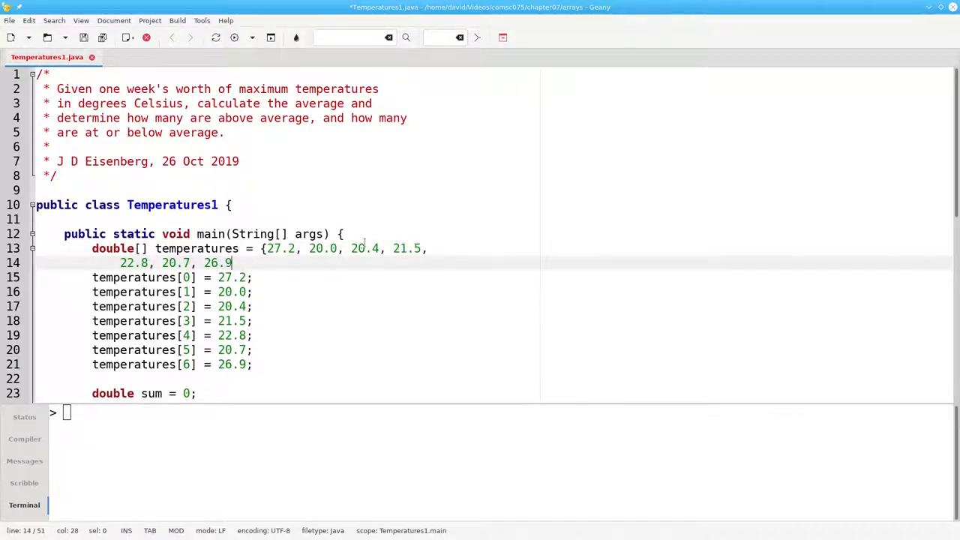
type("\", \"")
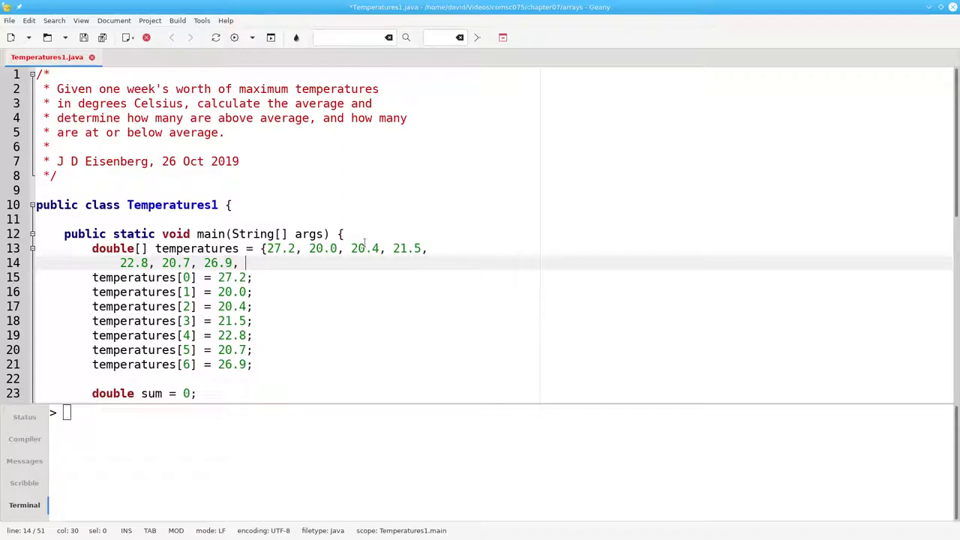
type("3")
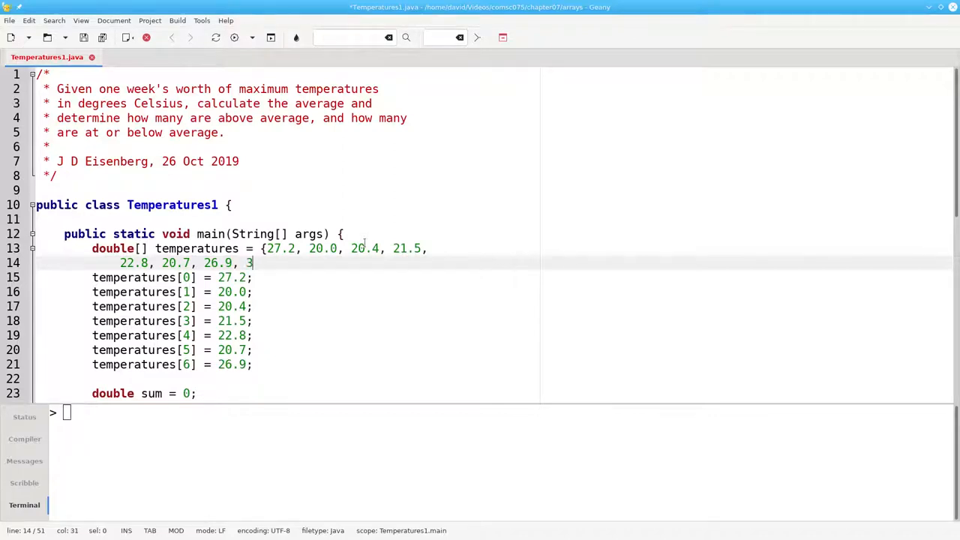
type("2.3, 31")
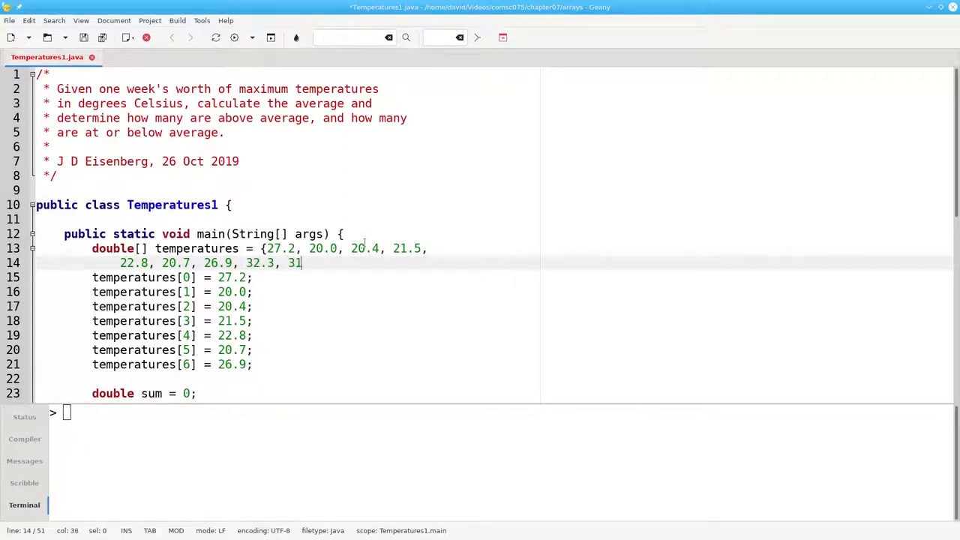
type(".8, 31.7, 30.0,")
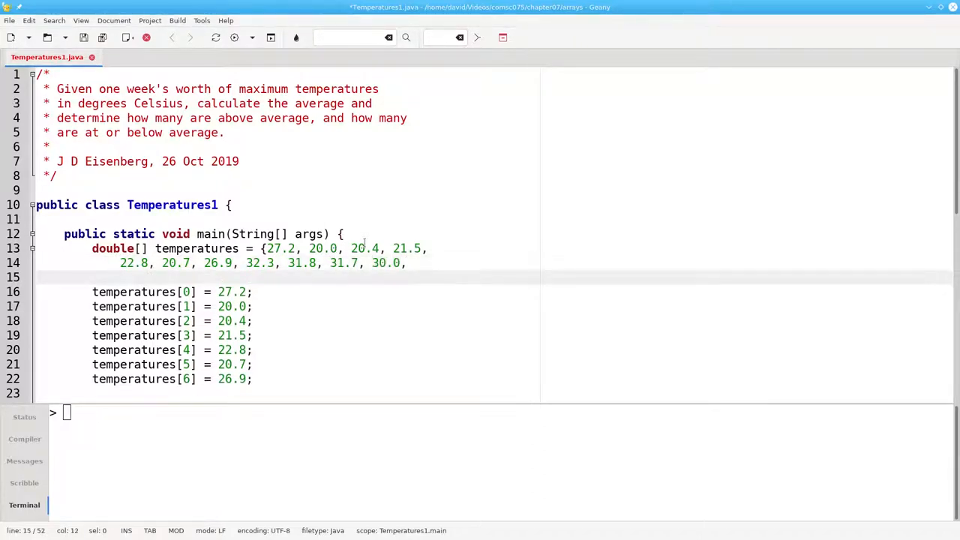
type("29.5,")
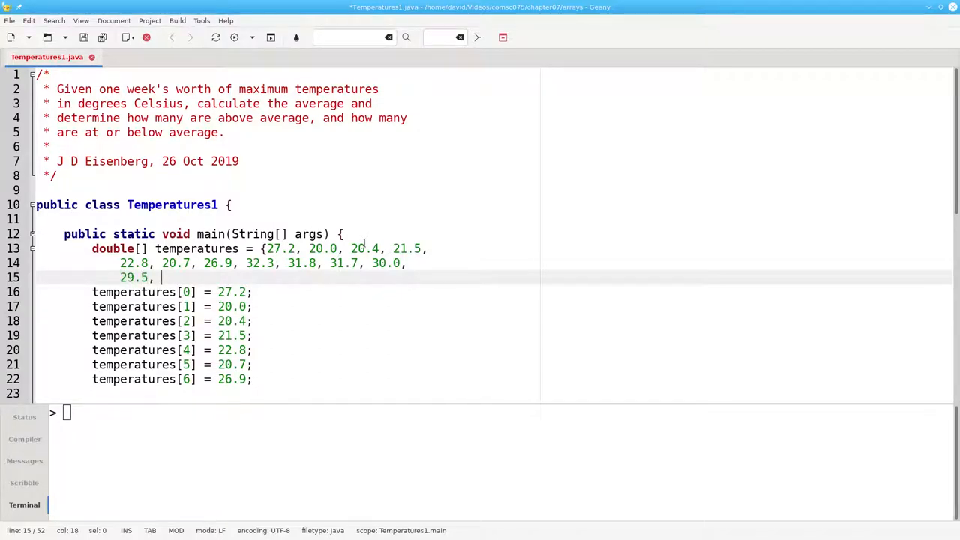
type("20")
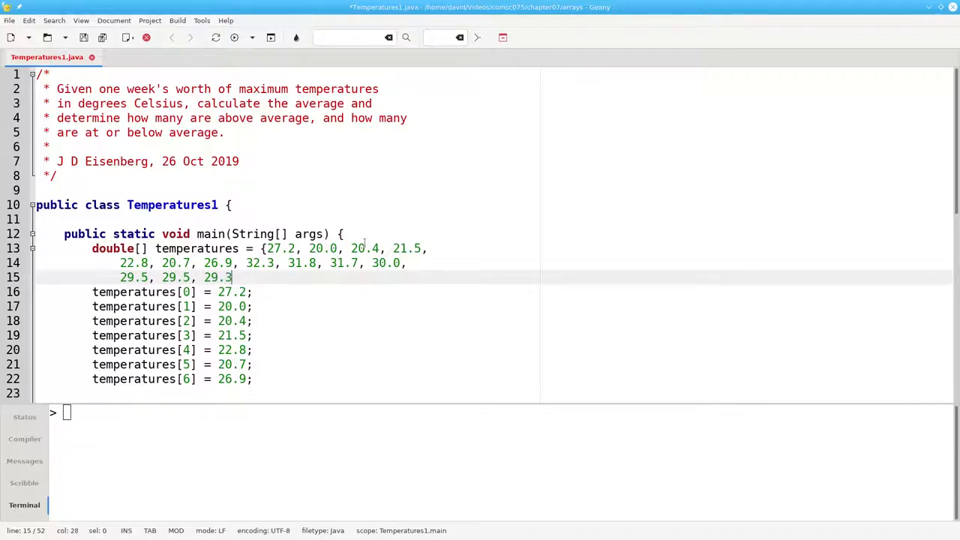
type("}")
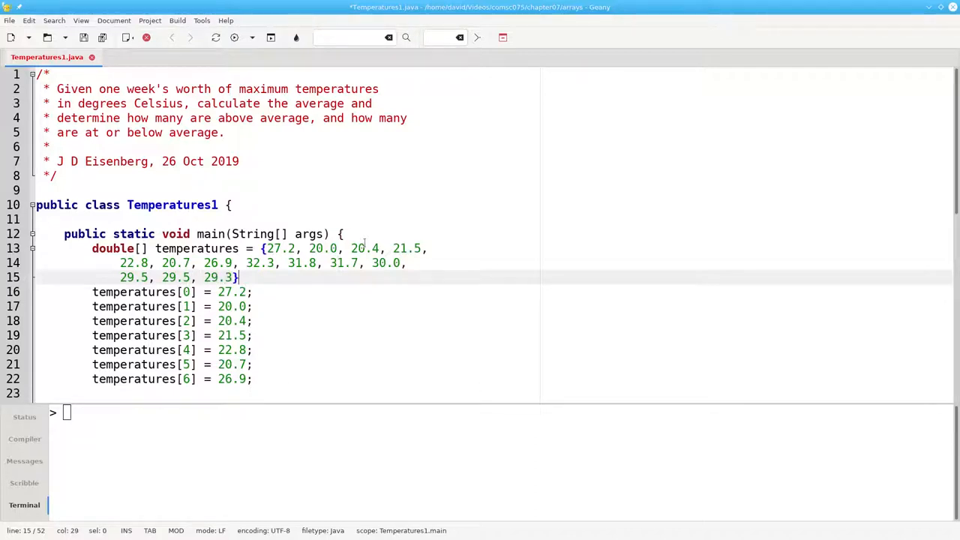
type(";")
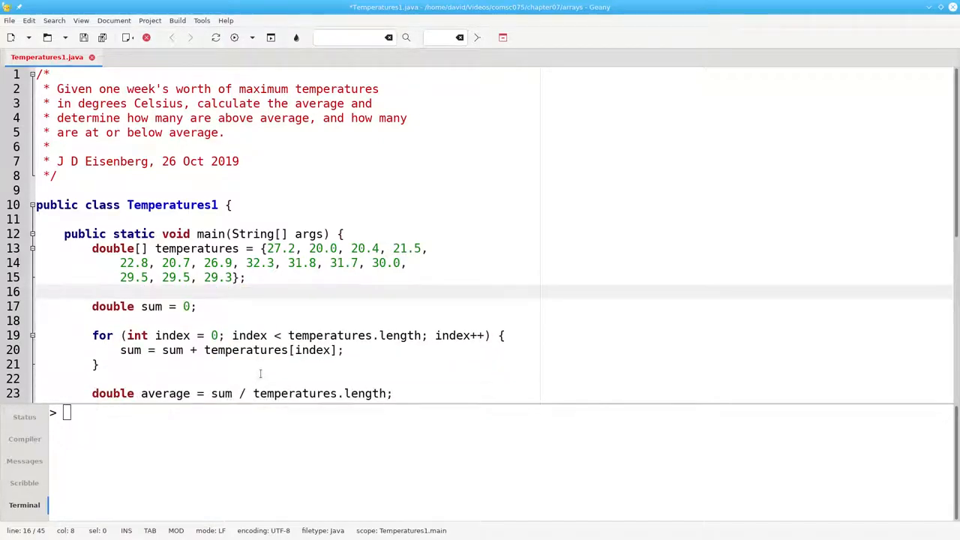
scroll("down", 3)
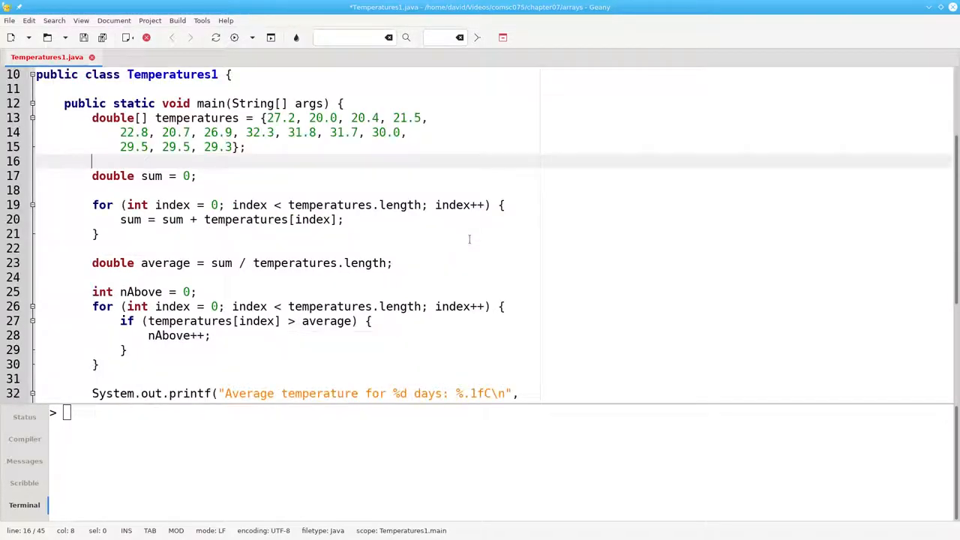
scroll("down", 3)
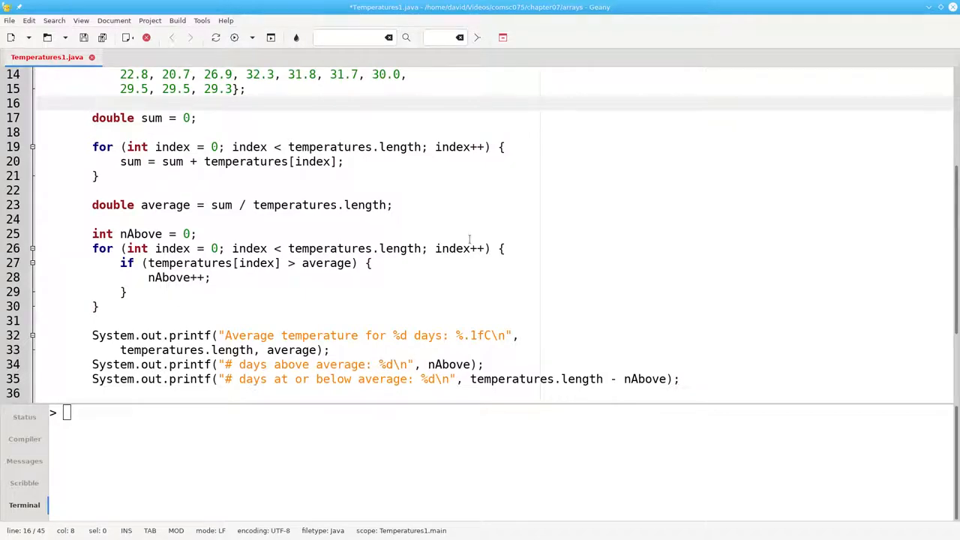
scroll("up", 3)
type("java Temperat")
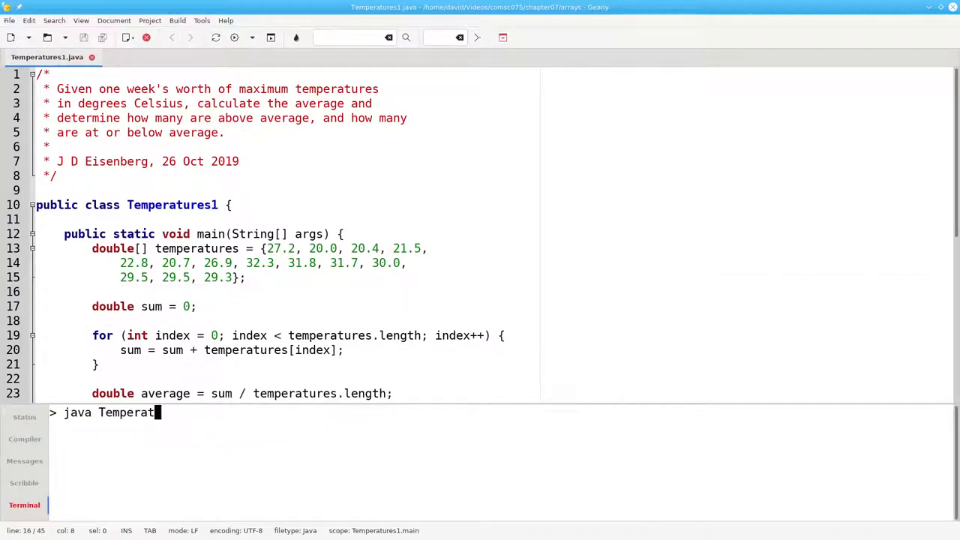
Step: Run 'java Temperatures1' in the terminal: 26.7C average, 9 days above, 5 at or below
type("ures1")
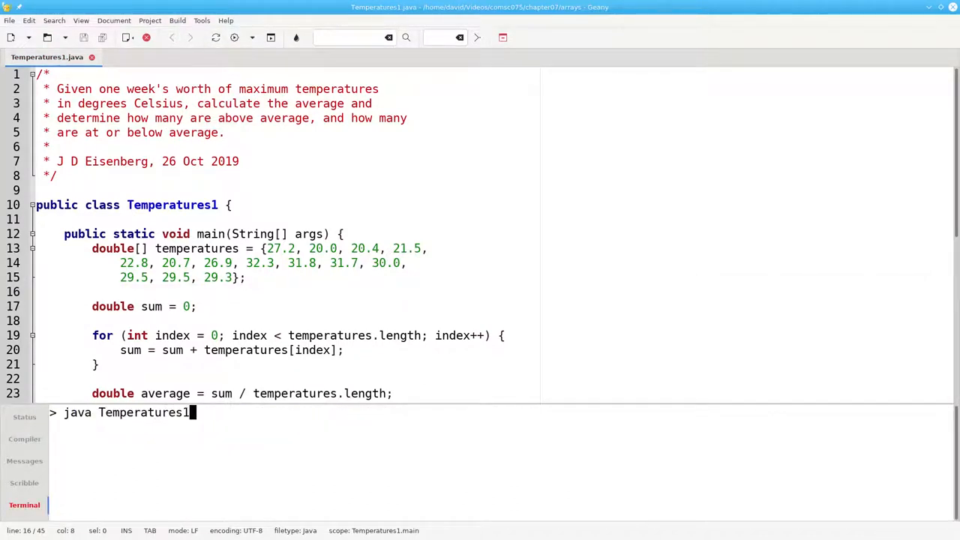
key("Return")
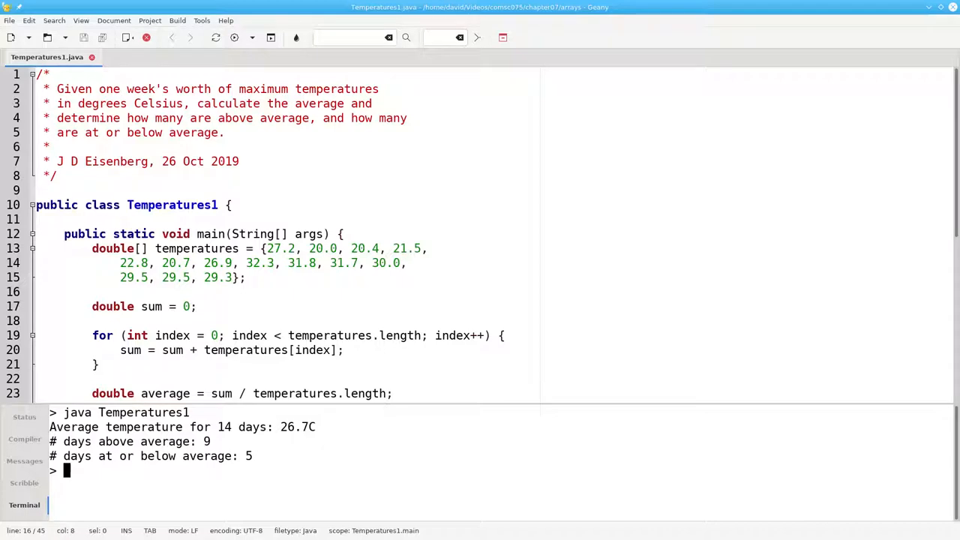